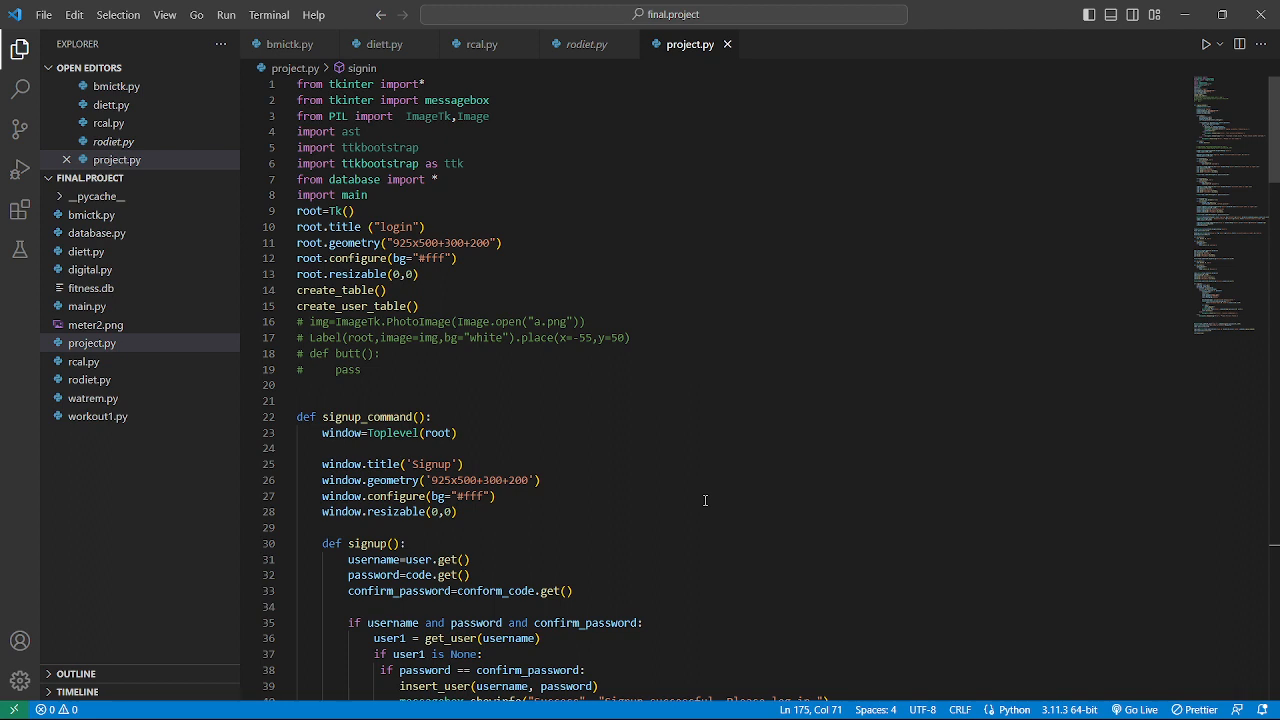
{"action": "mouse_move", "coordinate": [1204, 44]}
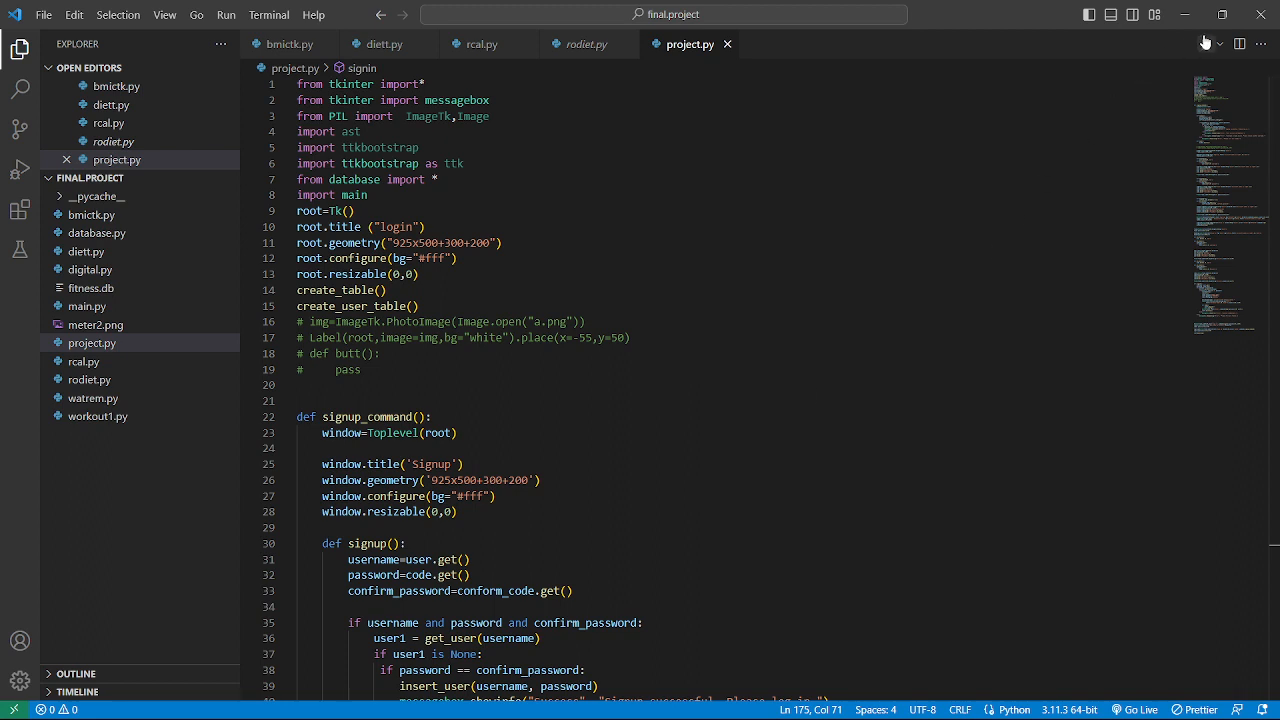
Step: Run project.py so the fitness app's Sign in window appears
{"action": "left_click", "coordinate": [1184, 44]}
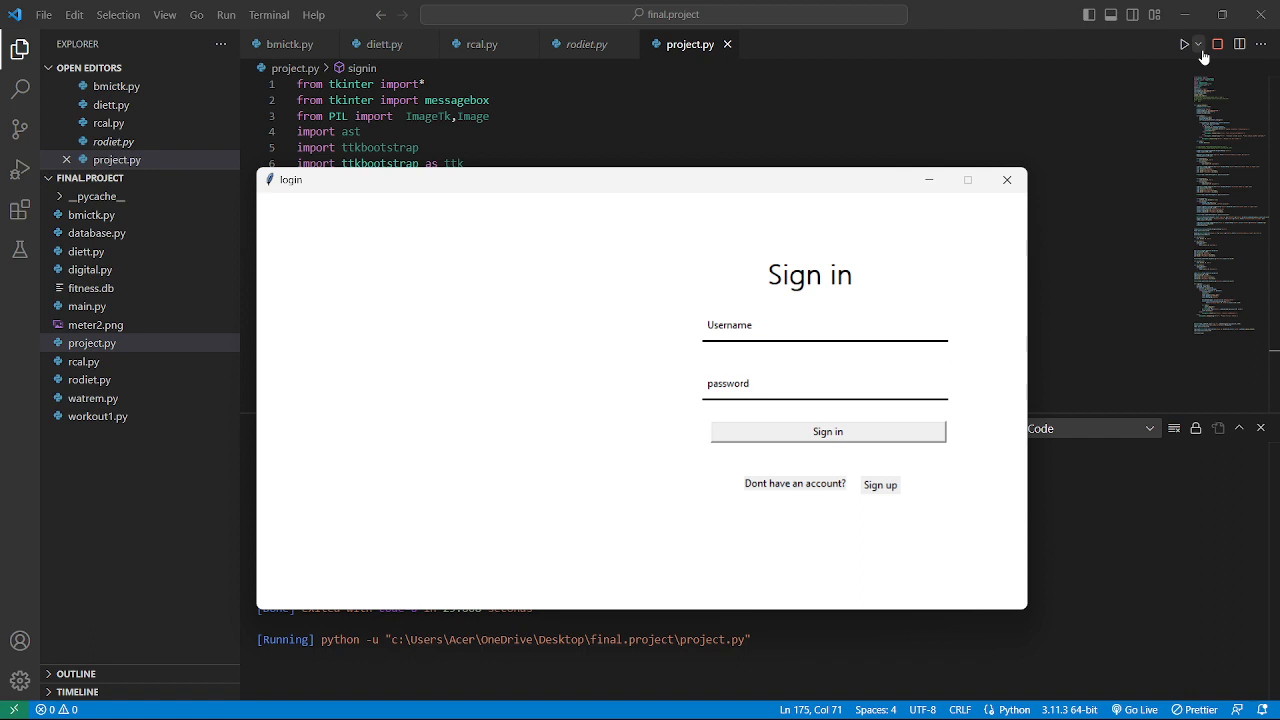
{"action": "mouse_move", "coordinate": [884, 456]}
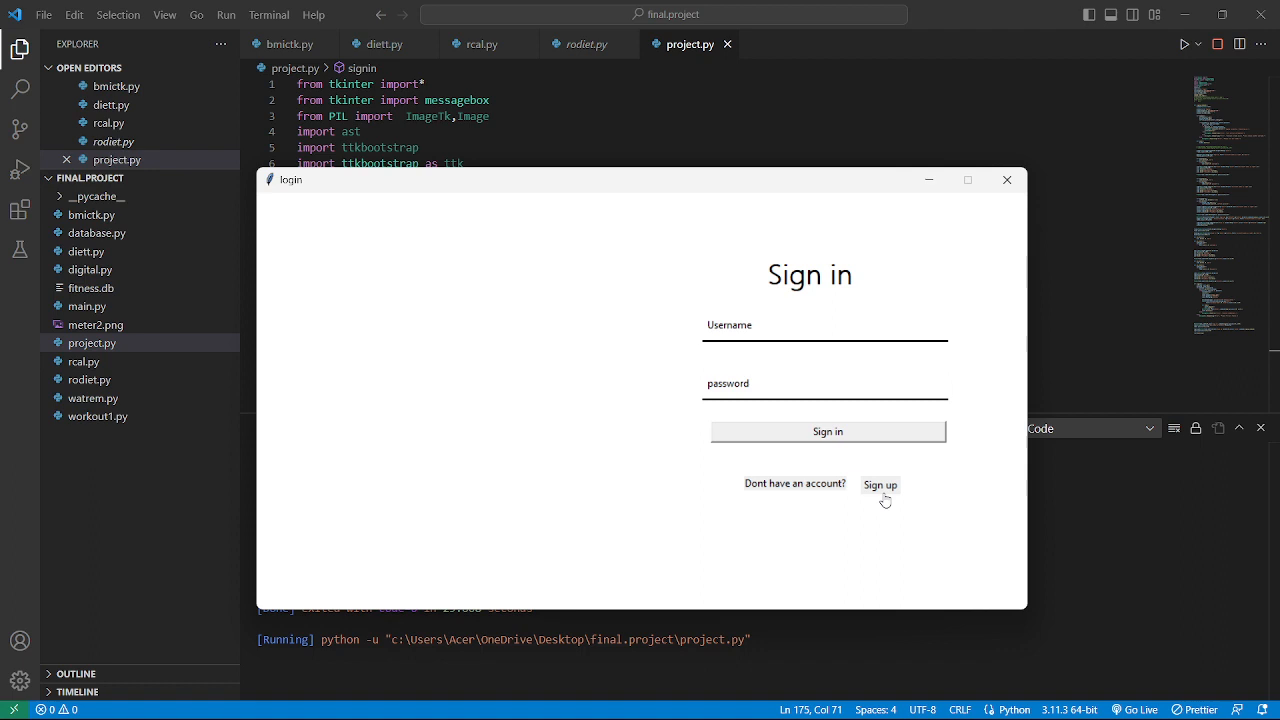
{"action": "mouse_move", "coordinate": [884, 528]}
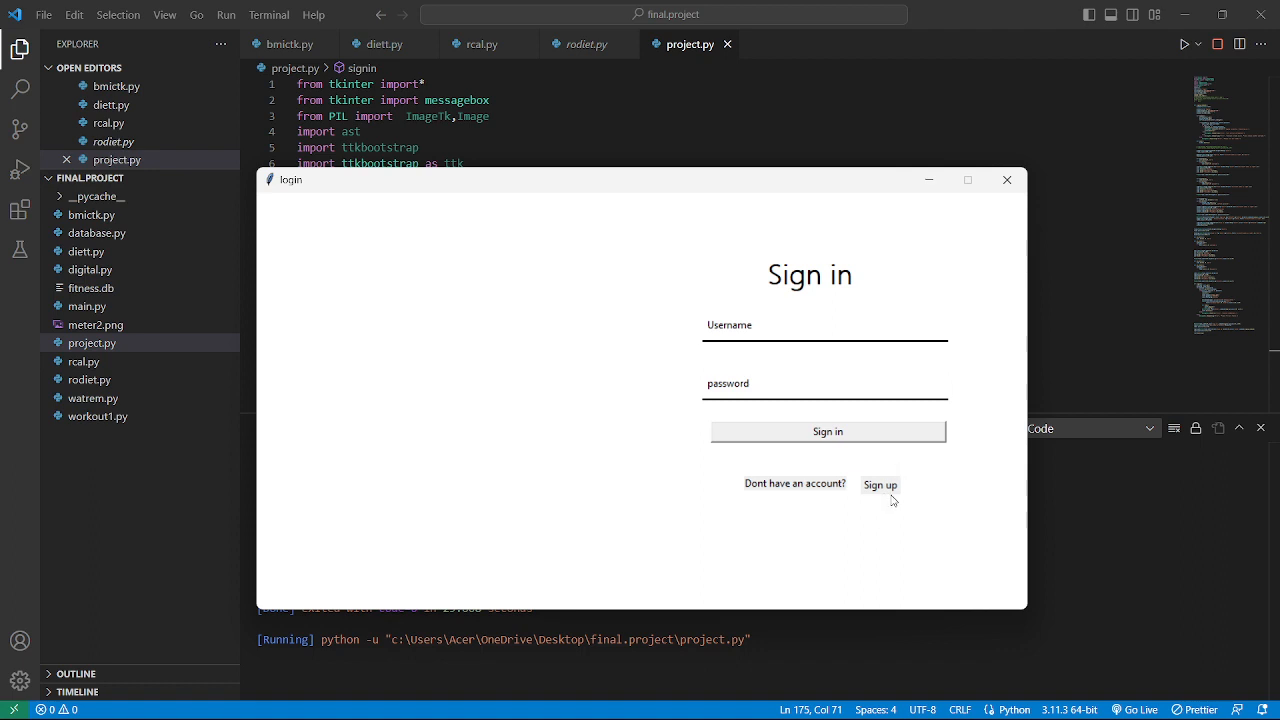
Step: Submit the Sign up form with username roshan and matching passwords, getting a username-exists error
{"action": "left_click", "coordinate": [880, 486]}
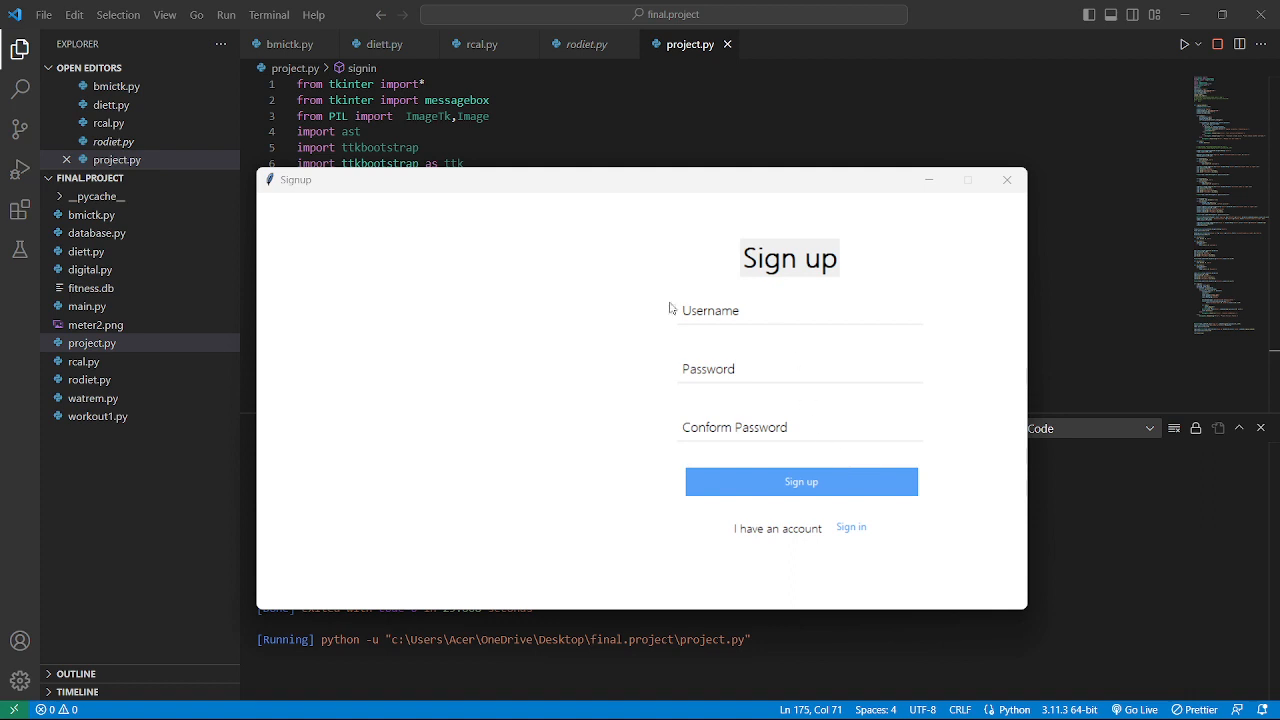
{"action": "mouse_move", "coordinate": [616, 328]}
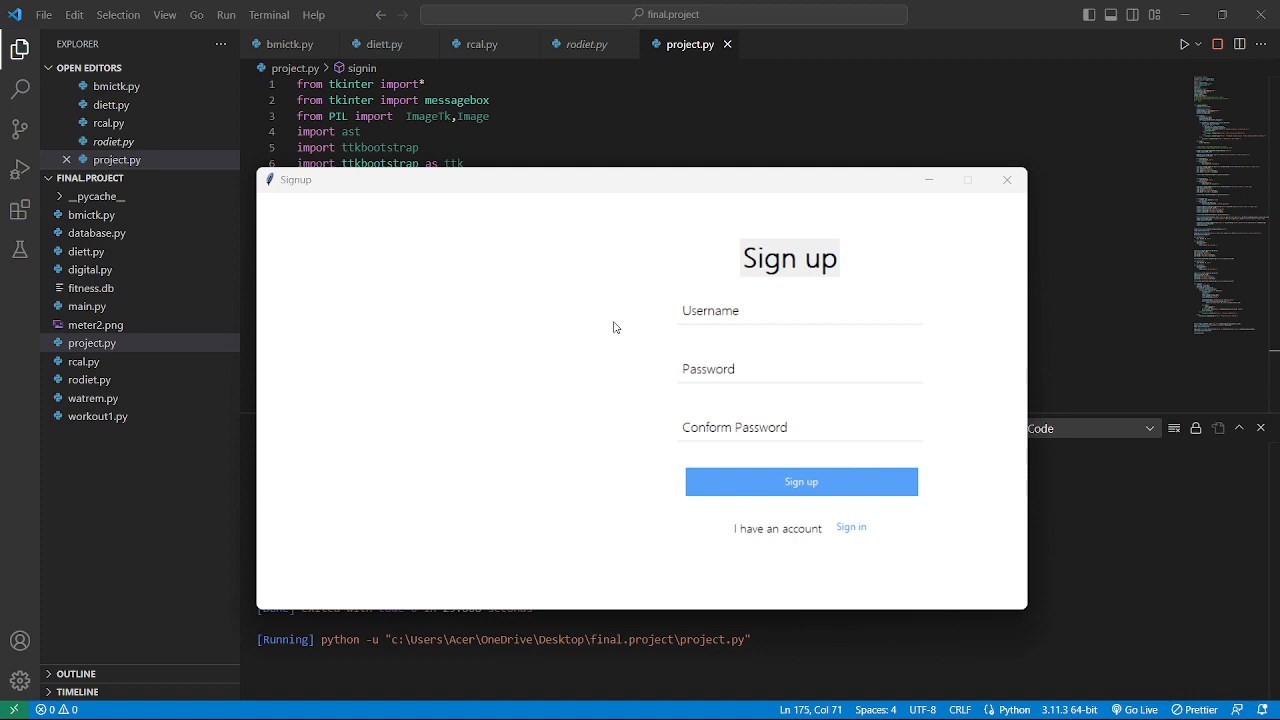
{"action": "left_click", "coordinate": [710, 308]}
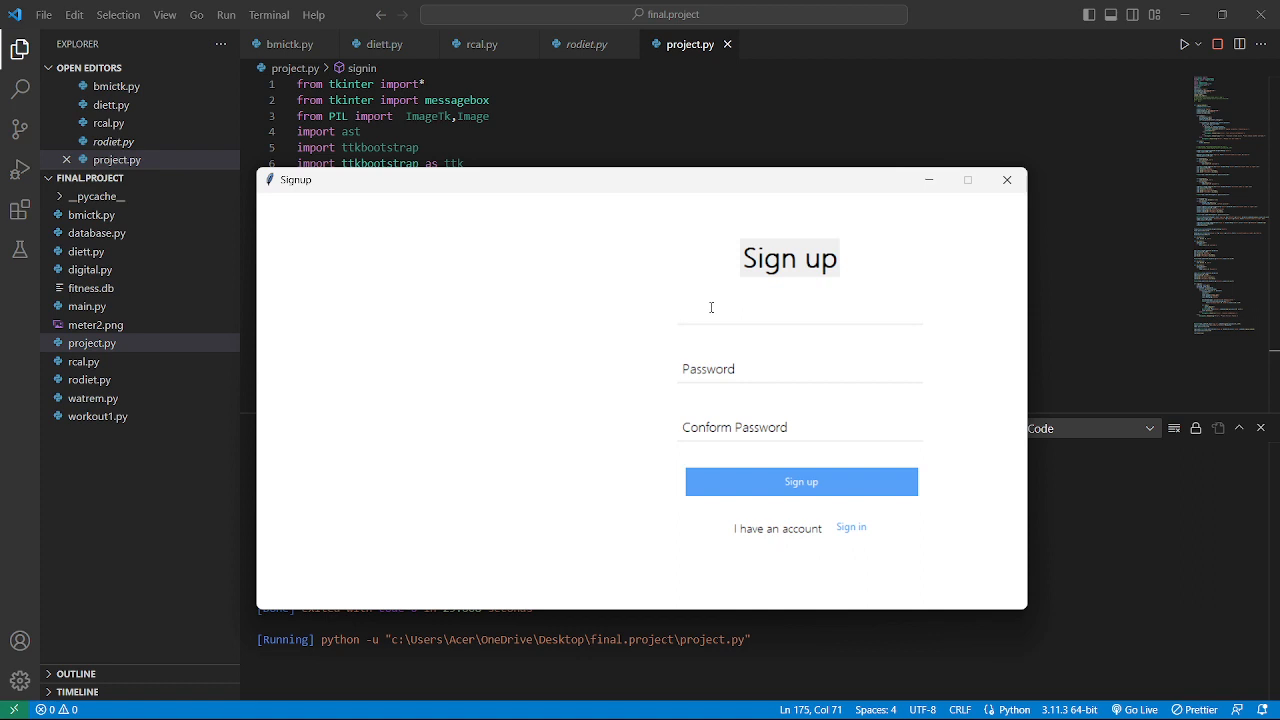
{"action": "left_click", "coordinate": [800, 308]}
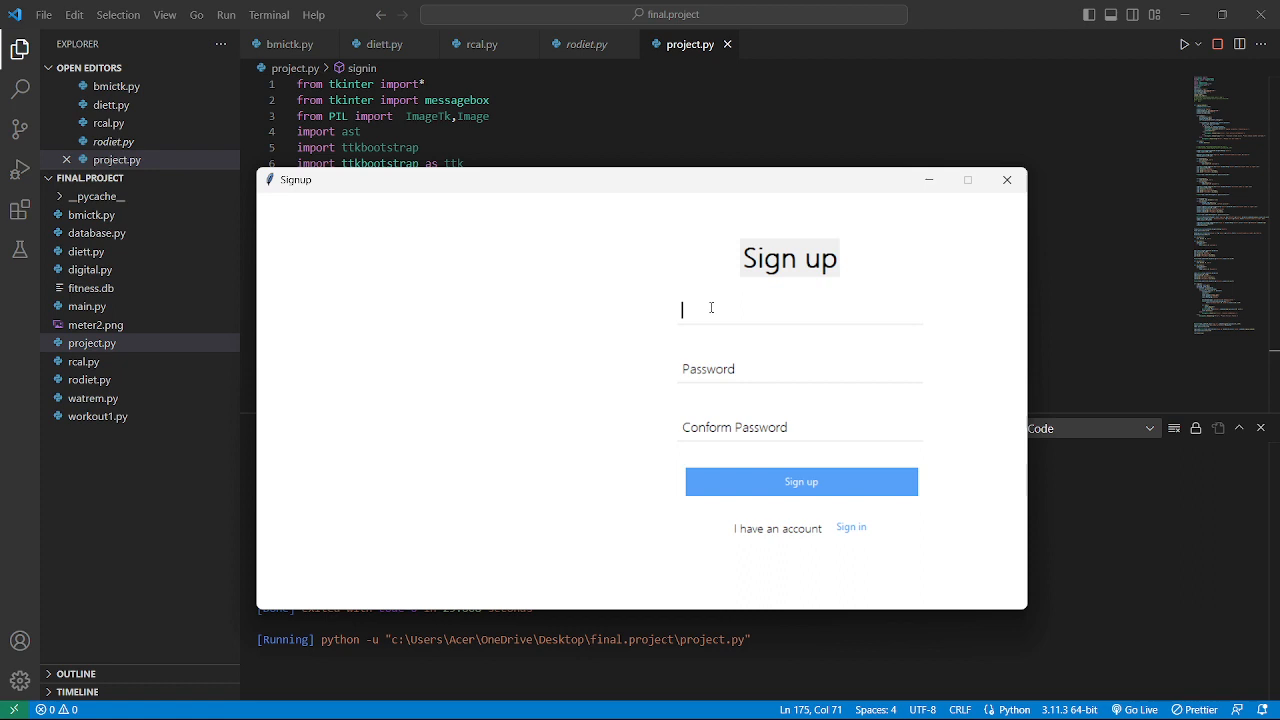
{"action": "type", "text": "roshan"}
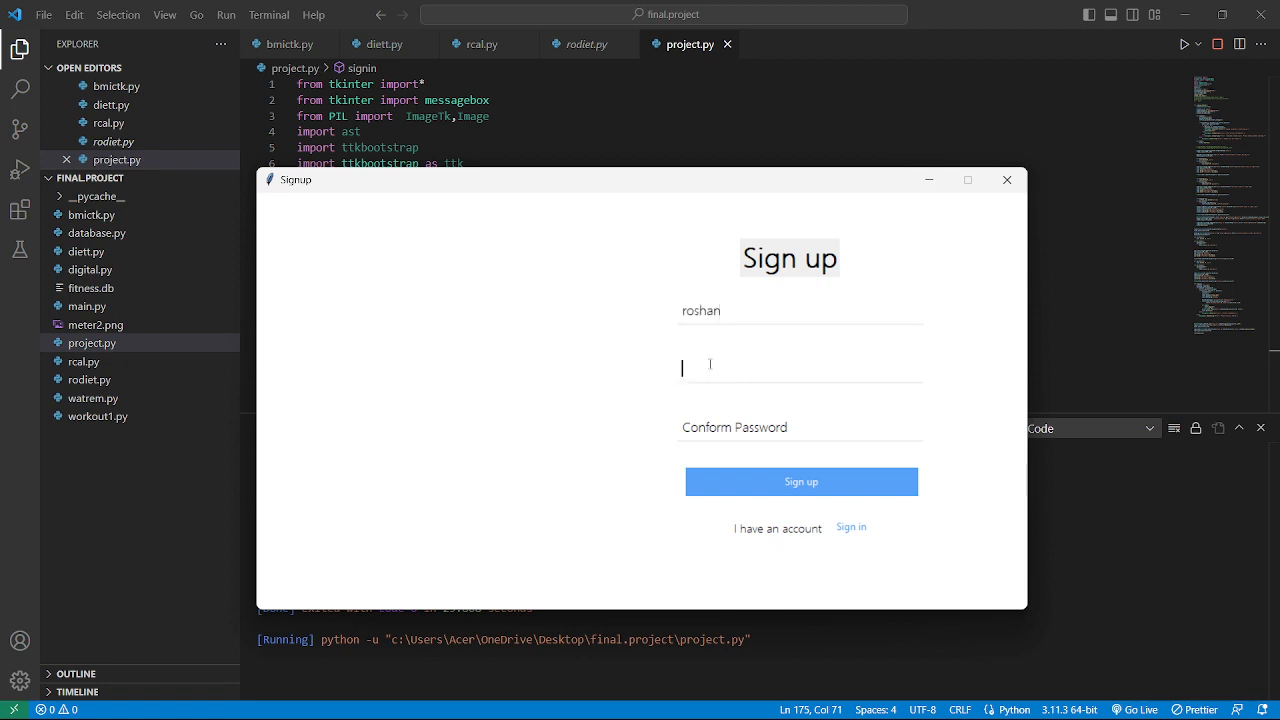
{"action": "type", "text": "11"}
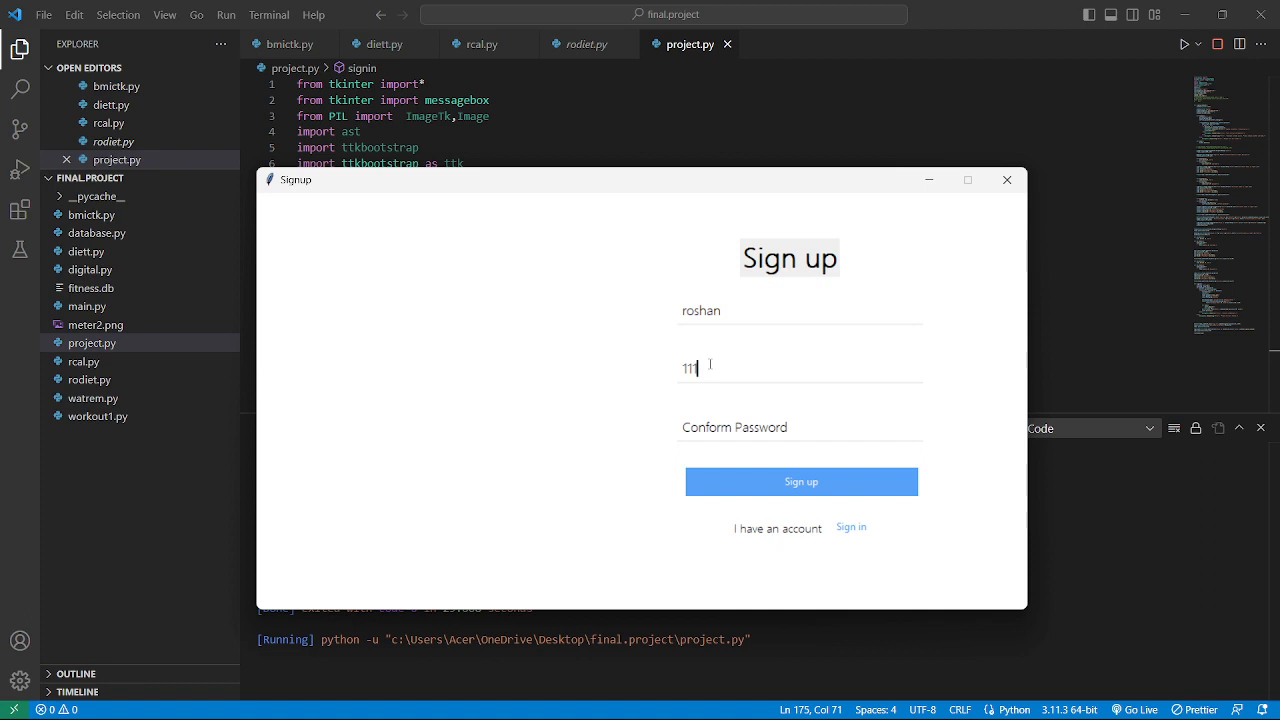
{"action": "type", "text": "111"}
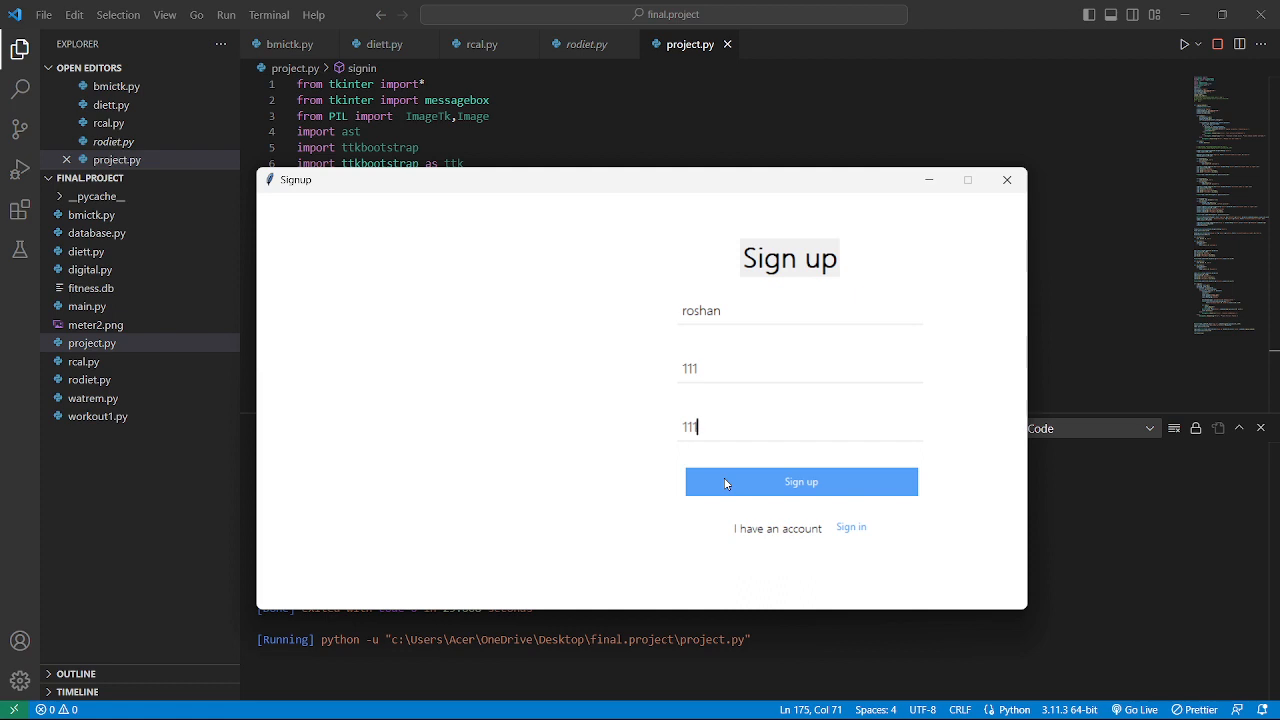
{"action": "left_click", "coordinate": [800, 480]}
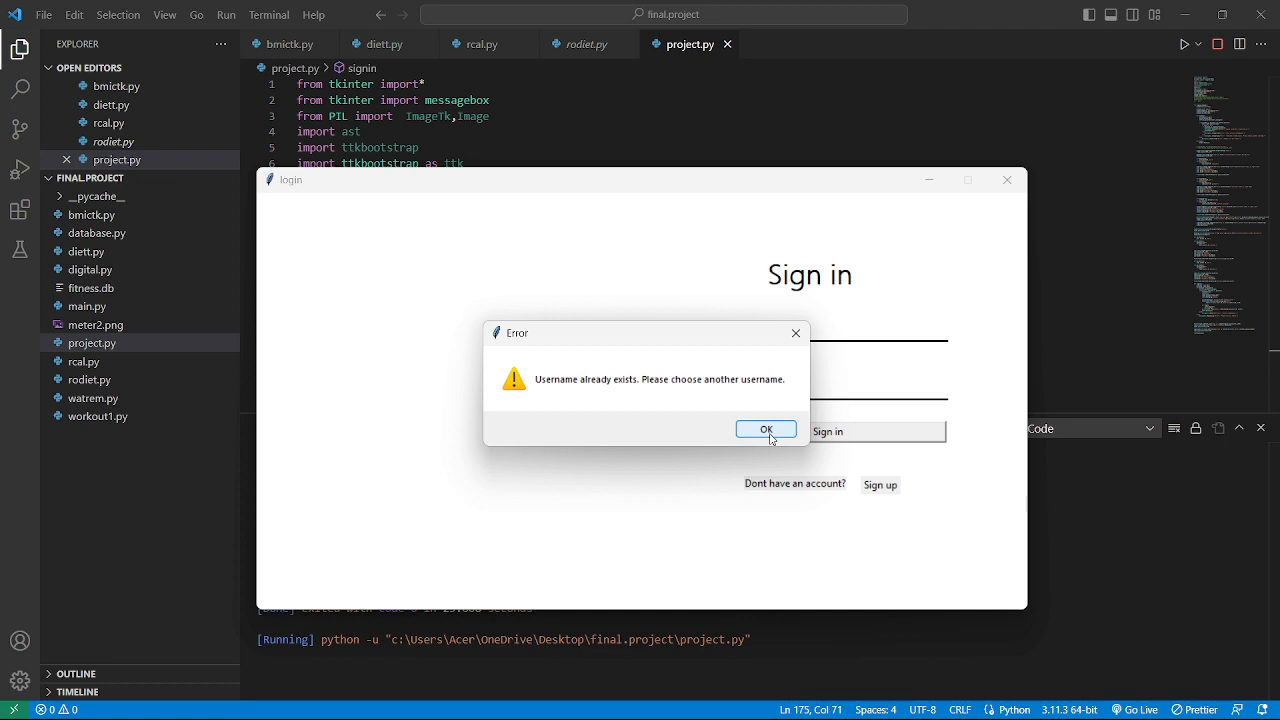
Step: Dismiss the error and enter roshan with a password in the Sign in form
{"action": "left_click", "coordinate": [766, 428]}
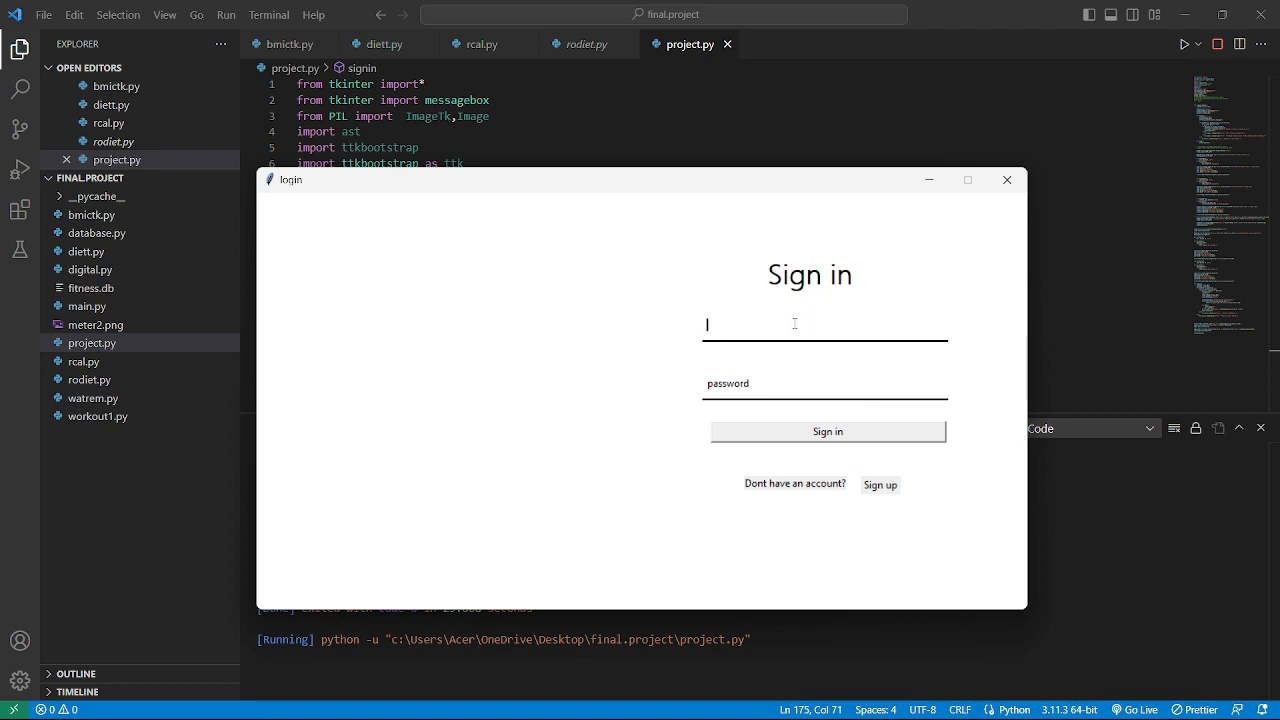
{"action": "type", "text": "roj"}
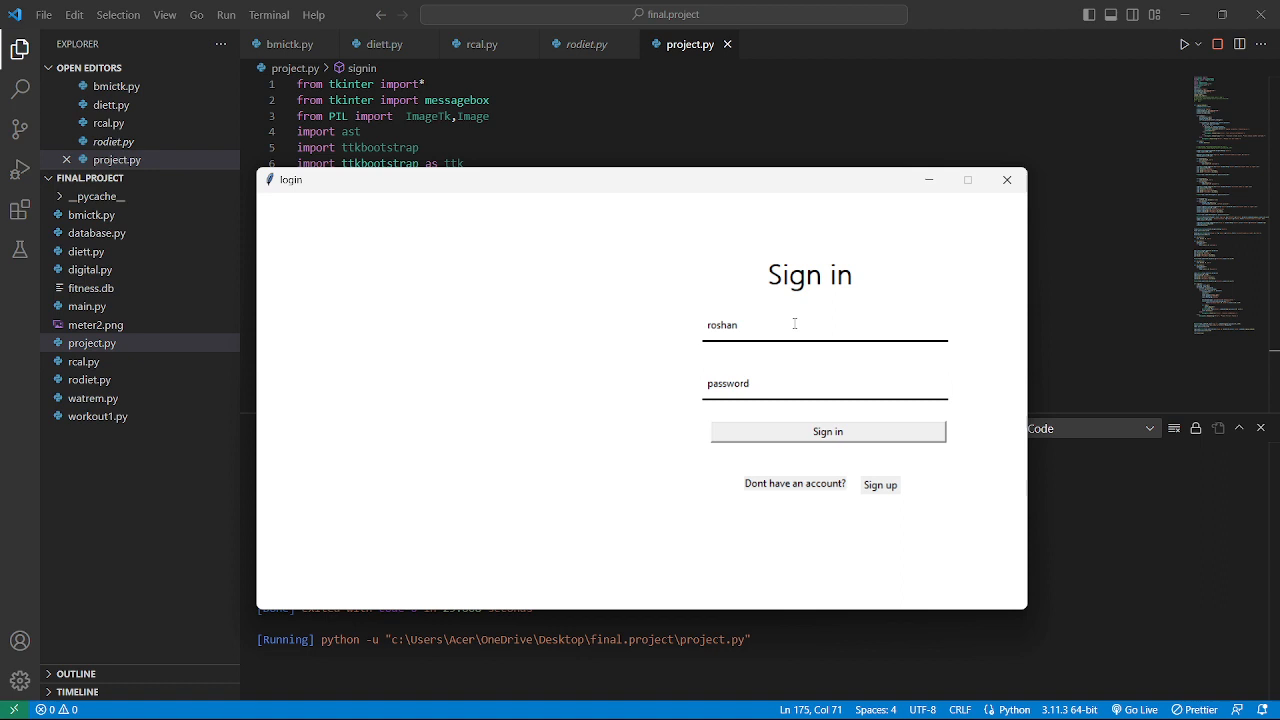
{"action": "left_click", "coordinate": [810, 384]}
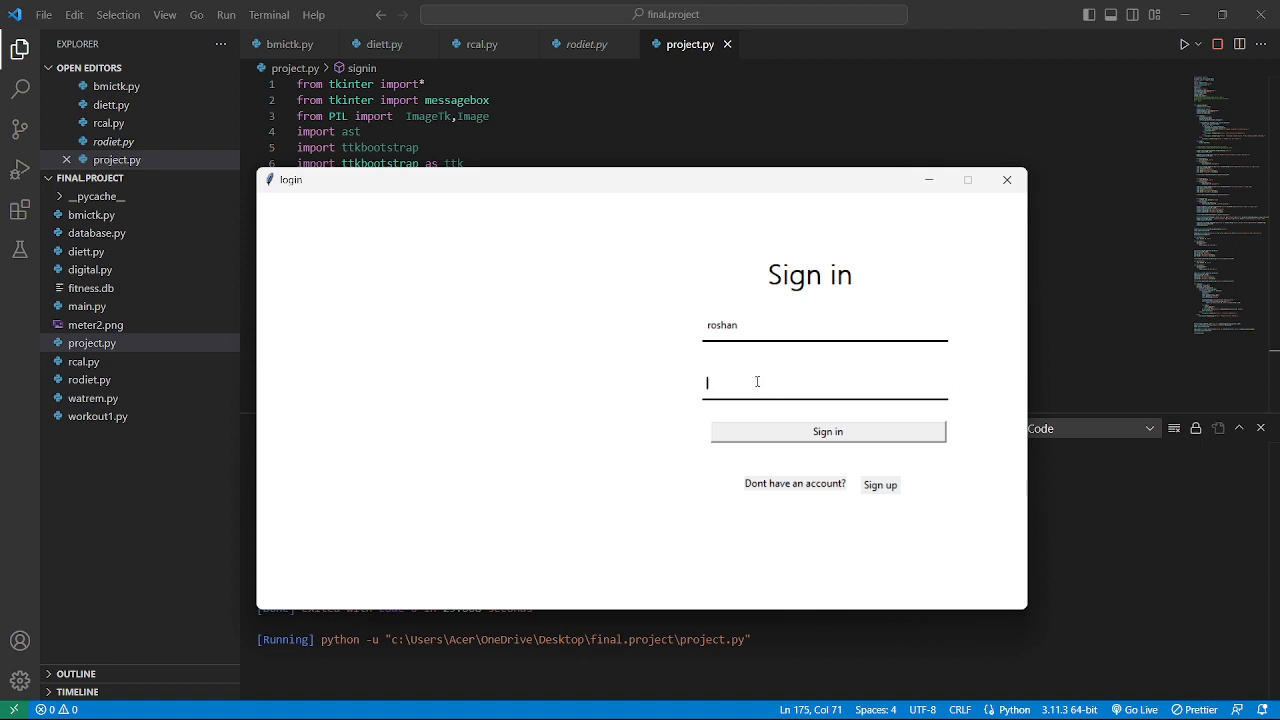
{"action": "type", "text": "111"}
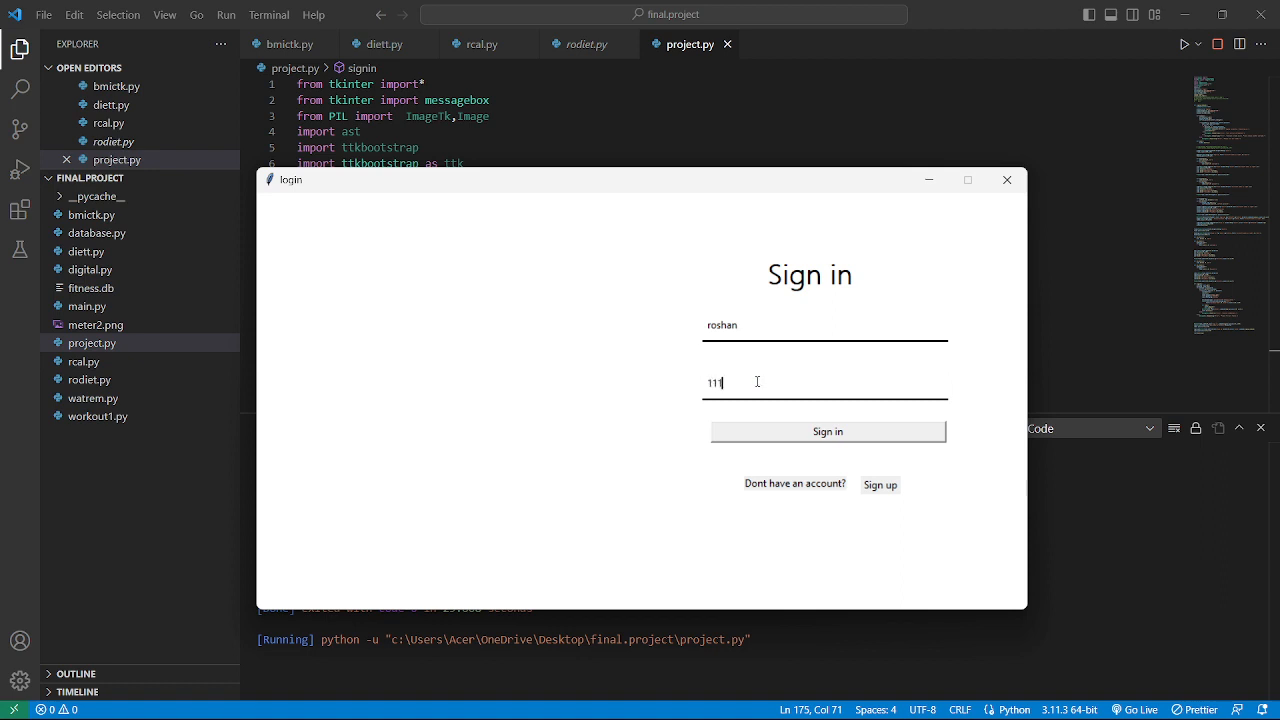
Step: Sign in and reach the welcome to the fitness center screen
{"action": "left_click", "coordinate": [828, 432]}
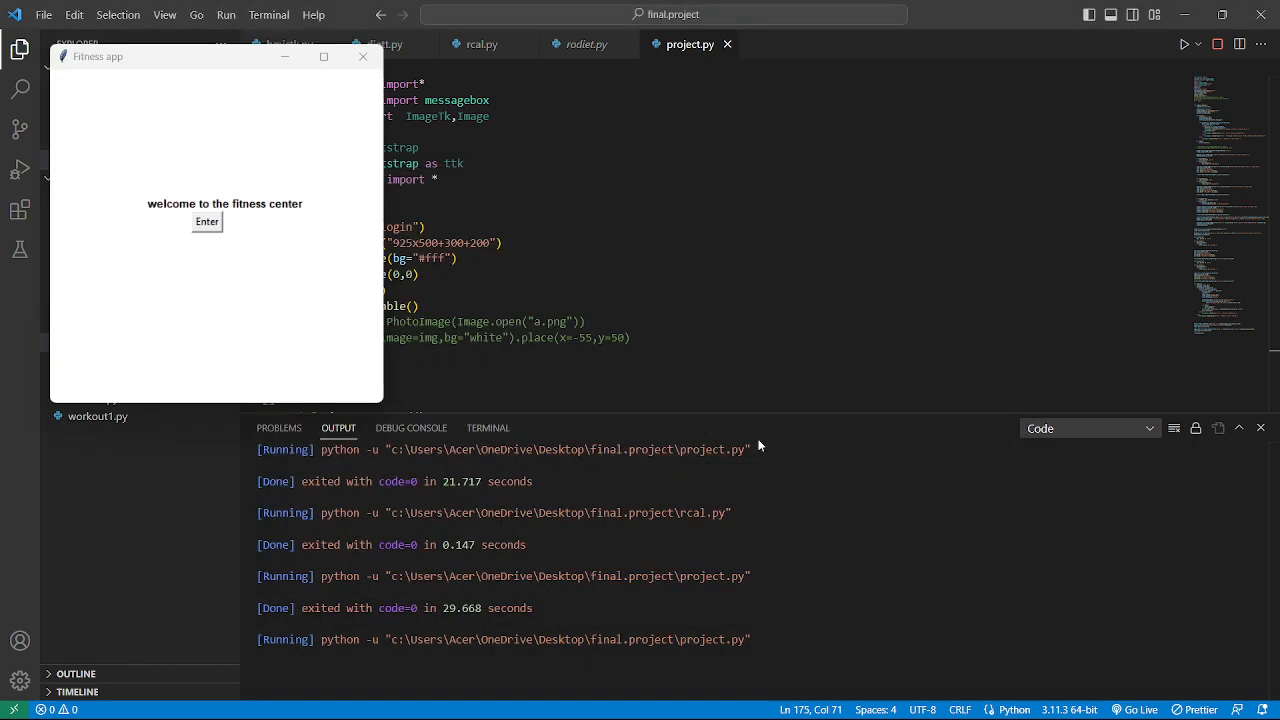
{"action": "mouse_move", "coordinate": [372, 272]}
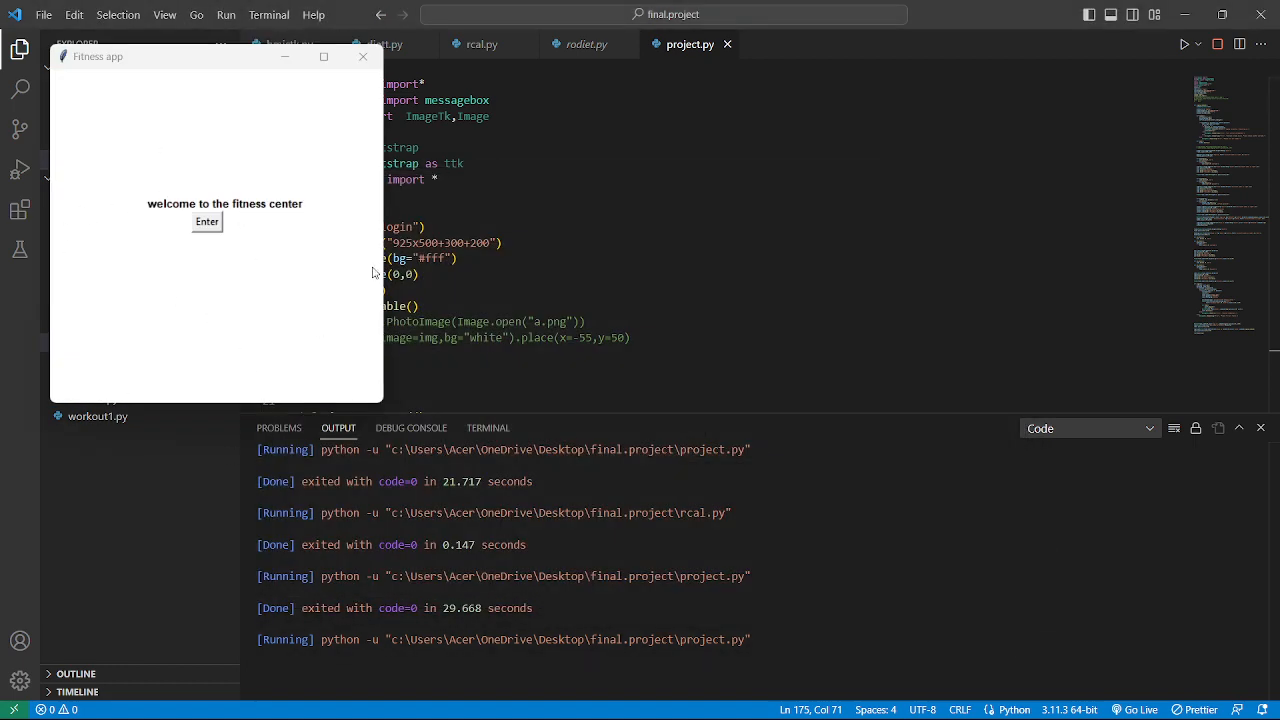
{"action": "mouse_move", "coordinate": [224, 372]}
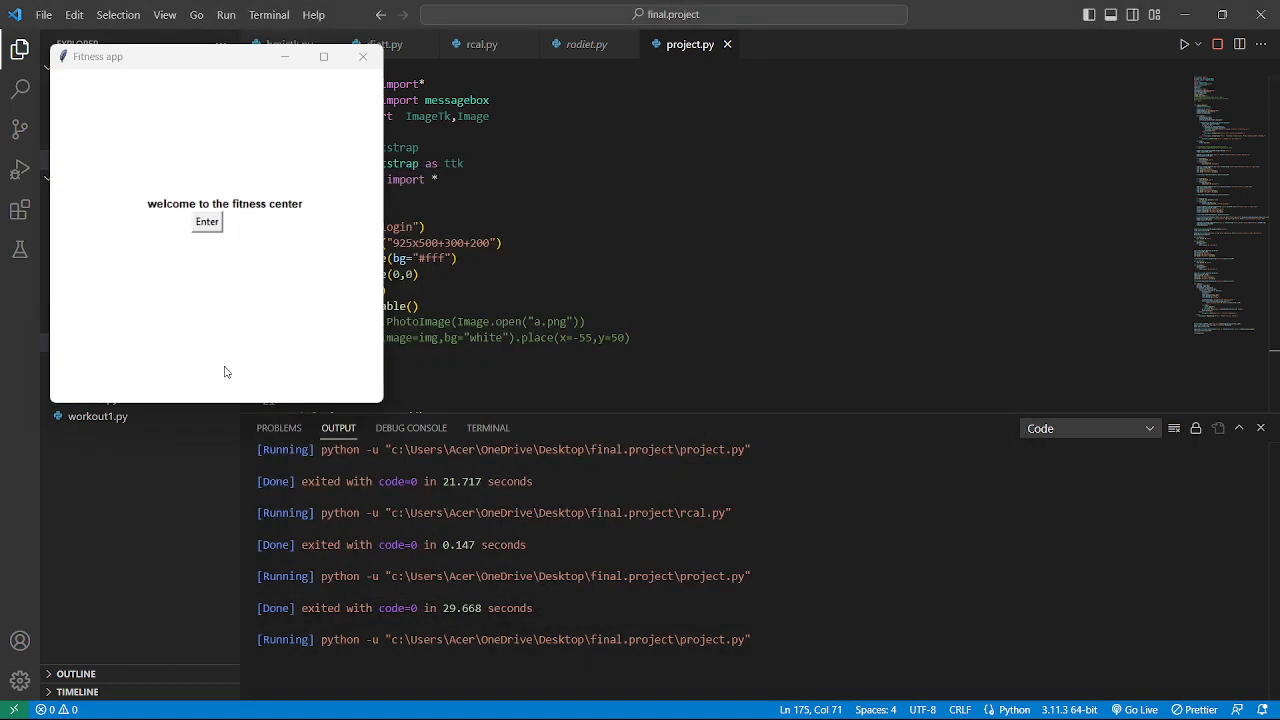
{"action": "mouse_move", "coordinate": [232, 338]}
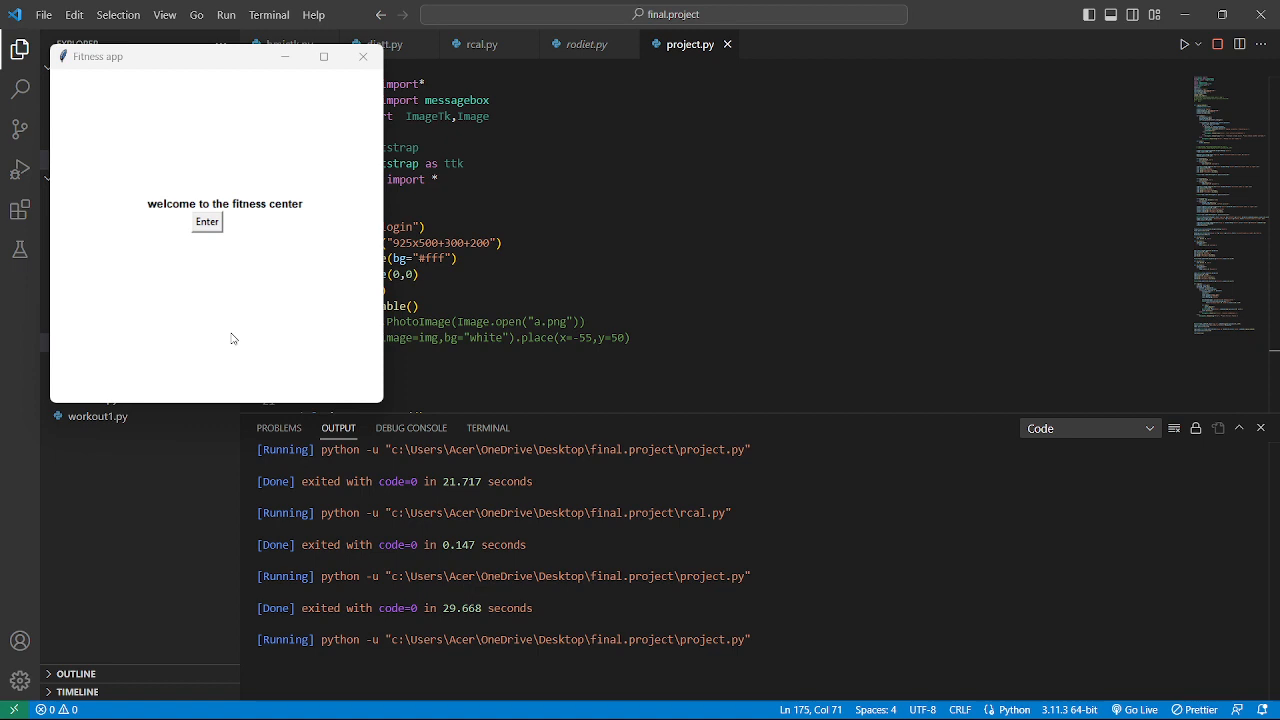
{"action": "mouse_move", "coordinate": [224, 252]}
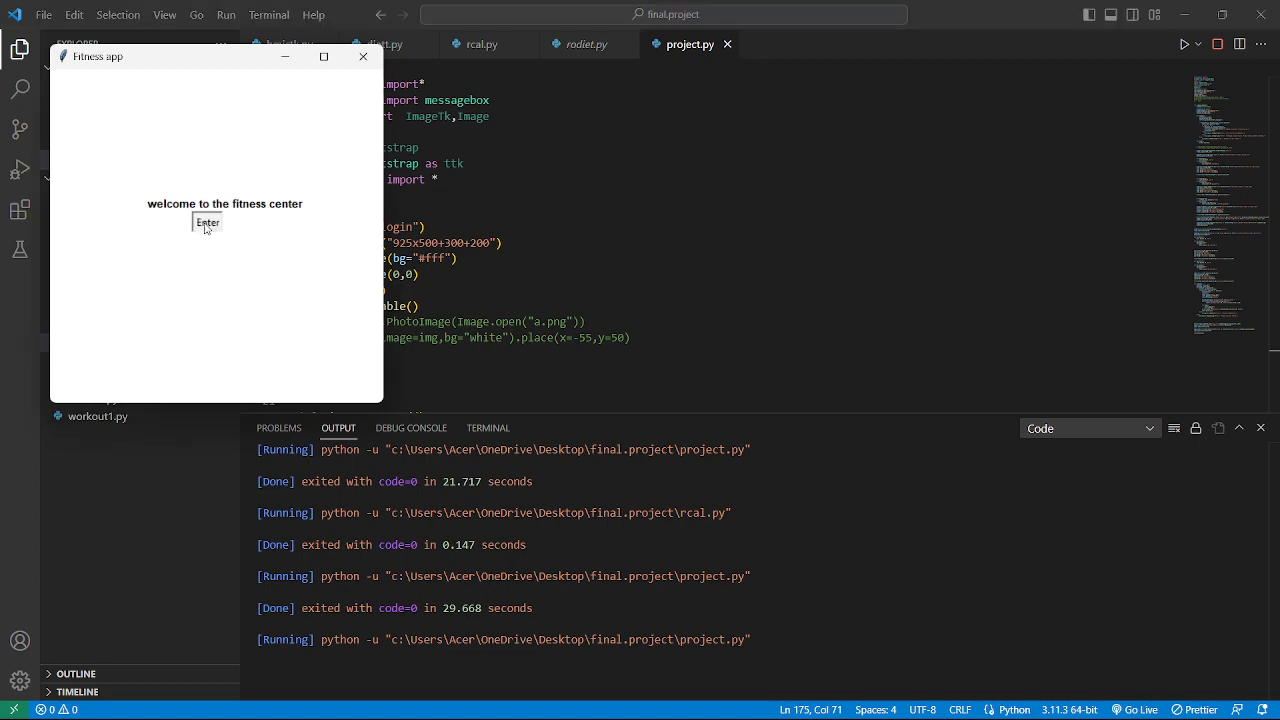
Step: Enter the app to show the menu with BMI, Calorie Count, Diet Plan and Workout
{"action": "left_click", "coordinate": [208, 220]}
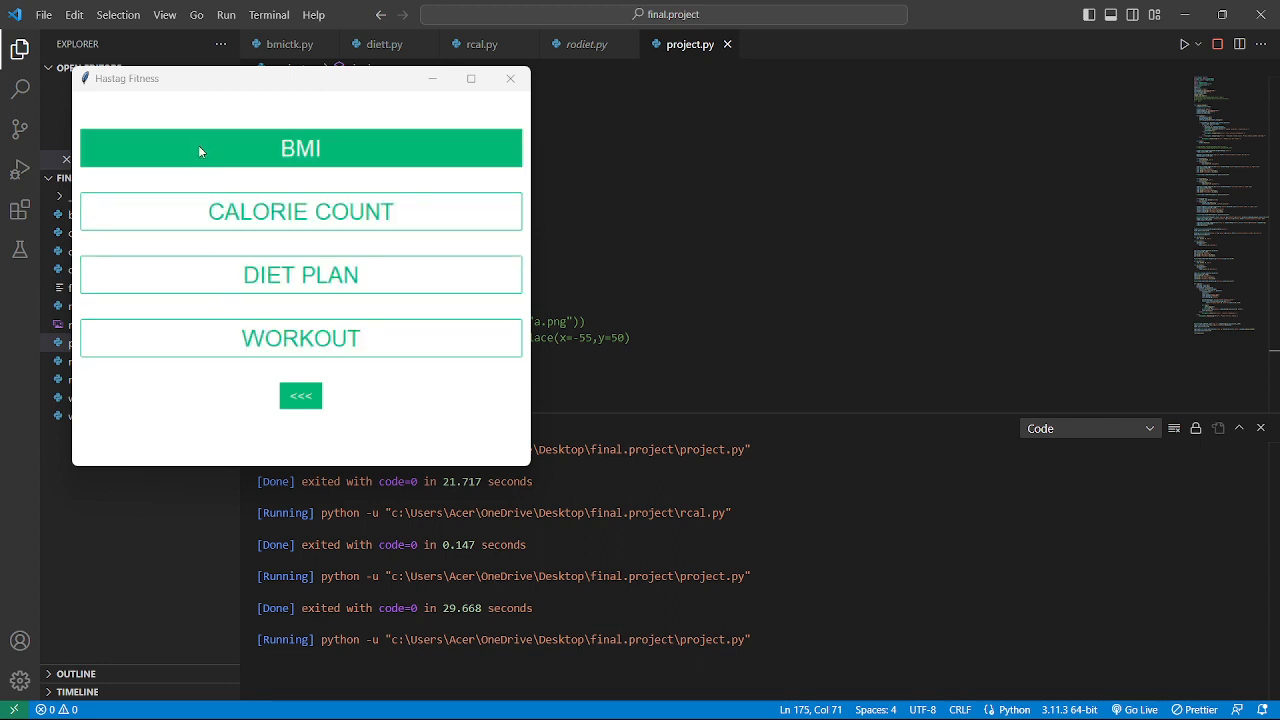
{"action": "mouse_move", "coordinate": [408, 164]}
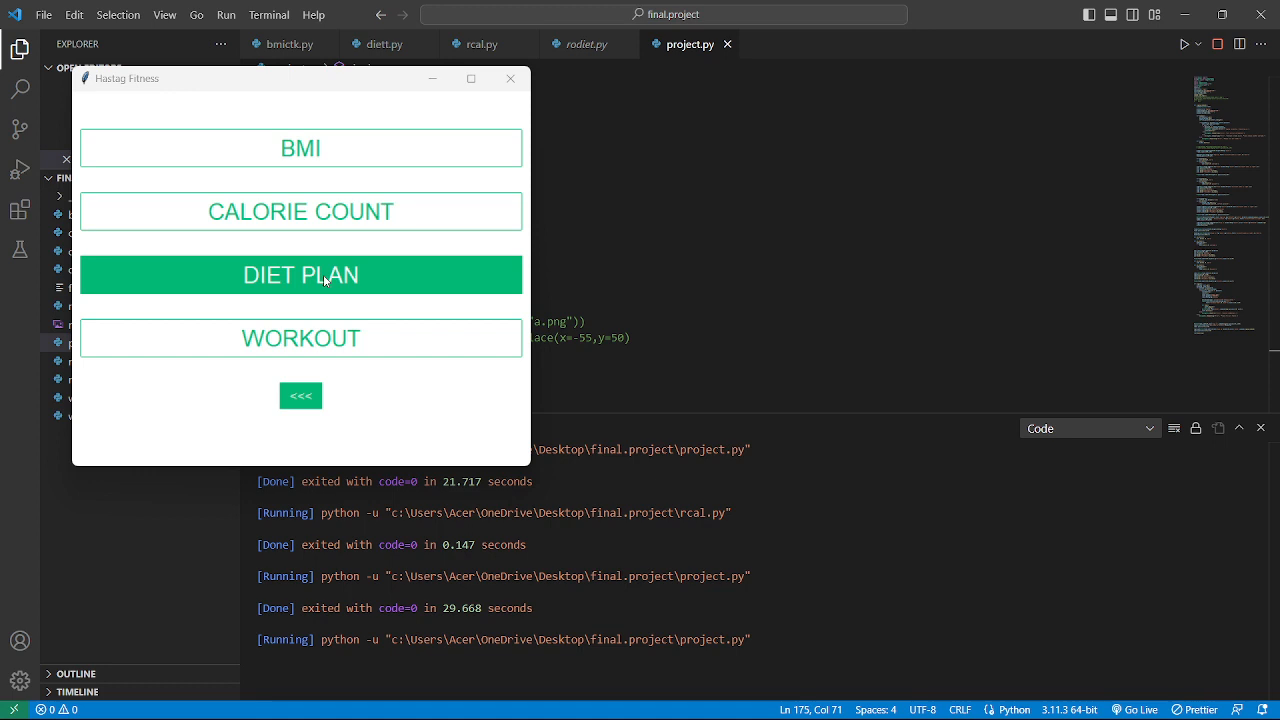
{"action": "mouse_move", "coordinate": [300, 338]}
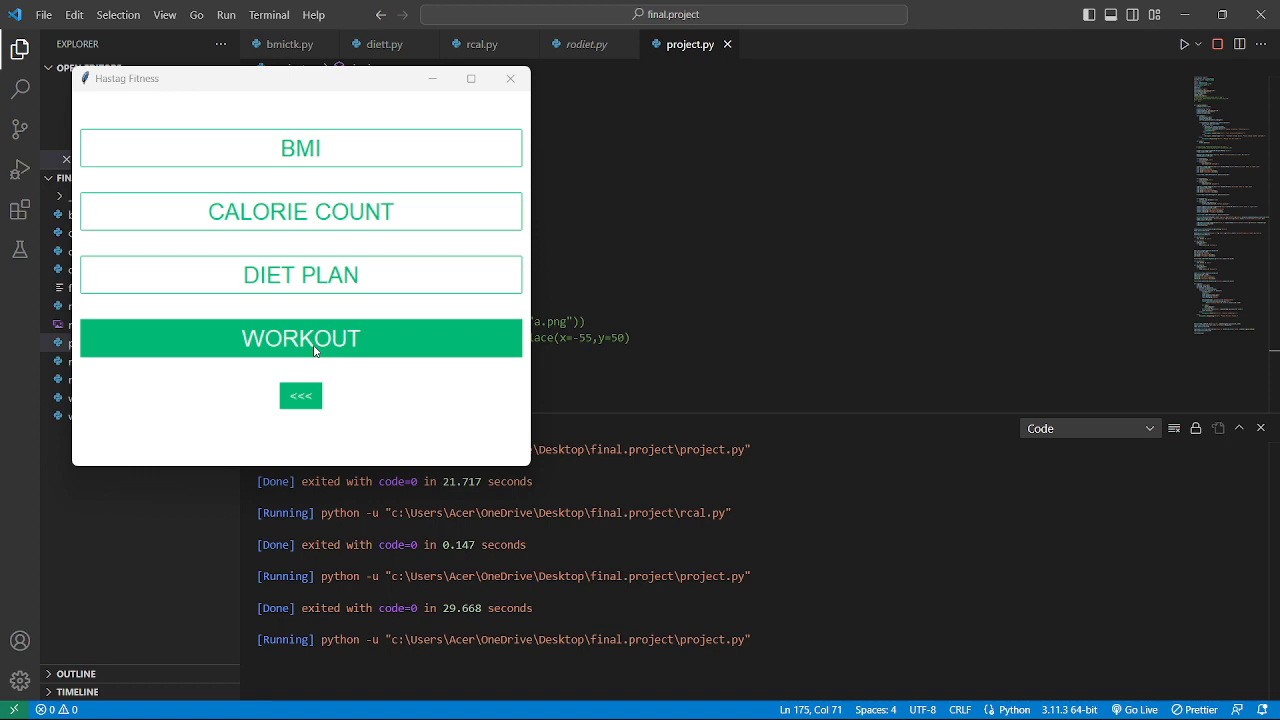
{"action": "mouse_move", "coordinate": [308, 252]}
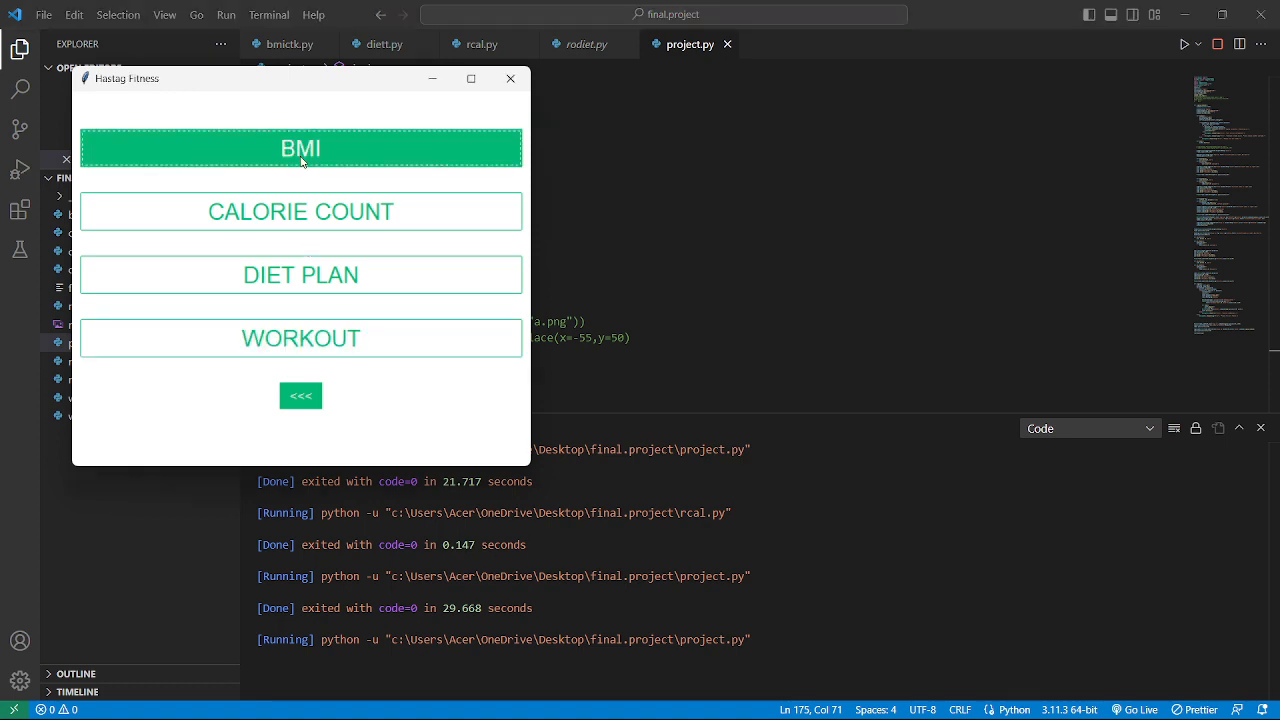
Step: Calculate BMI for height 66 inches and weight 121 pounds, giving 19.5, Normal
{"action": "left_click", "coordinate": [300, 148]}
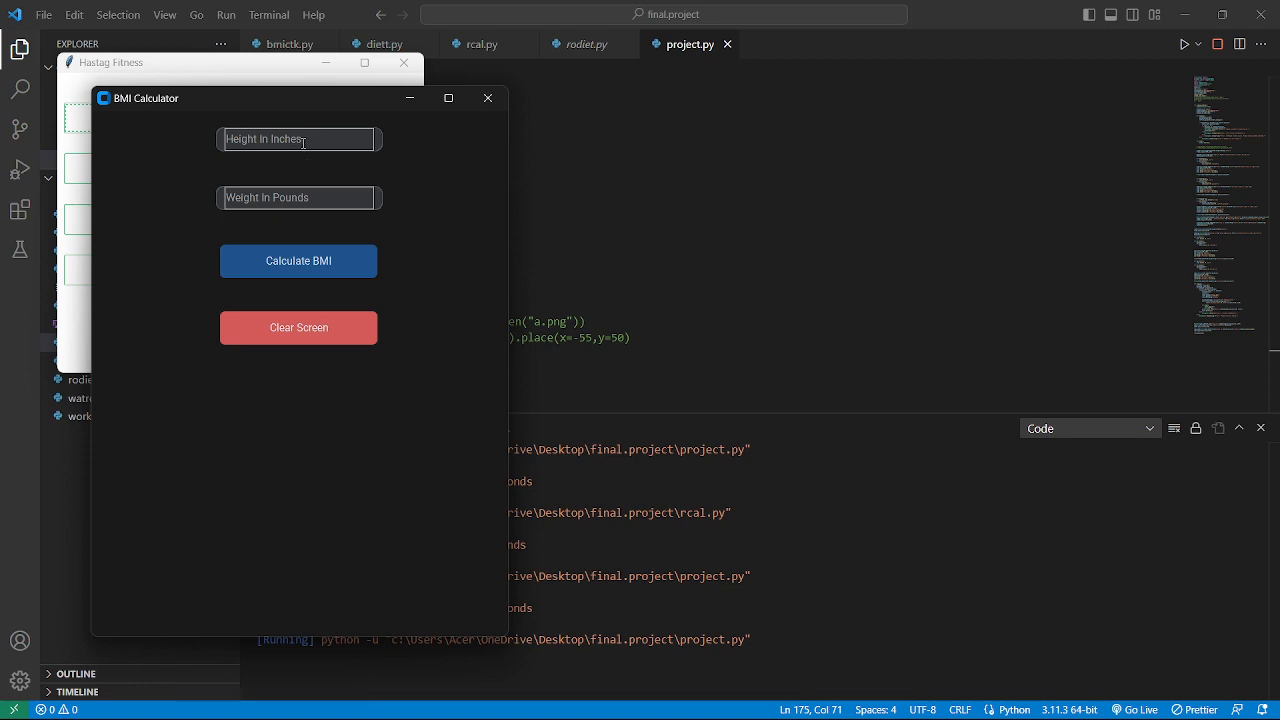
{"action": "mouse_move", "coordinate": [292, 128]}
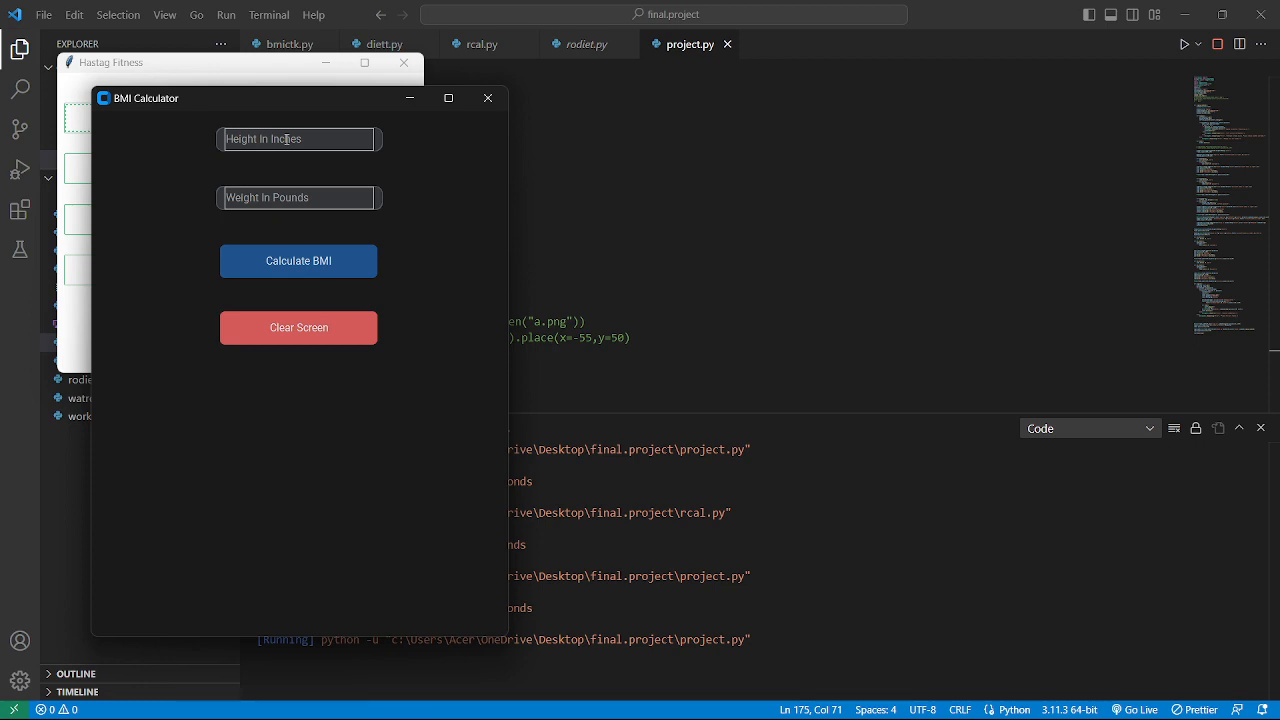
{"action": "left_click", "coordinate": [298, 140]}
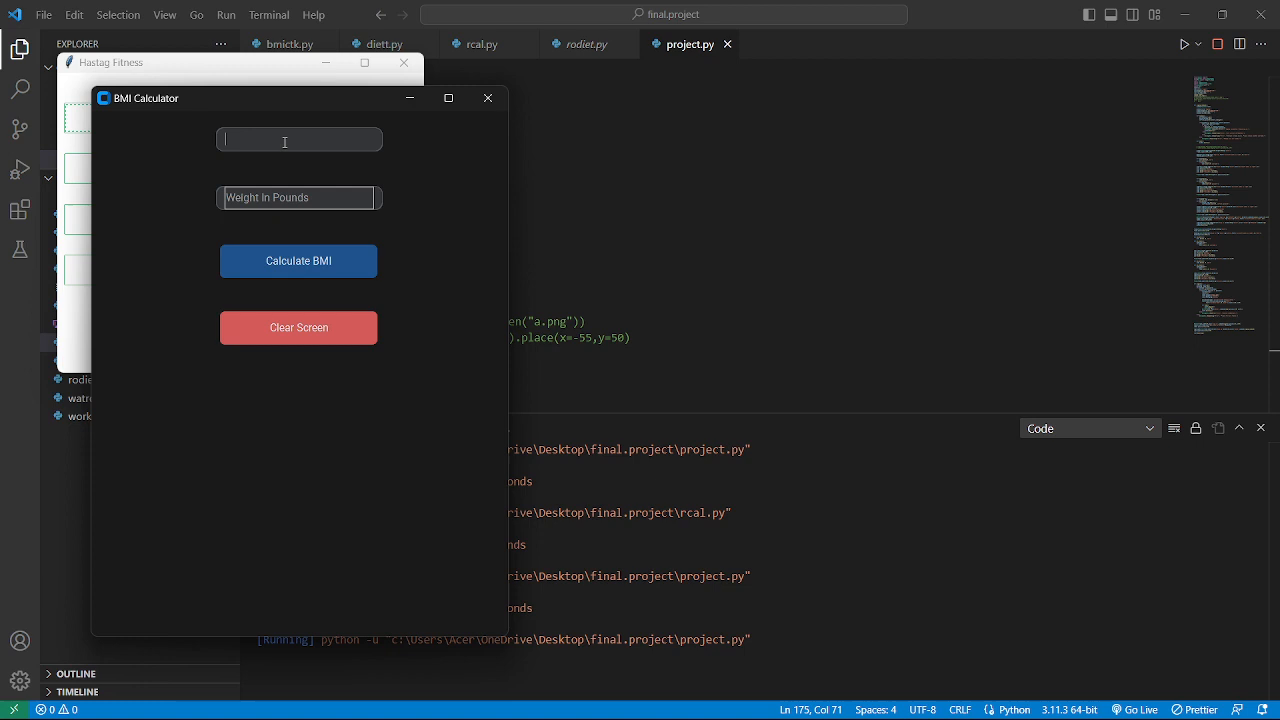
{"action": "type", "text": "66"}
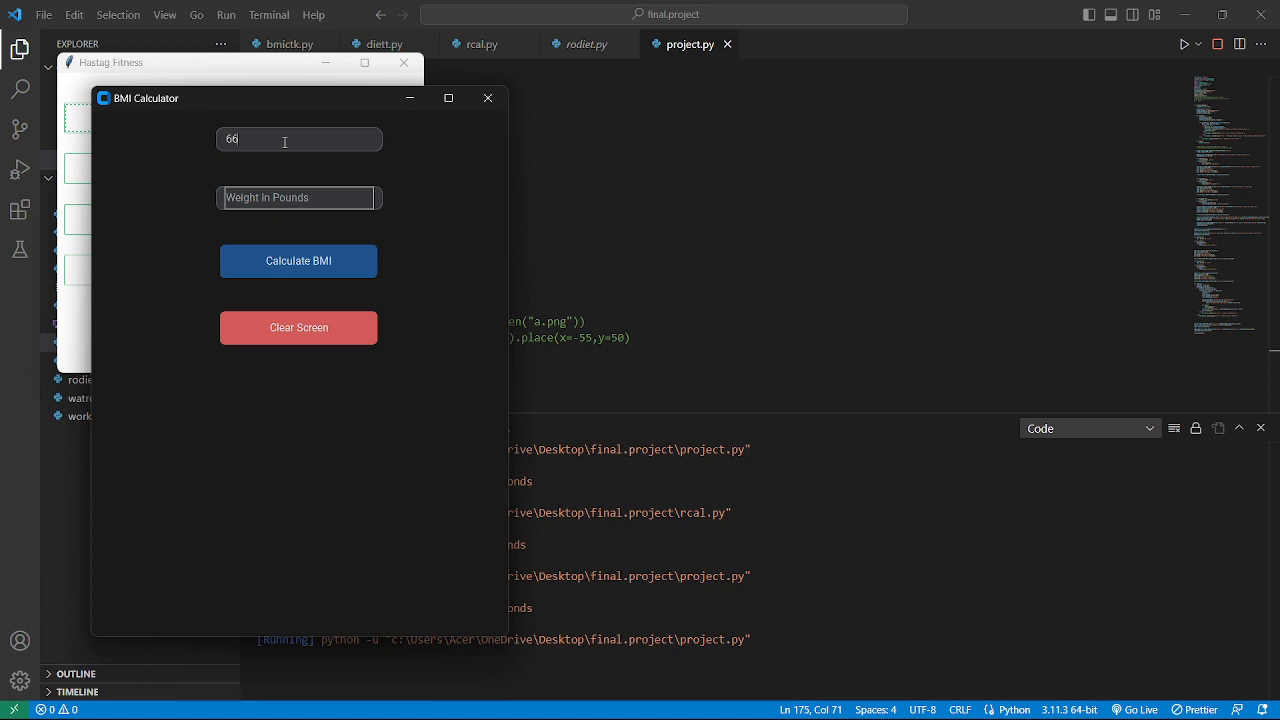
{"action": "mouse_move", "coordinate": [280, 230]}
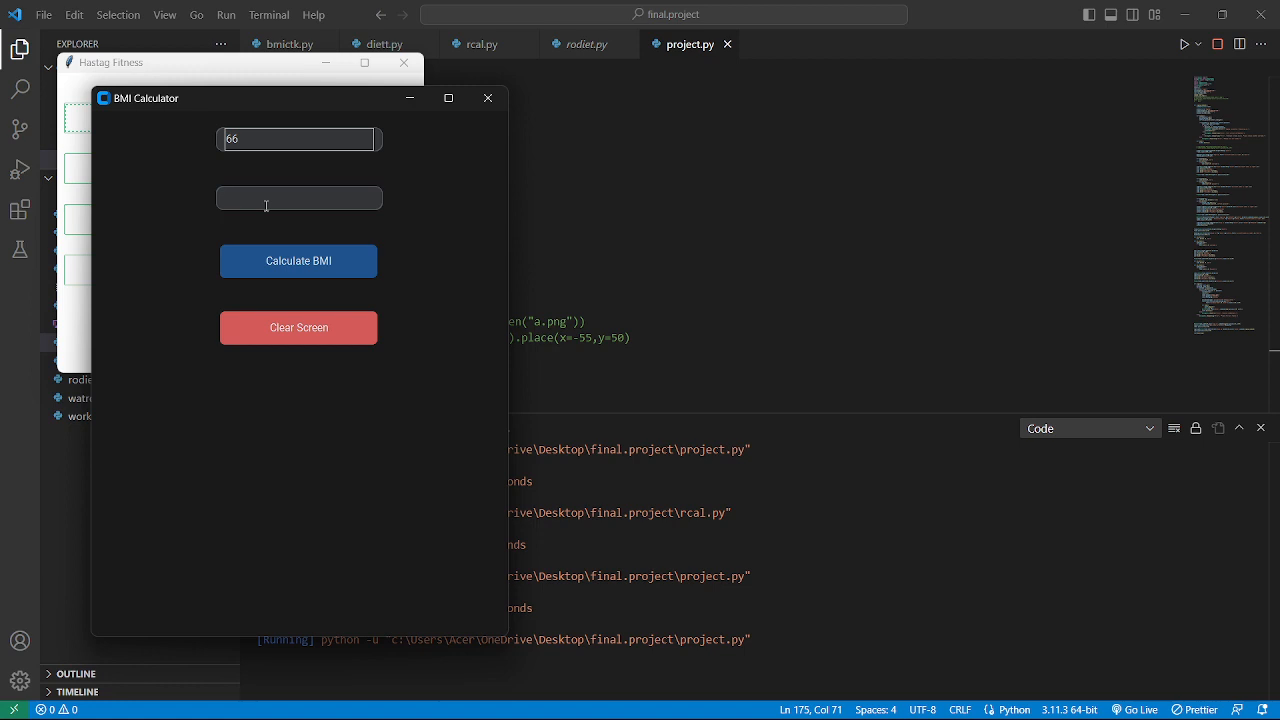
{"action": "type", "text": "1"}
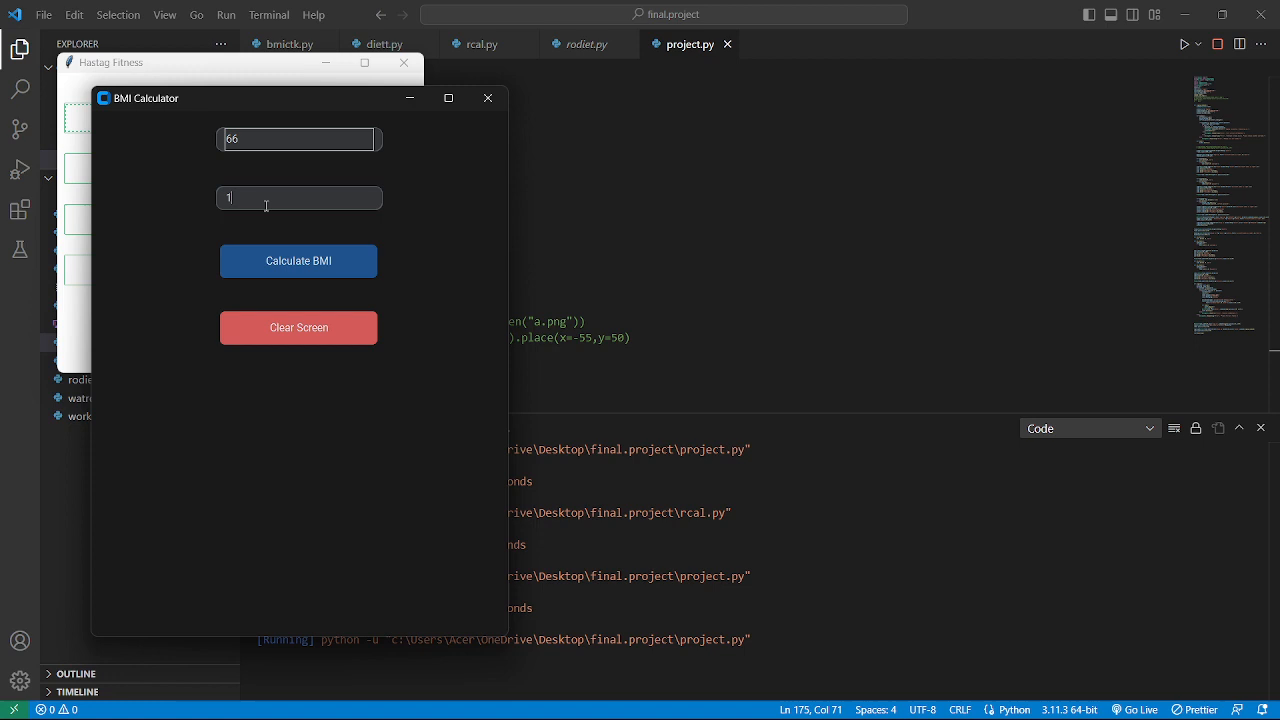
{"action": "type", "text": "21"}
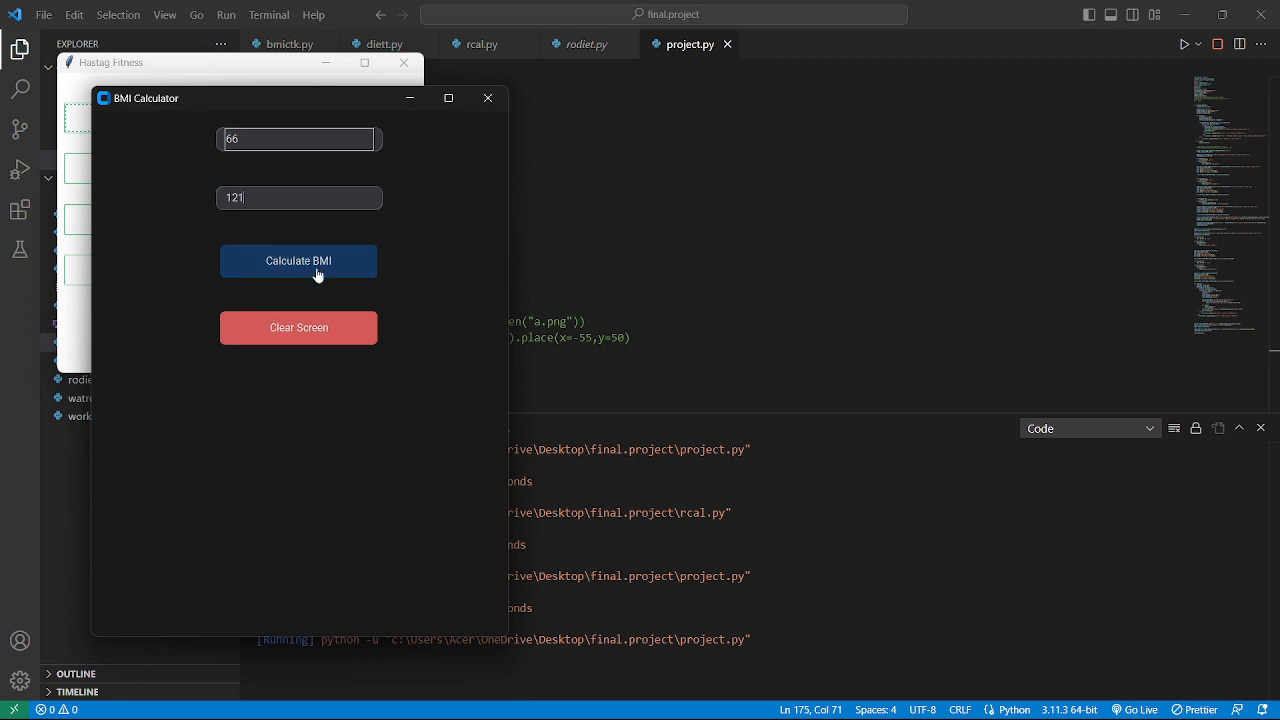
{"action": "left_click", "coordinate": [298, 260]}
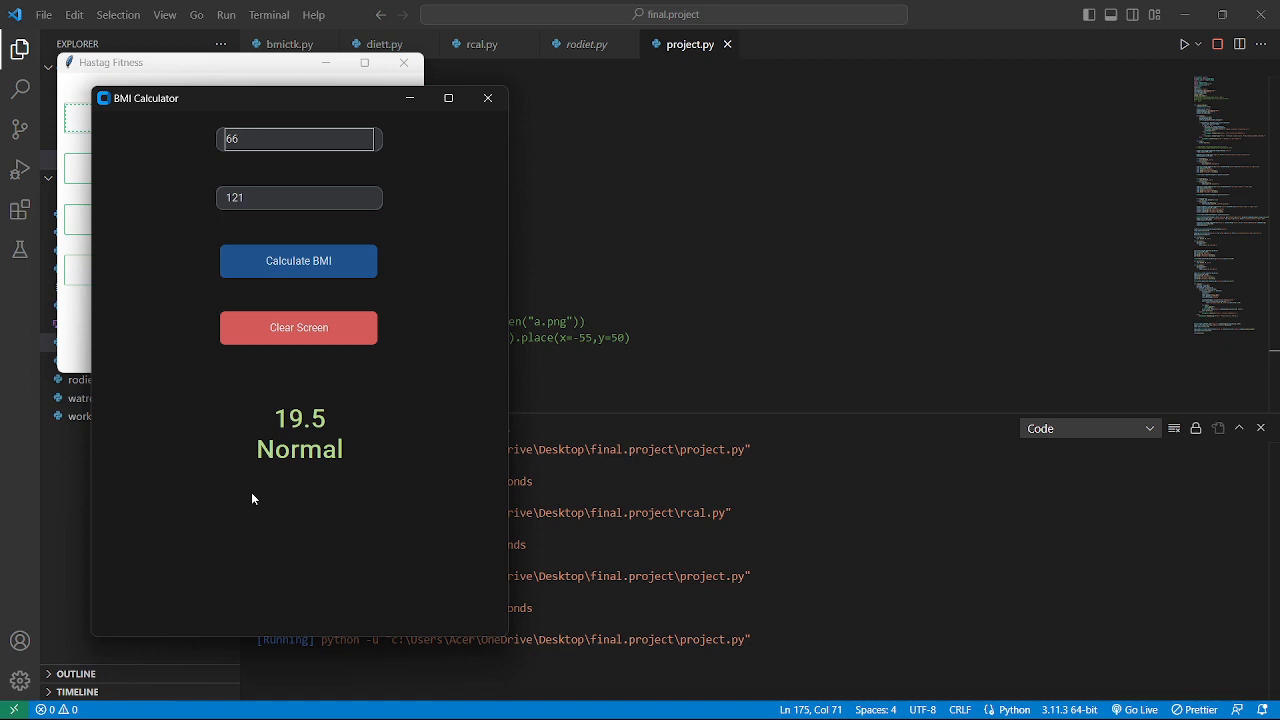
{"action": "left_click", "coordinate": [300, 198]}
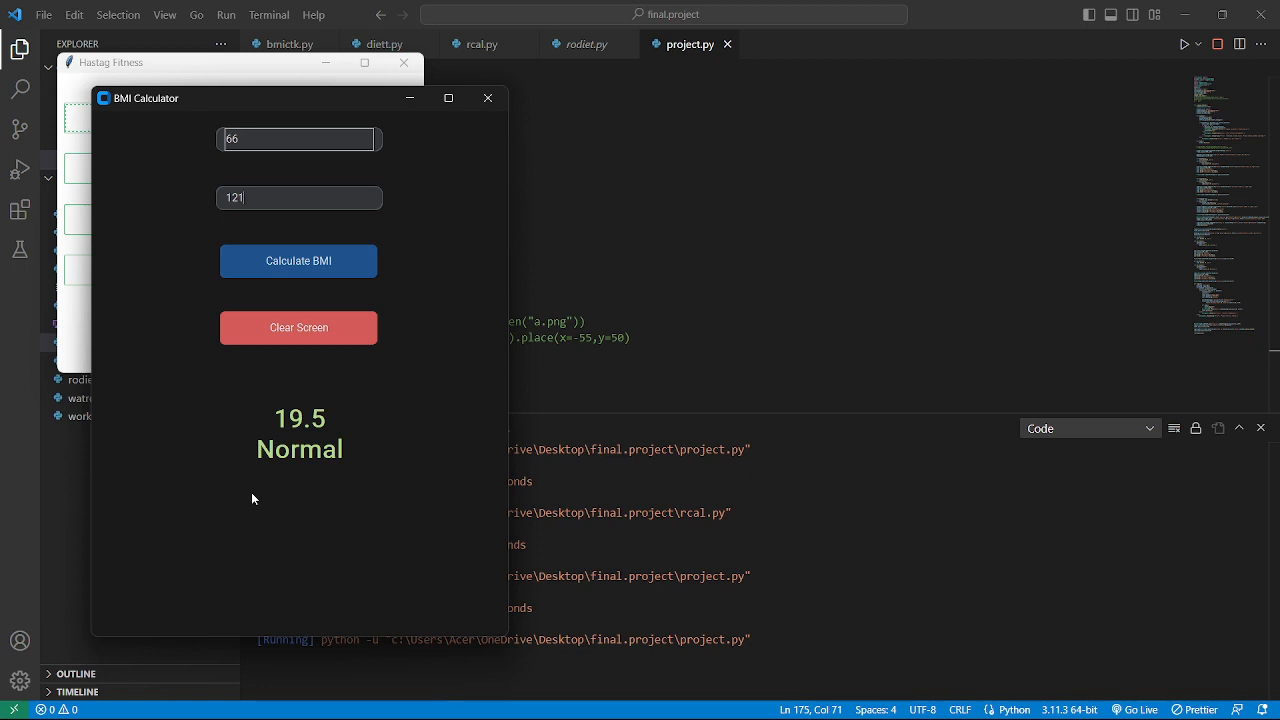
{"action": "mouse_move", "coordinate": [240, 296]}
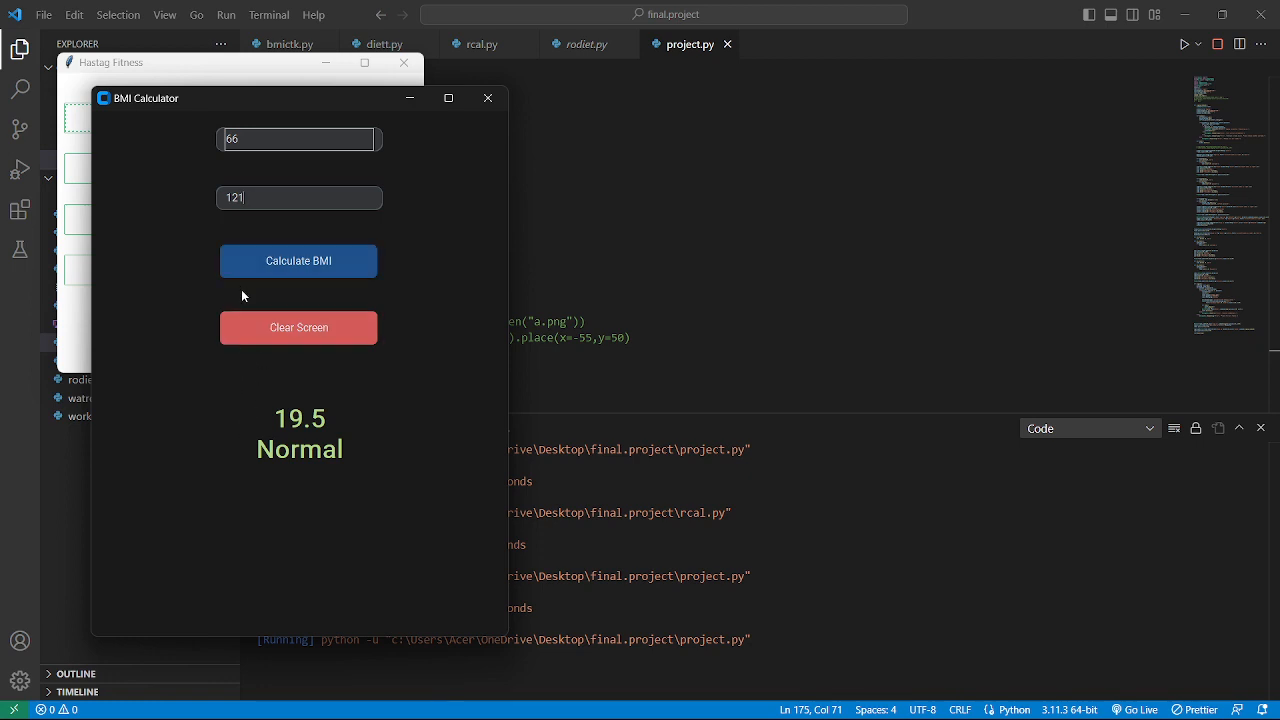
{"action": "mouse_move", "coordinate": [148, 396]}
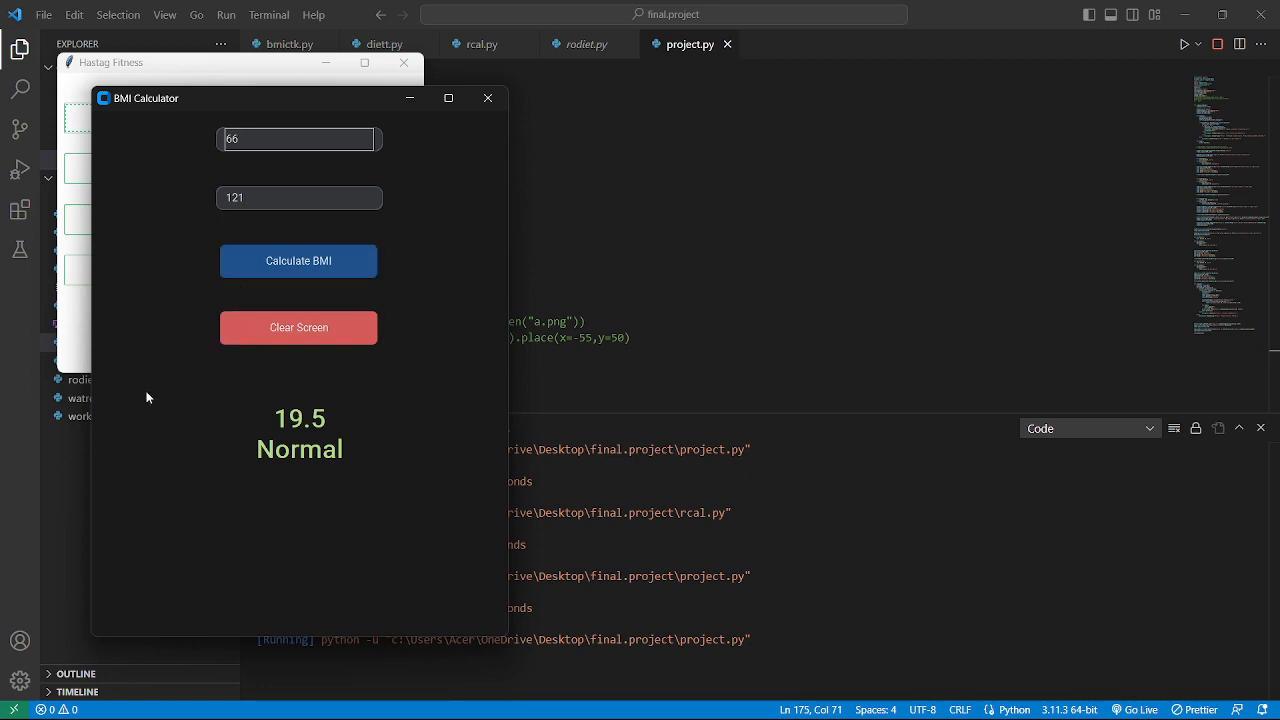
Step: Clear the height and weight entries and close the BMI calculator
{"action": "left_click", "coordinate": [298, 328]}
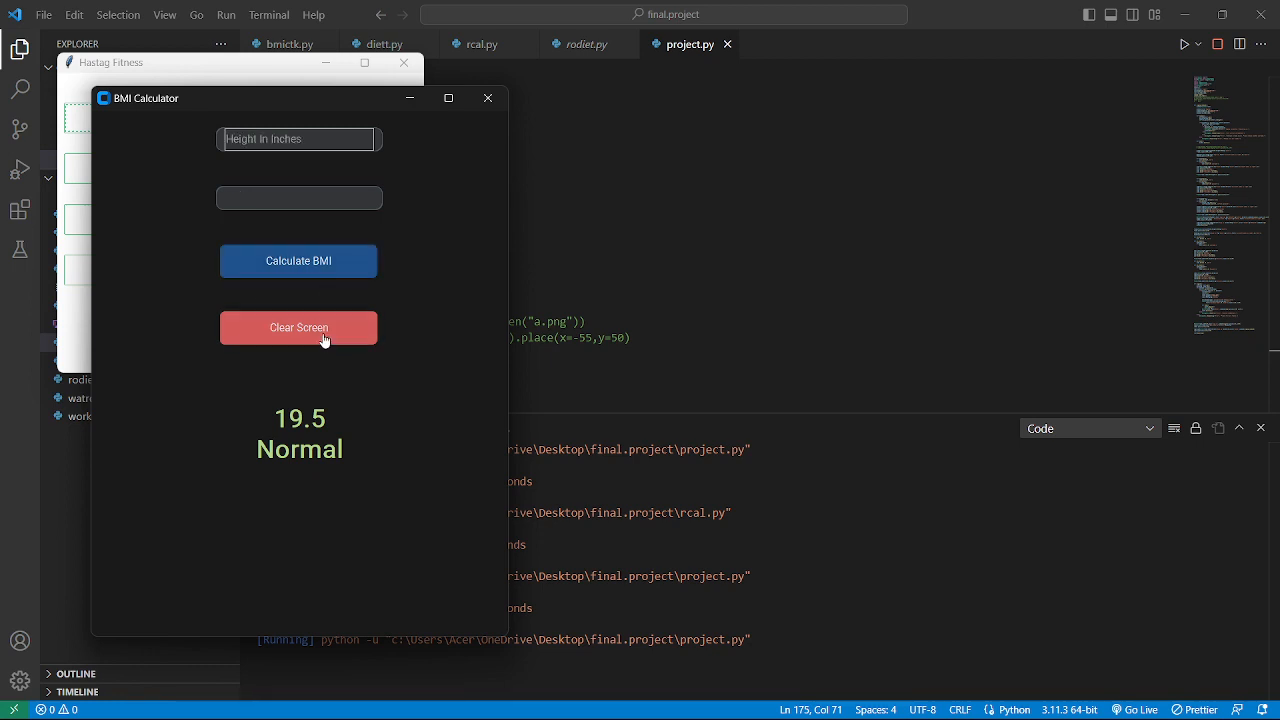
{"action": "left_click", "coordinate": [300, 198]}
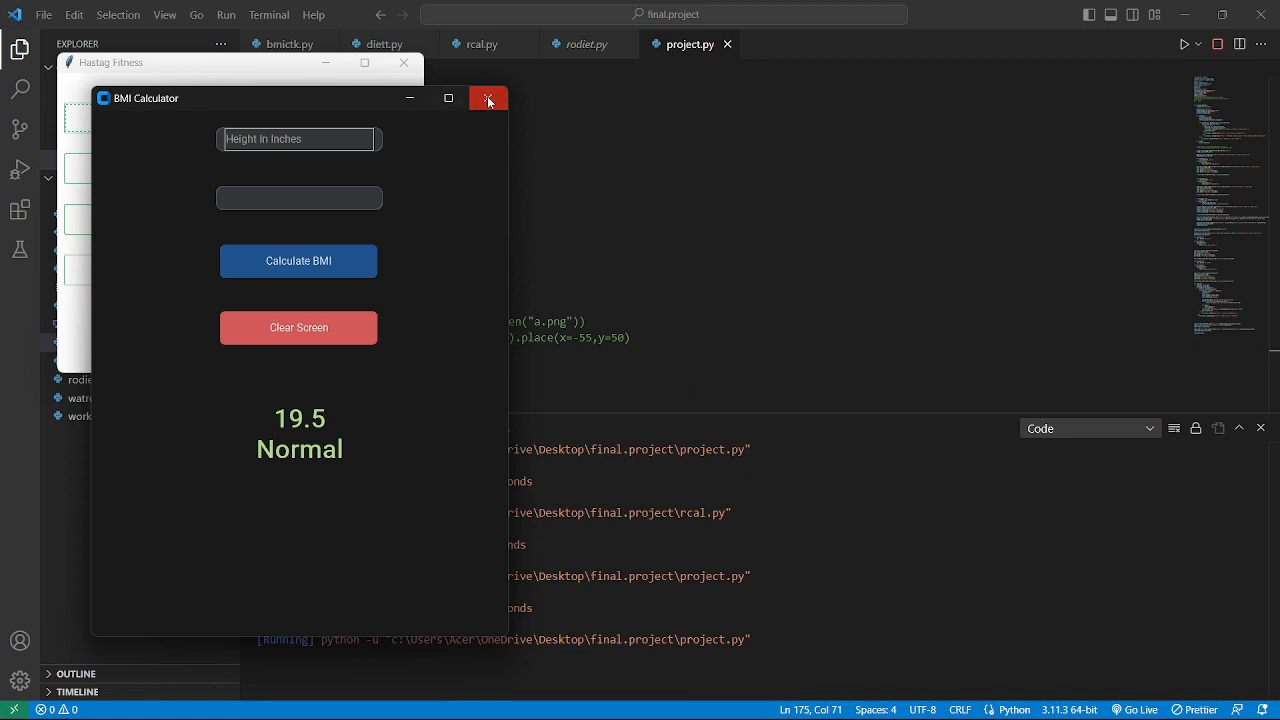
{"action": "left_click", "coordinate": [488, 98]}
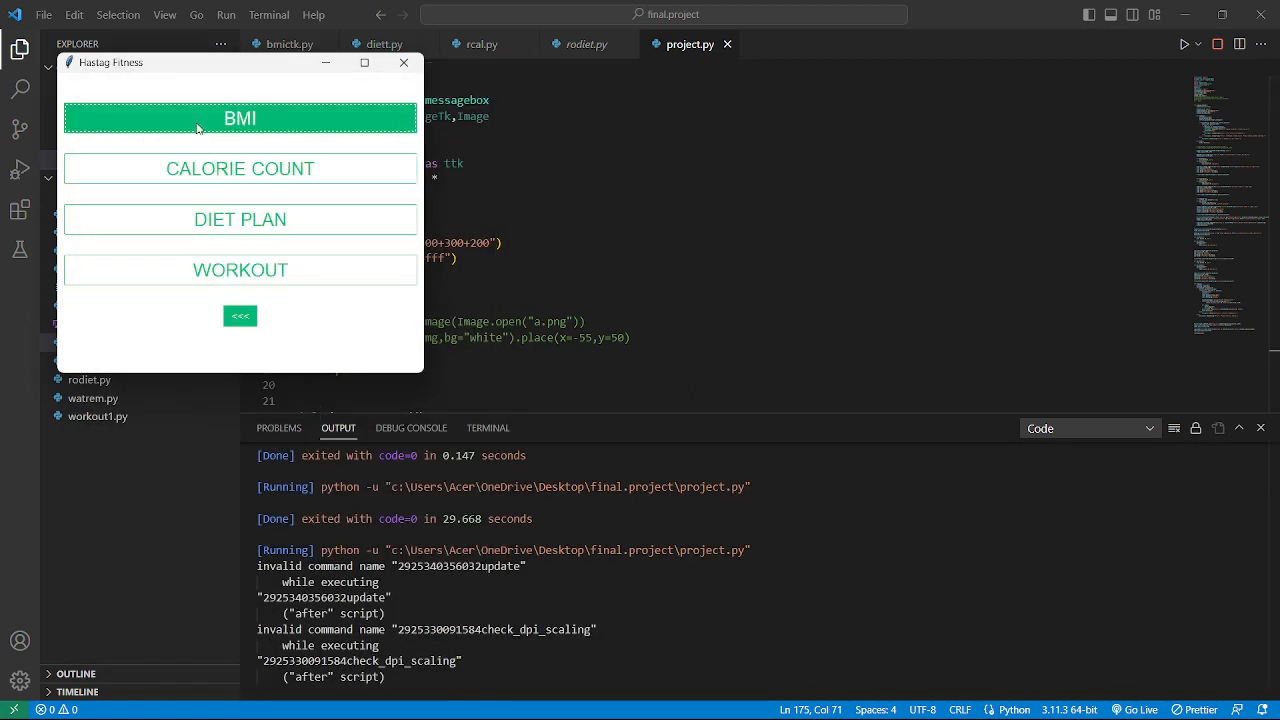
{"action": "mouse_move", "coordinate": [174, 136]}
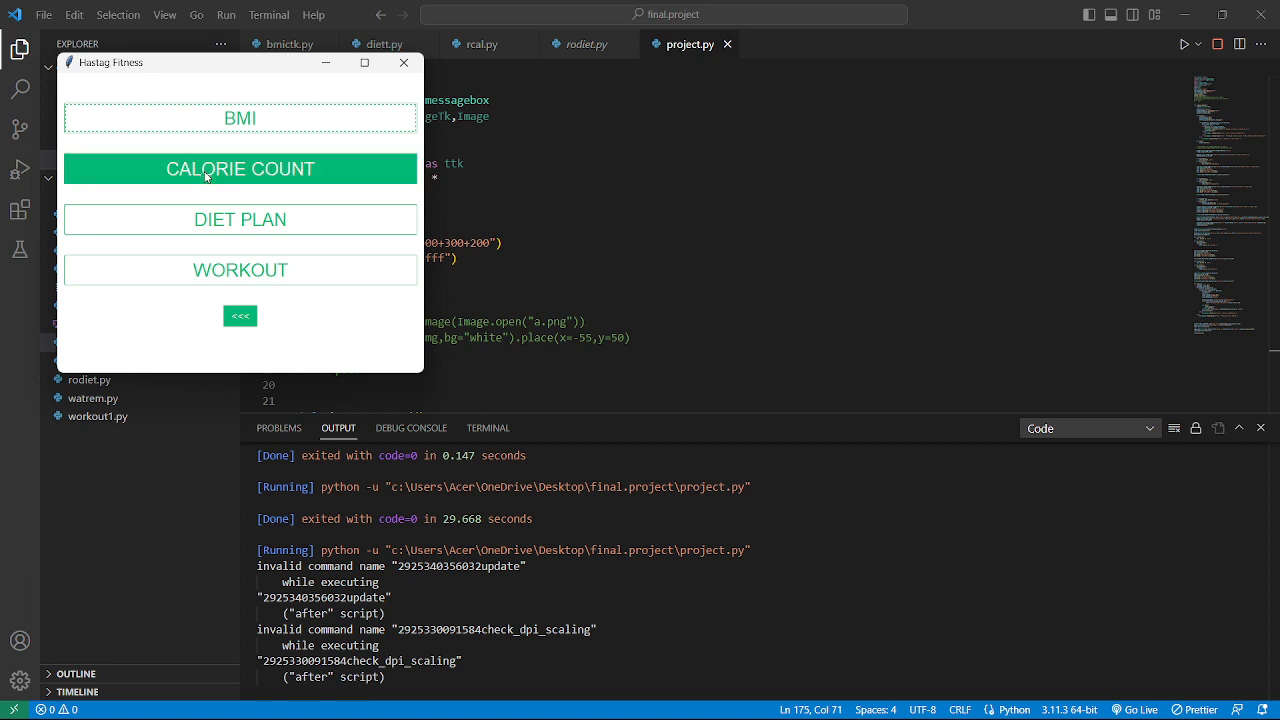
Step: Open the Calorie Calculator and select the Boiled Egg quantity entry
{"action": "left_click", "coordinate": [240, 168]}
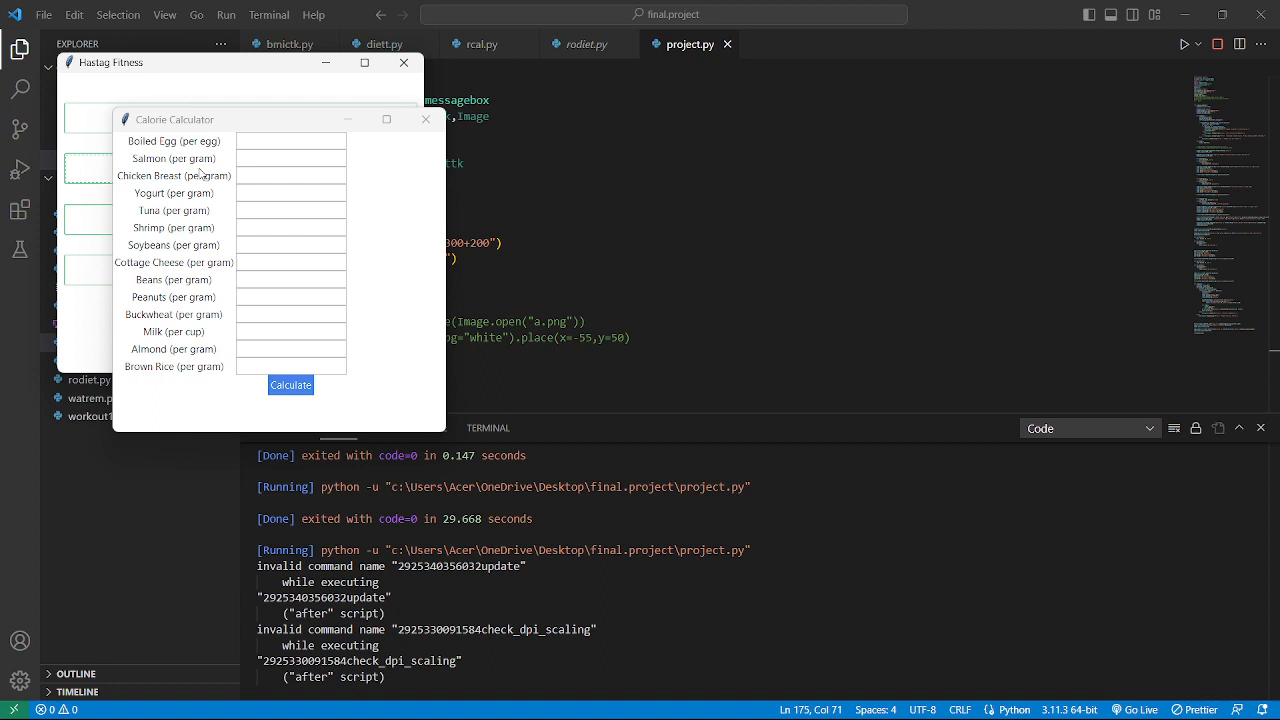
{"action": "mouse_move", "coordinate": [236, 266]}
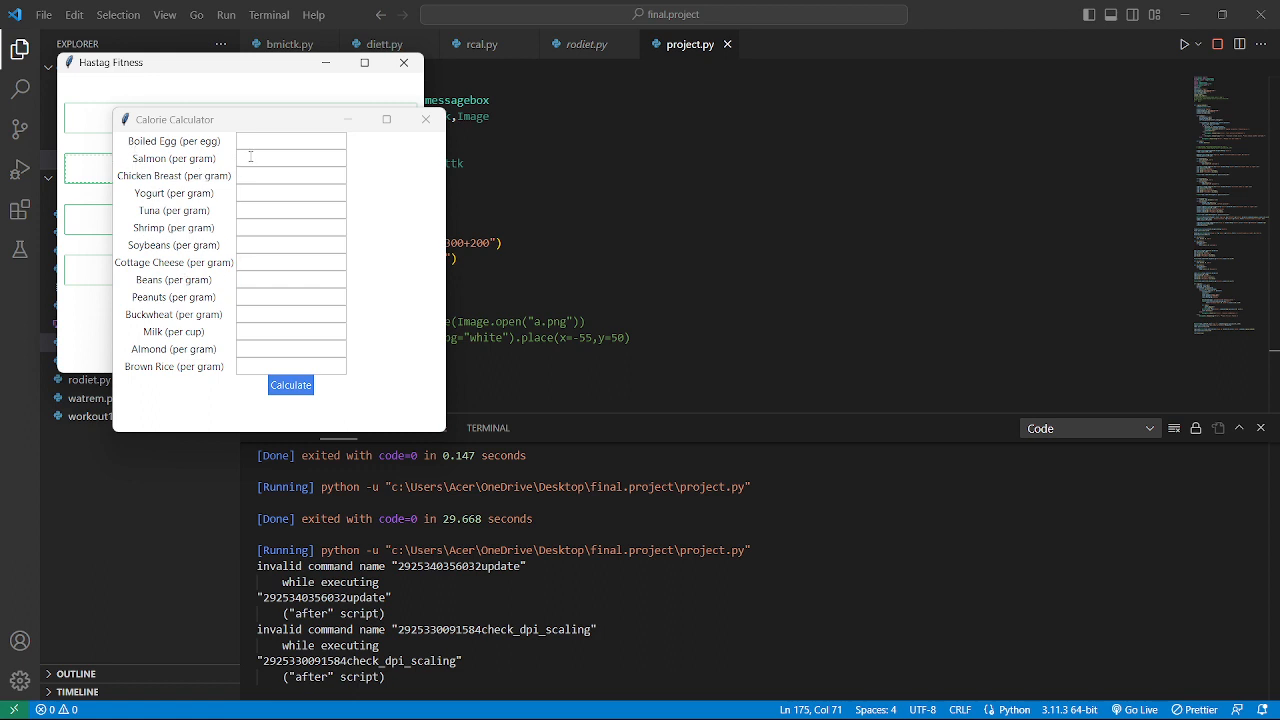
{"action": "mouse_move", "coordinate": [218, 182]}
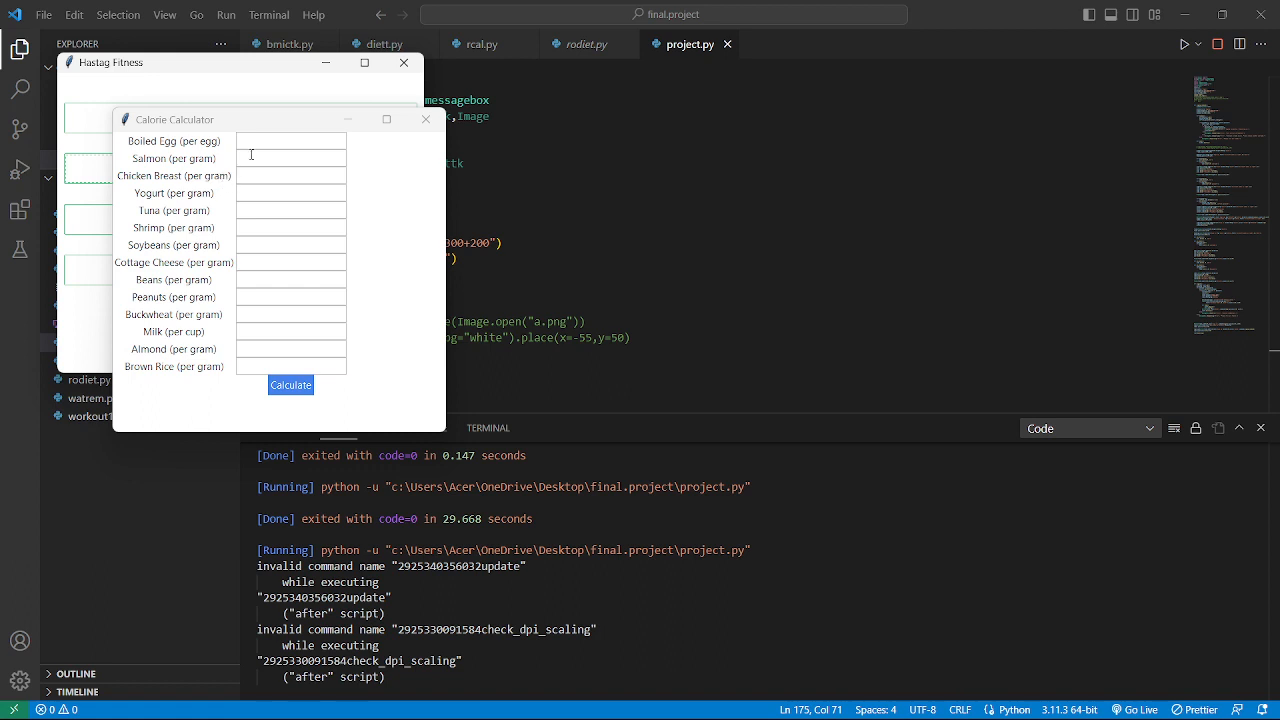
{"action": "left_click", "coordinate": [292, 140]}
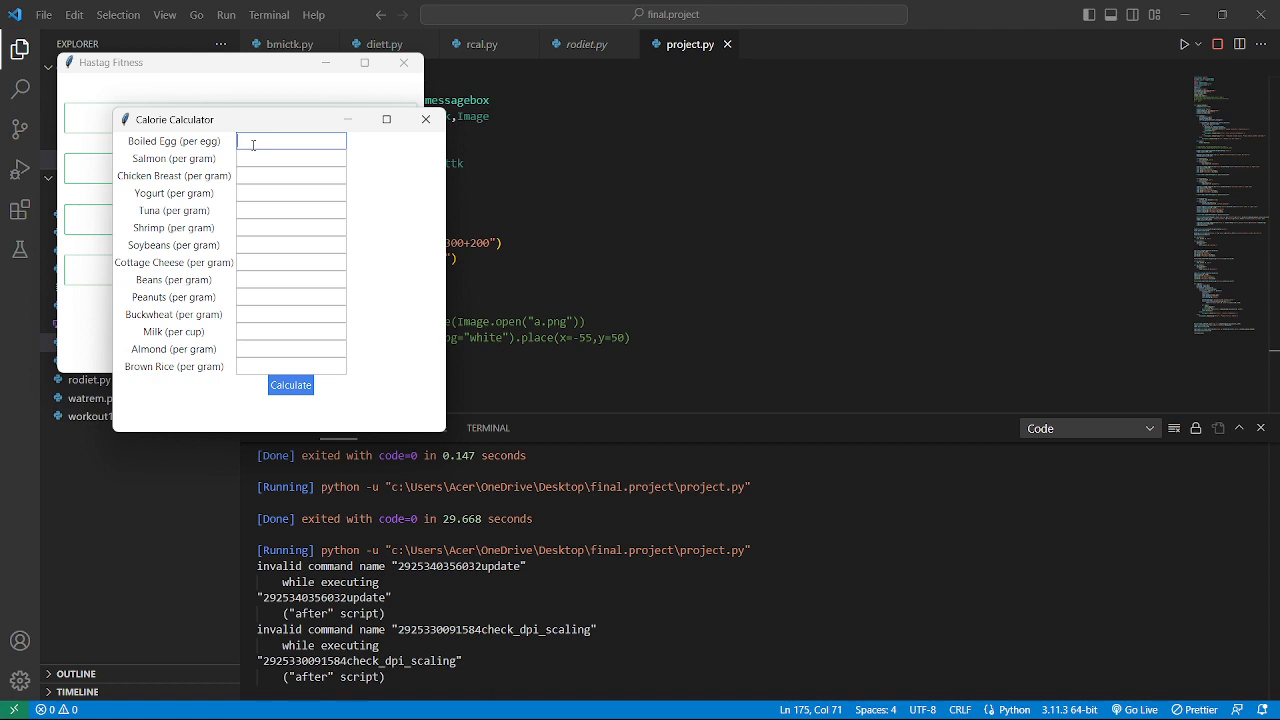
Step: Enter quantities 2 eggs, 50 chicken breast, 50 soybeans, 50 peanuts and 50 buckwheat
{"action": "type", "text": "2"}
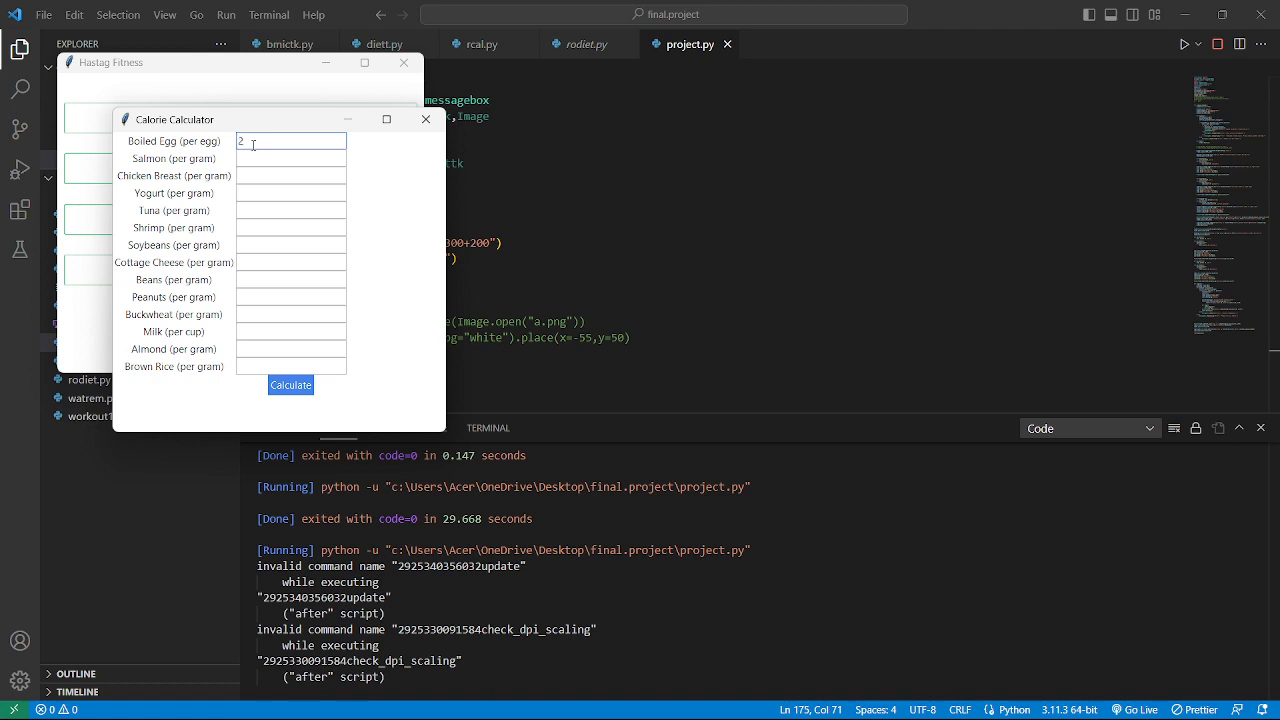
{"action": "mouse_move", "coordinate": [184, 190]}
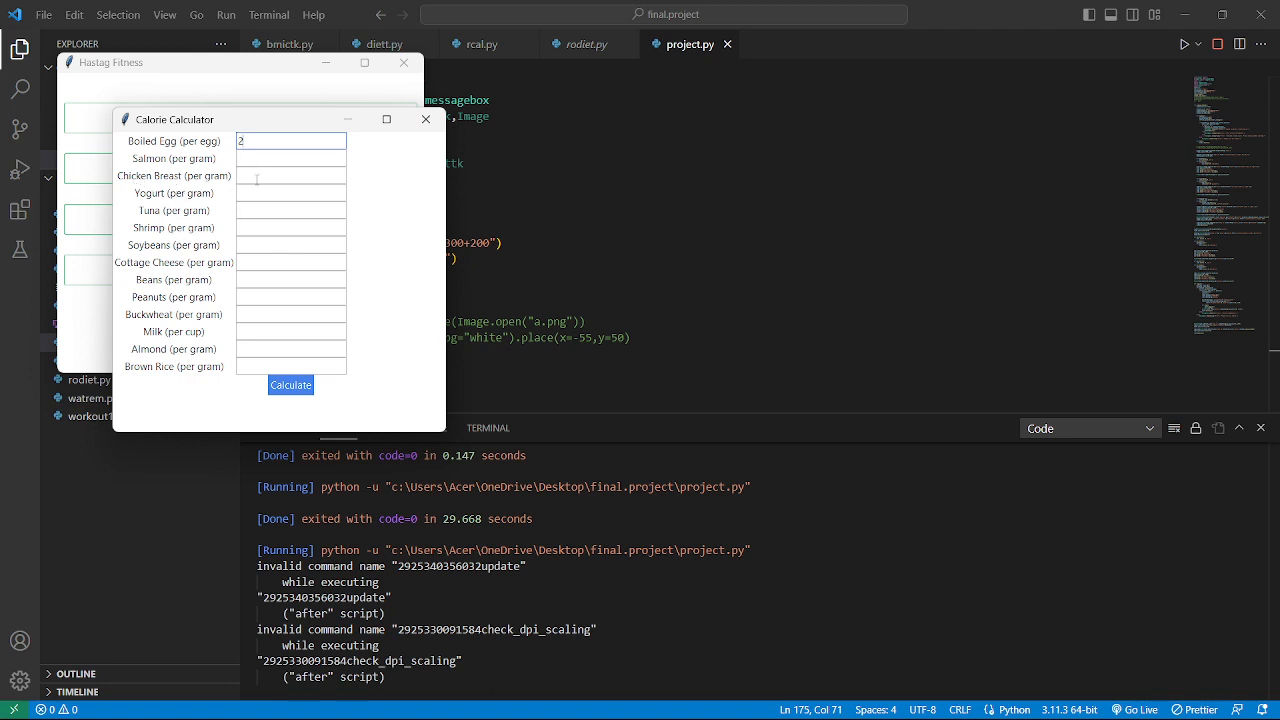
{"action": "type", "text": "50"}
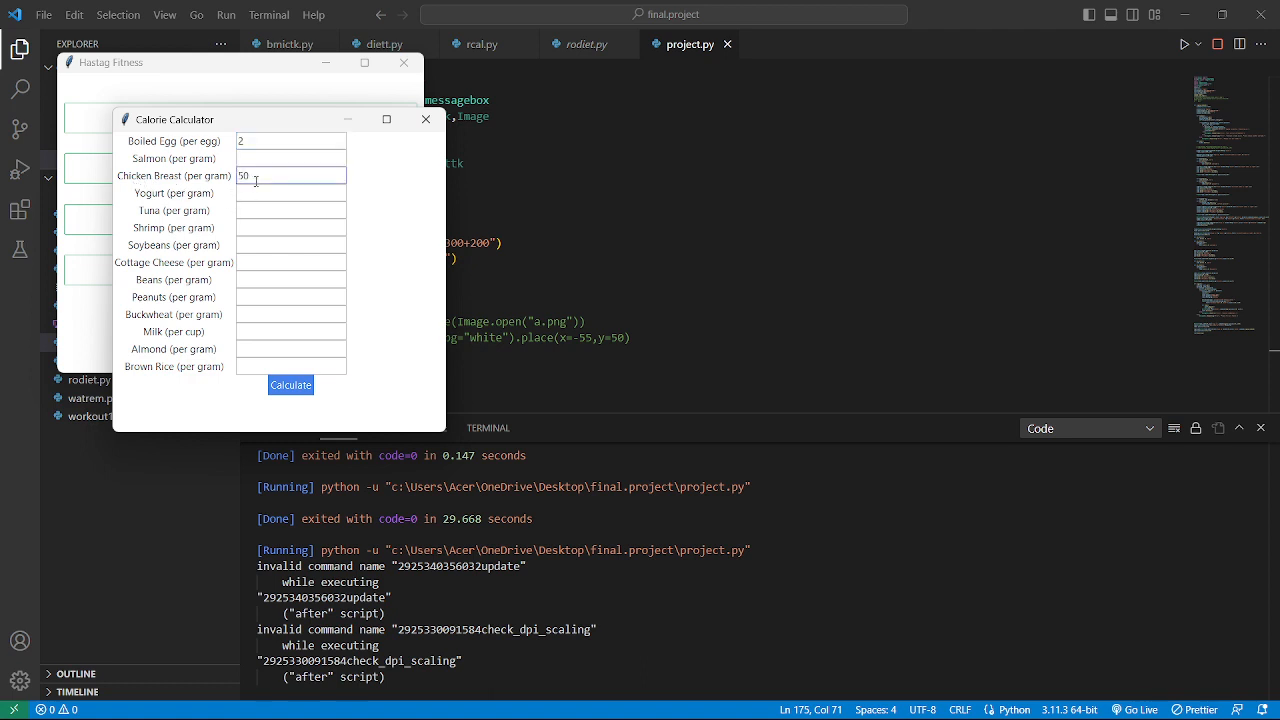
{"action": "left_click", "coordinate": [292, 210]}
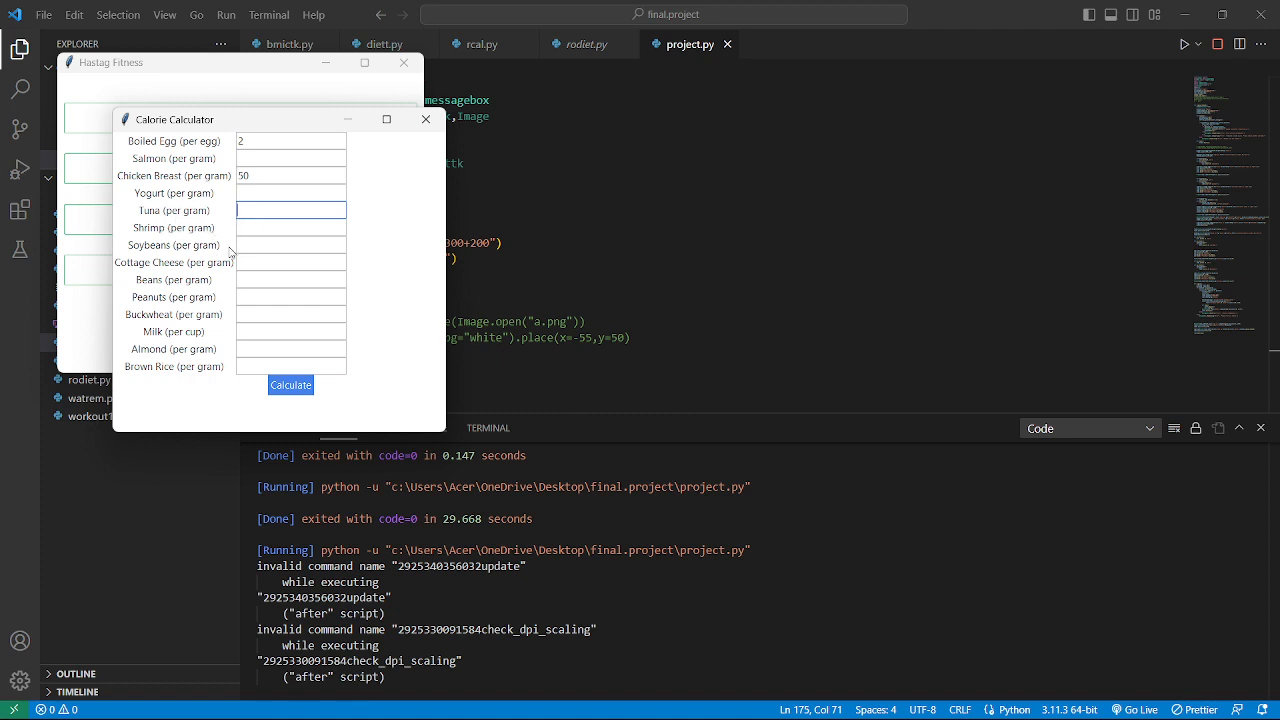
{"action": "type", "text": "50"}
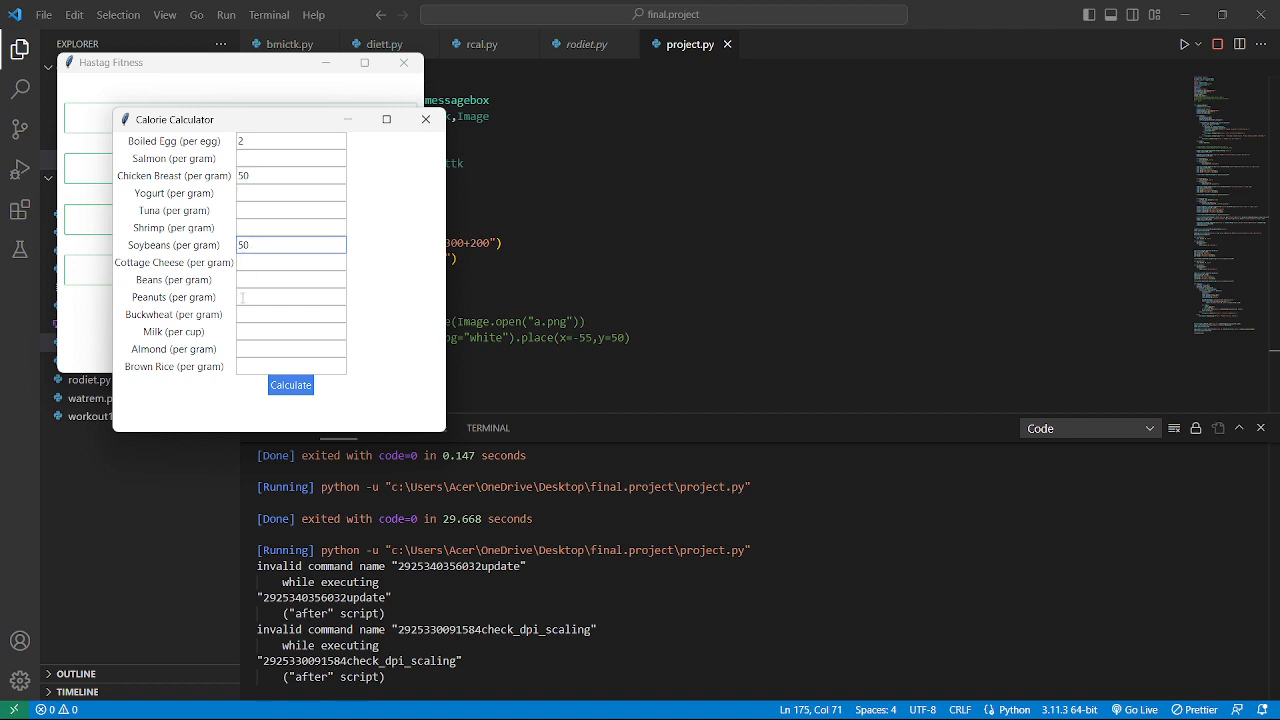
{"action": "type", "text": "50"}
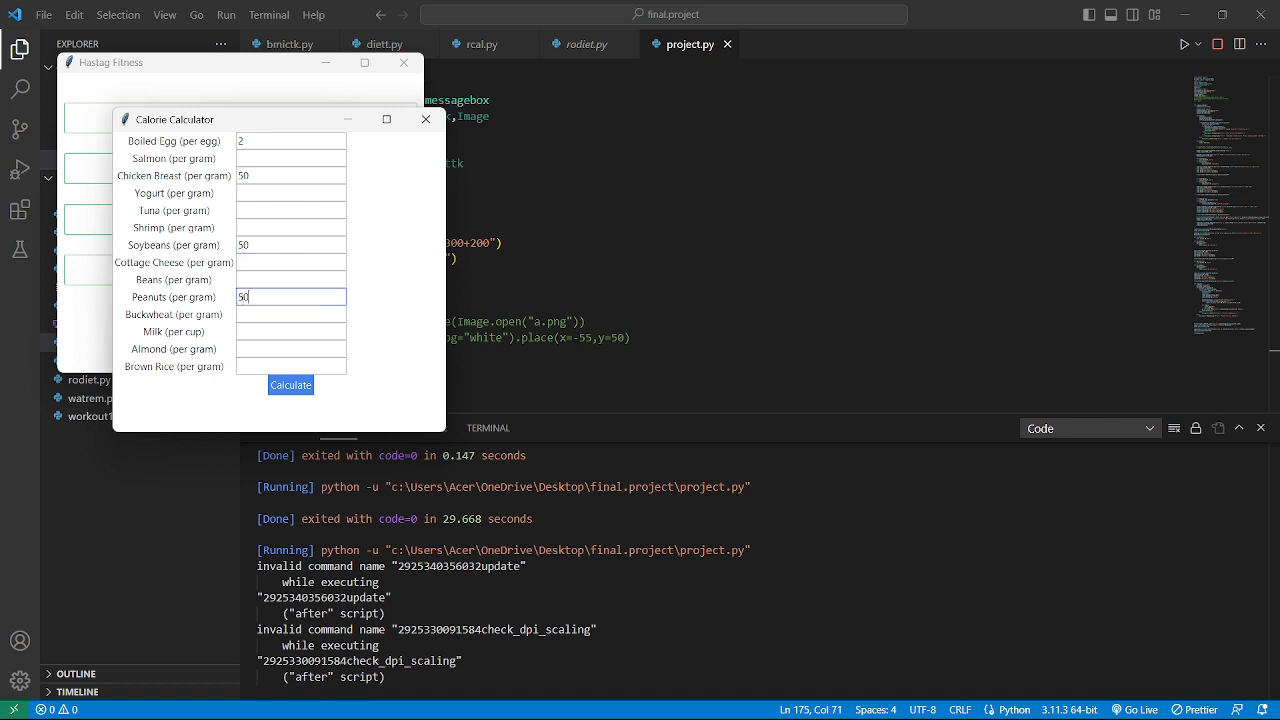
{"action": "left_click", "coordinate": [290, 314]}
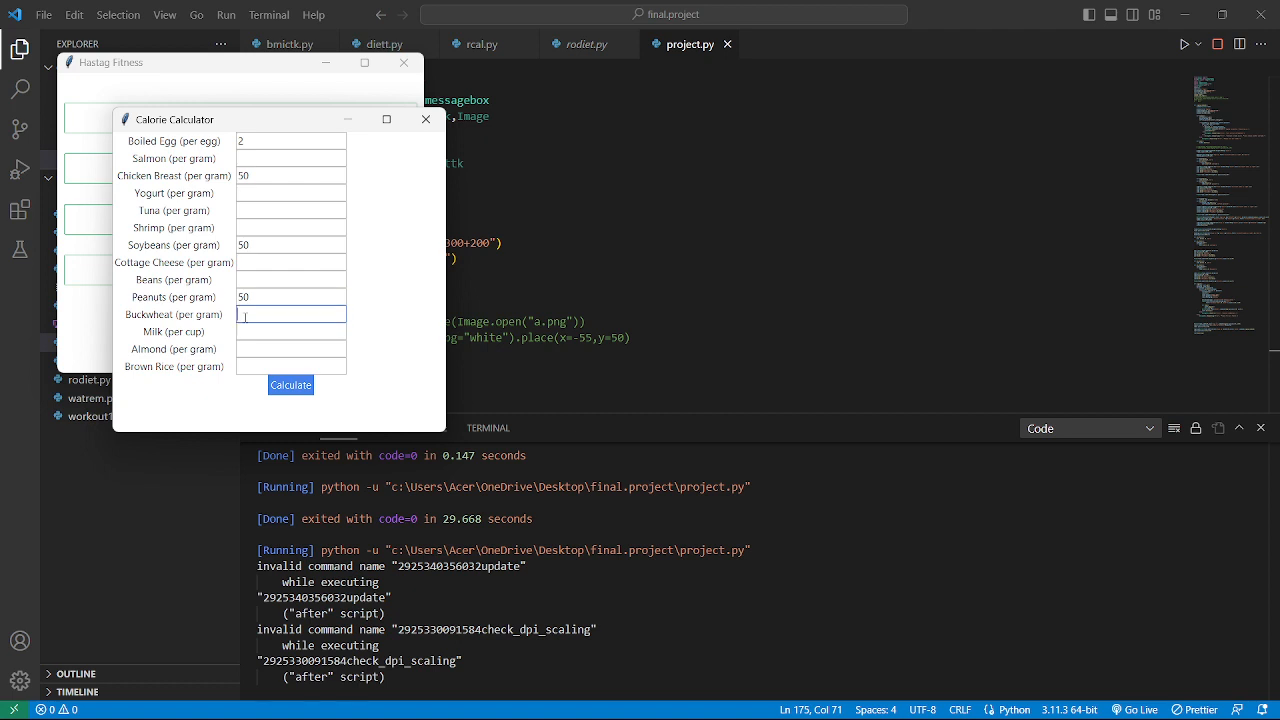
{"action": "type", "text": "50"}
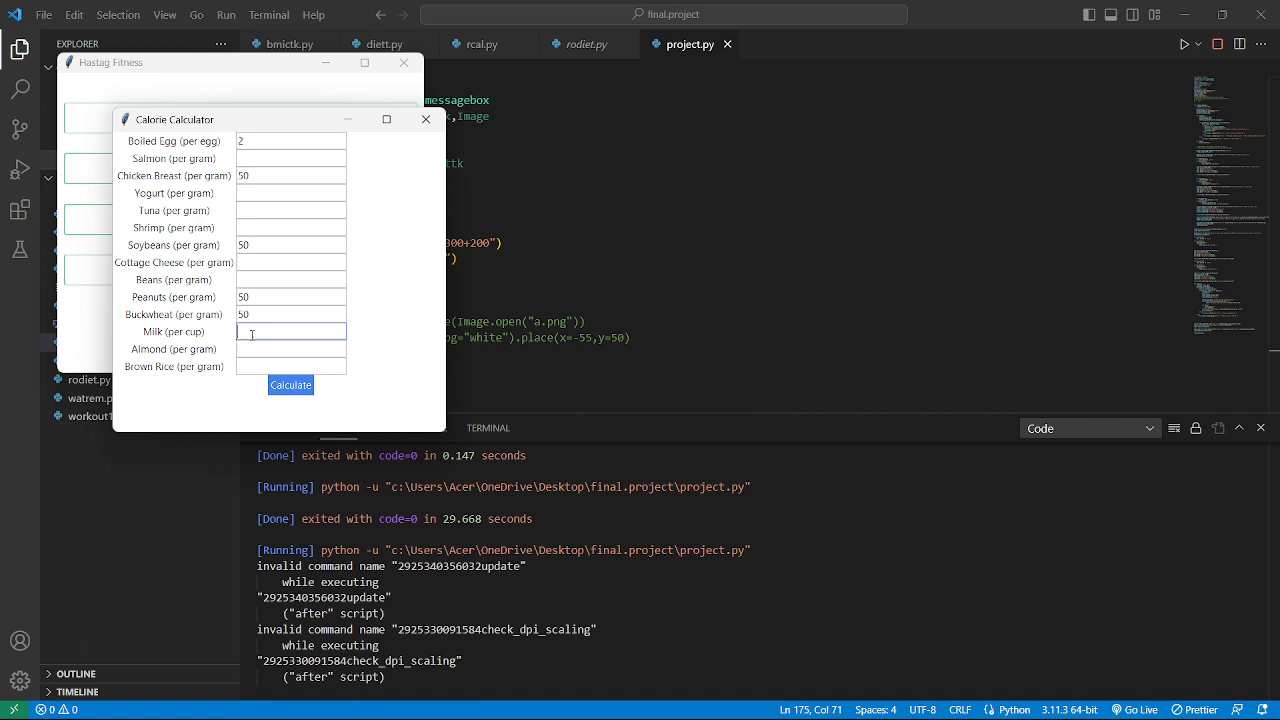
Step: Enter milk, almond and Brown Rice 100 quantities and calculate the total calories
{"action": "type", "text": "2"}
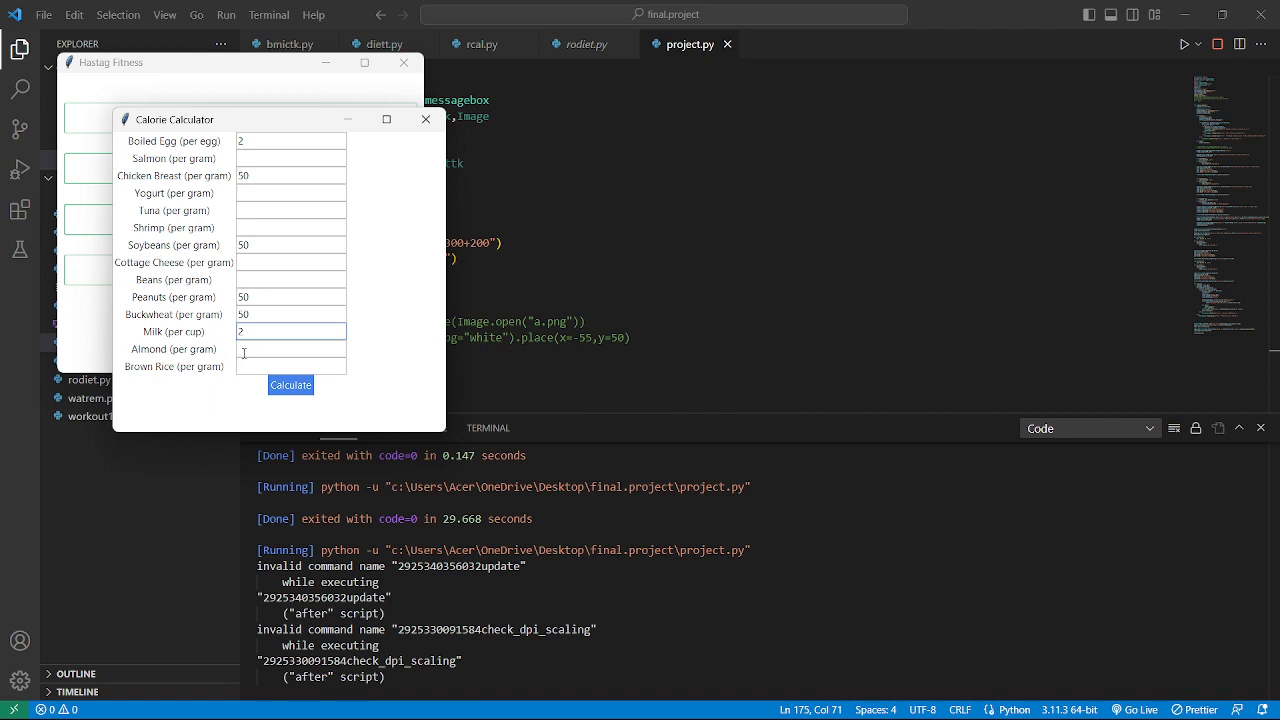
{"action": "type", "text": "50"}
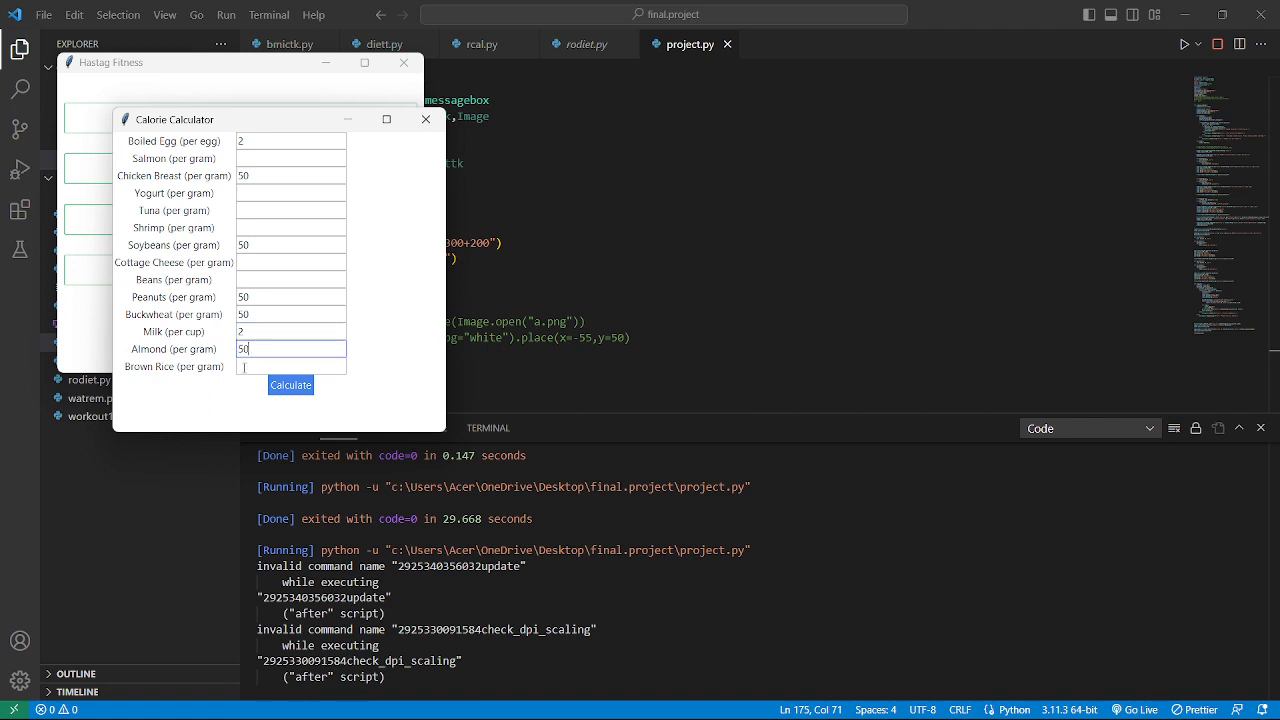
{"action": "left_click", "coordinate": [292, 366]}
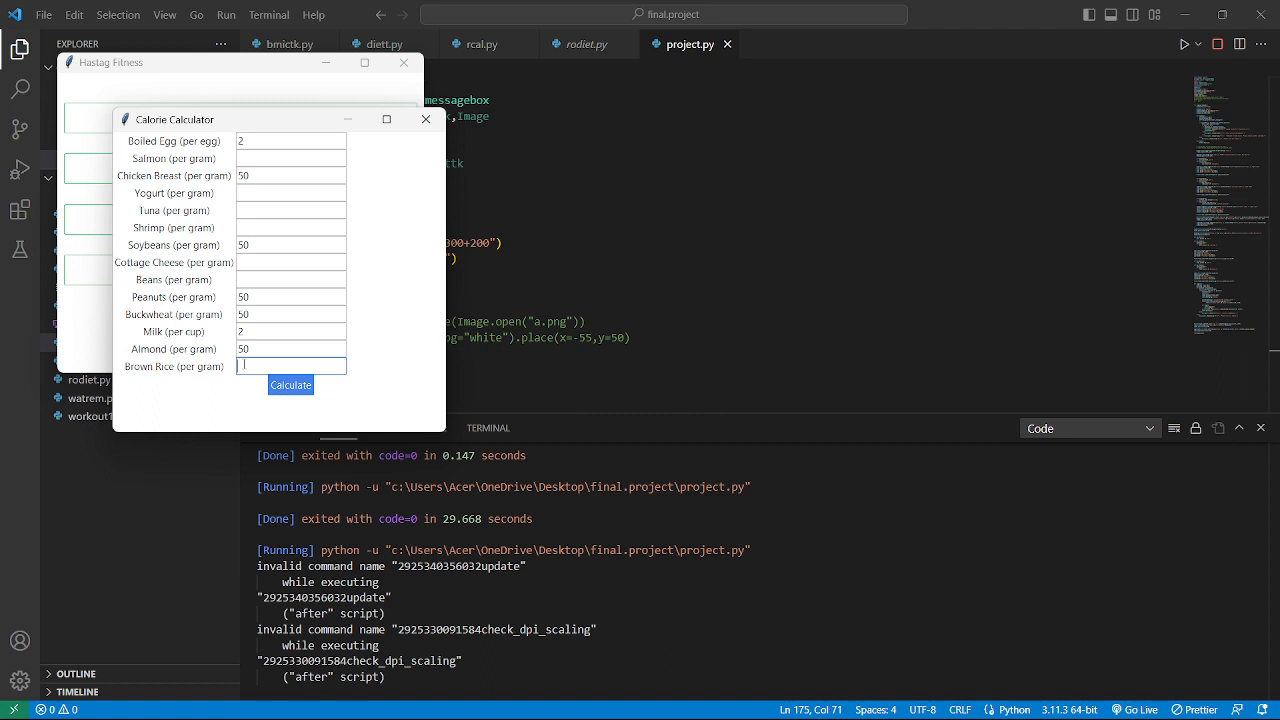
{"action": "type", "text": "5"}
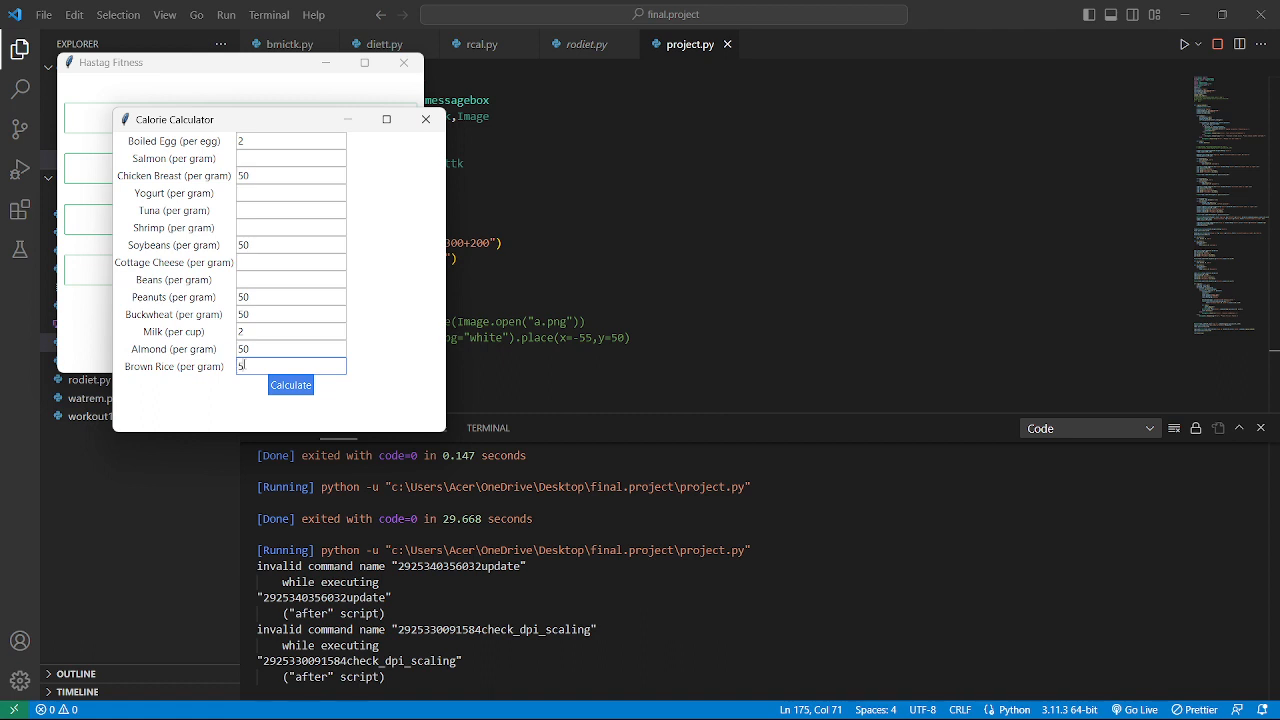
{"action": "type", "text": "100"}
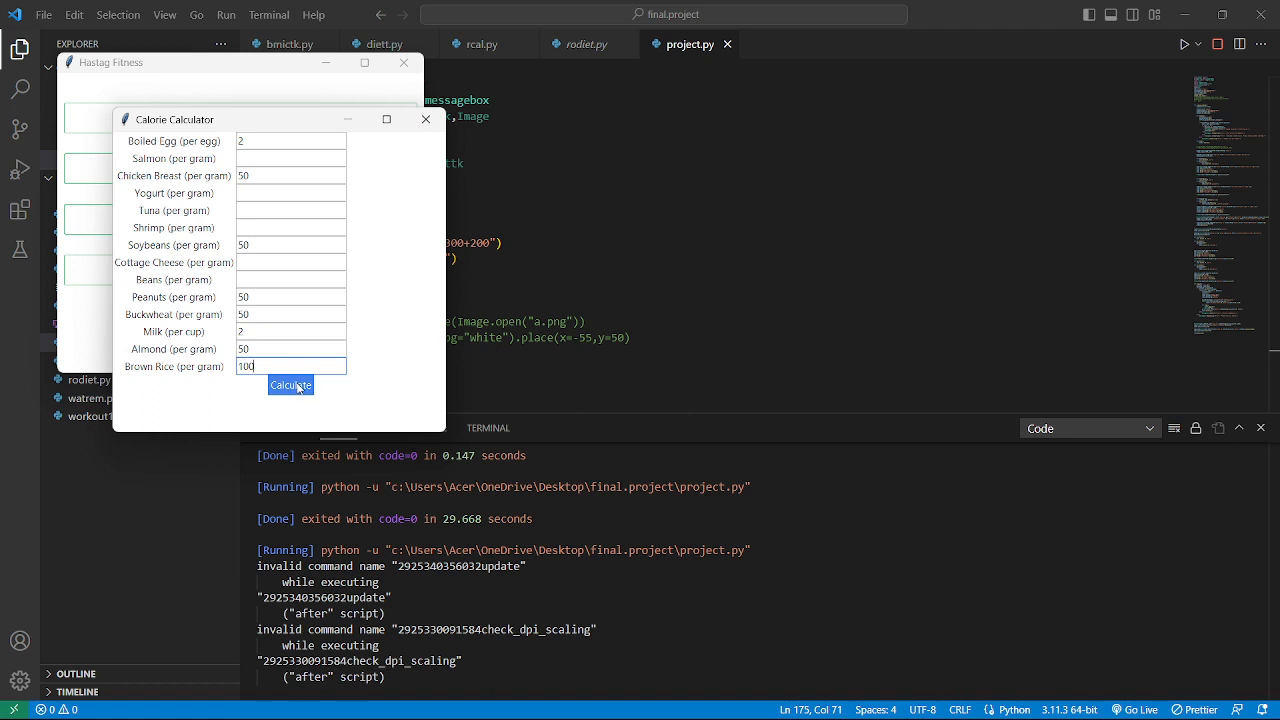
{"action": "left_click", "coordinate": [292, 384]}
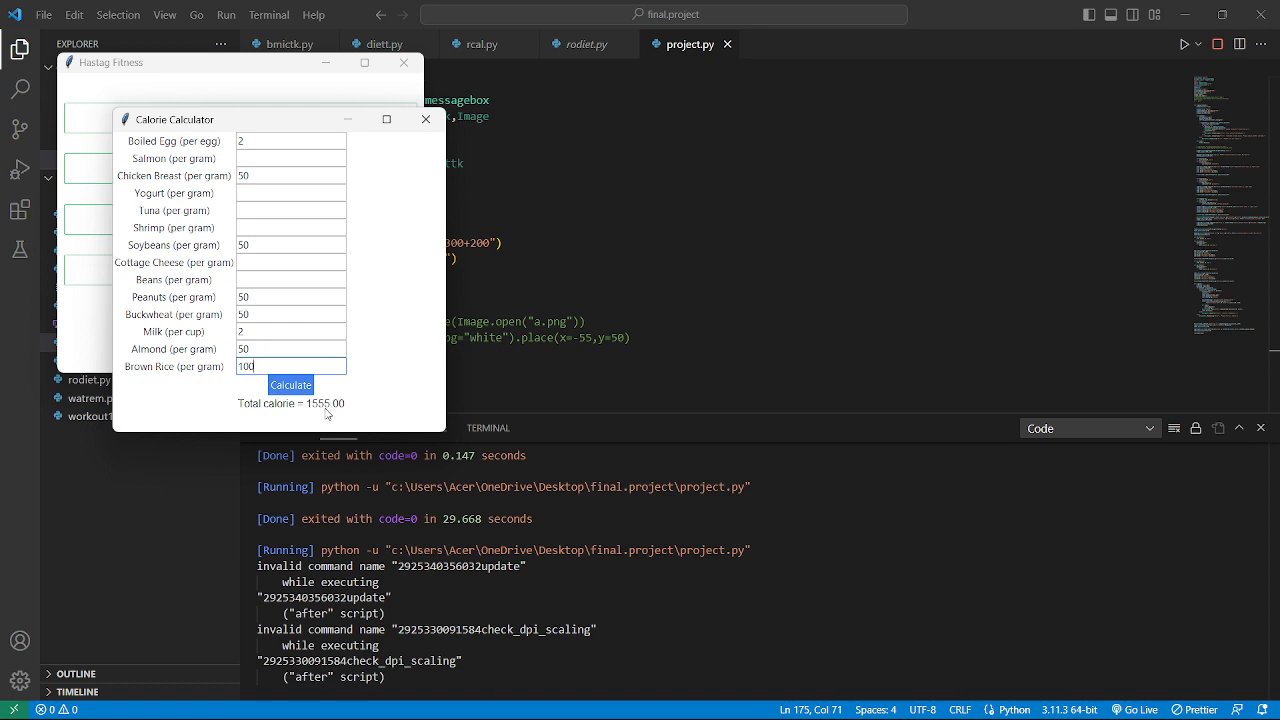
{"action": "mouse_move", "coordinate": [280, 400]}
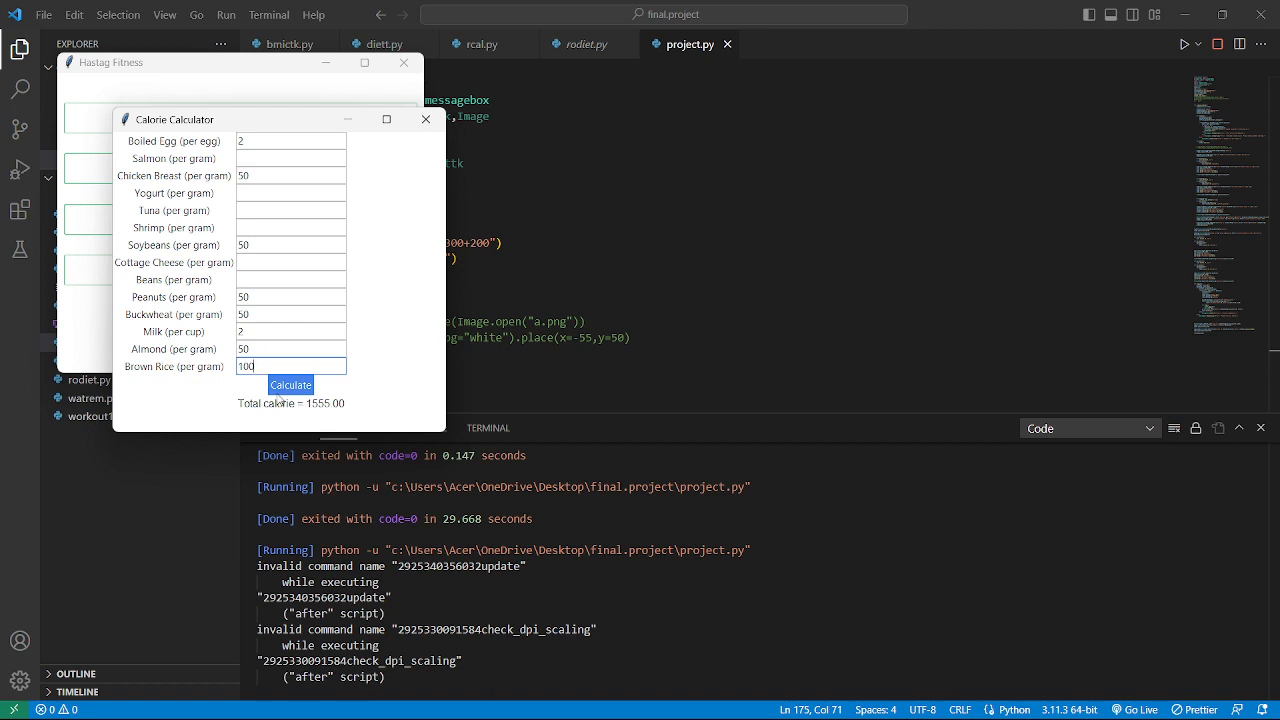
{"action": "mouse_move", "coordinate": [264, 262]}
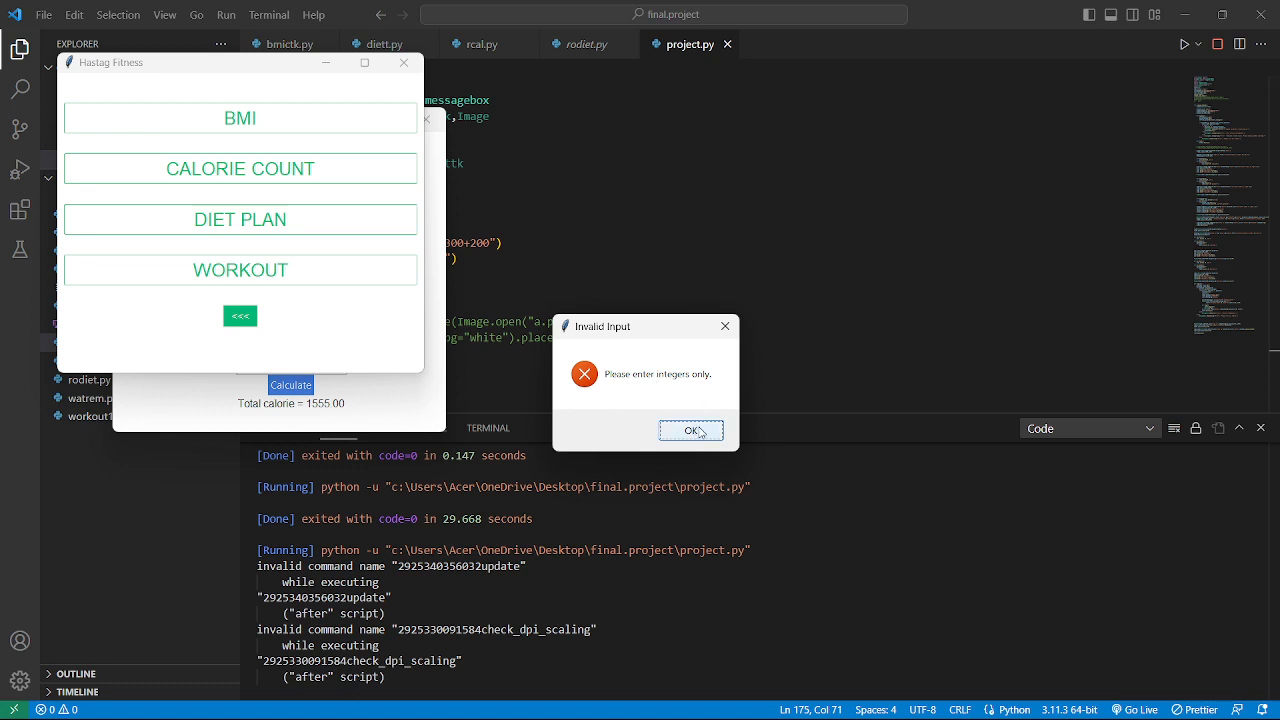
Step: Dismiss the integers-only Invalid Input warning and close the calorie calculator
{"action": "left_click", "coordinate": [692, 430]}
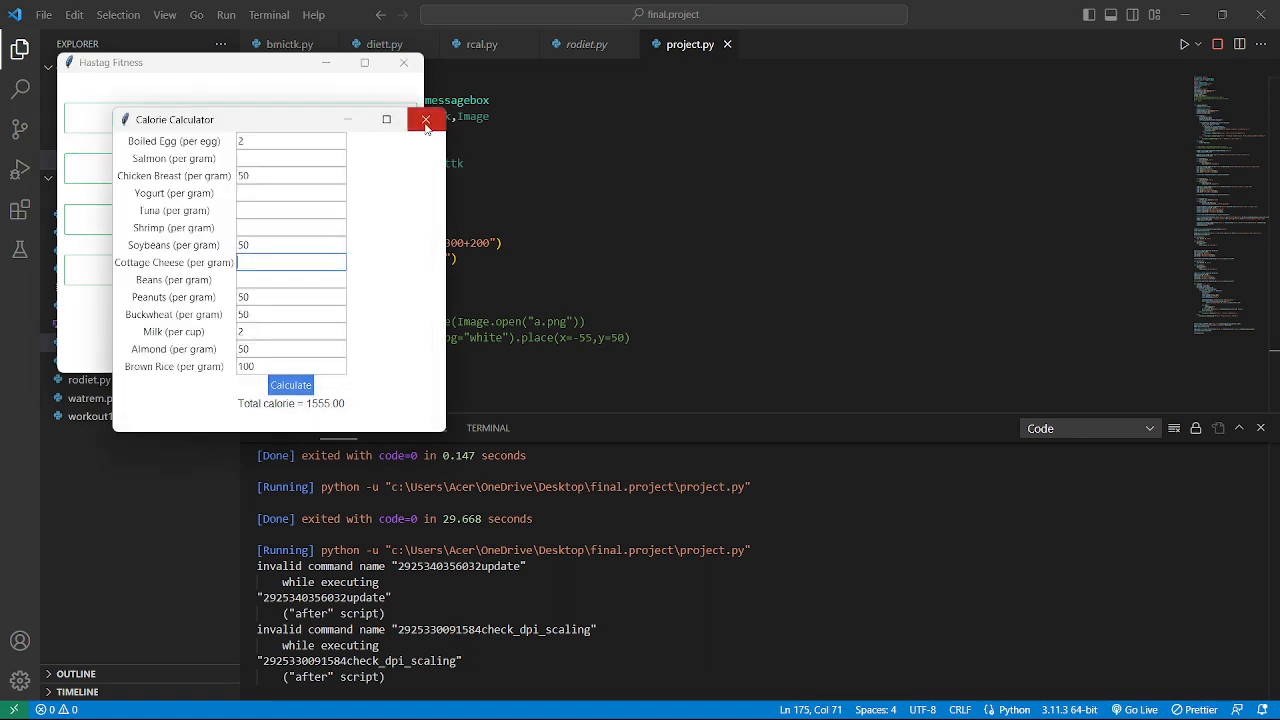
{"action": "mouse_move", "coordinate": [424, 120]}
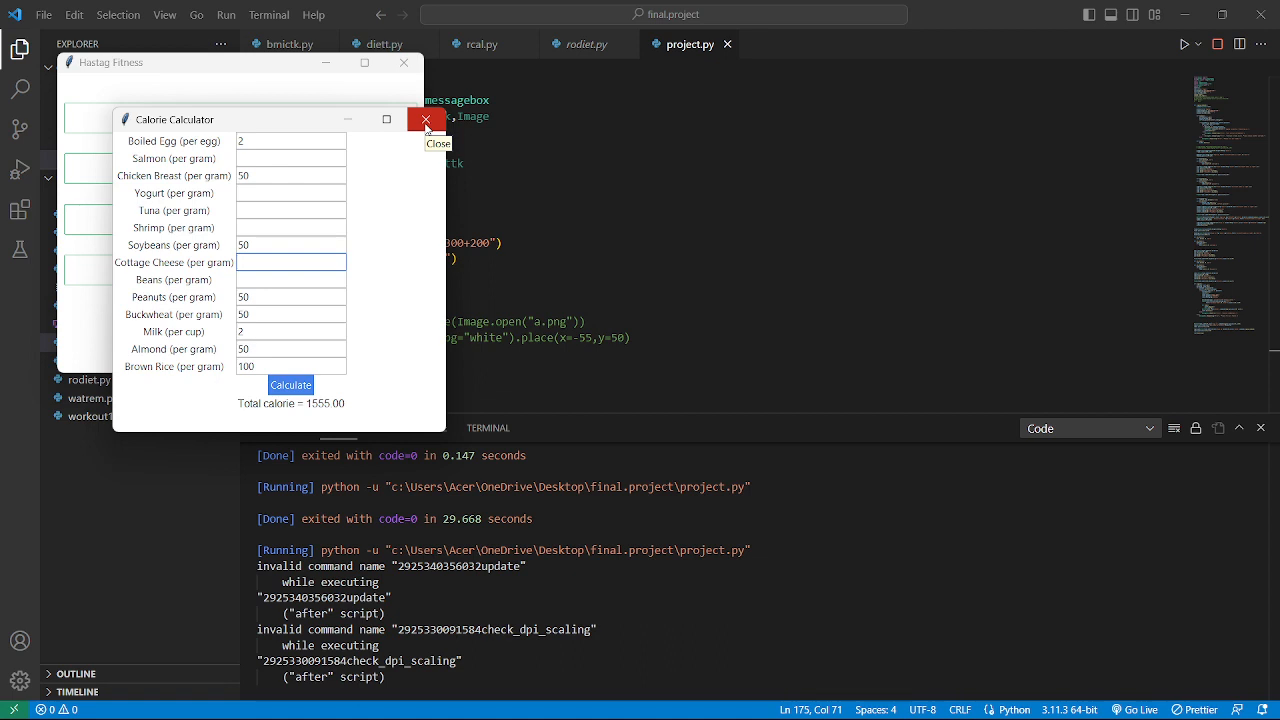
{"action": "left_click", "coordinate": [424, 120]}
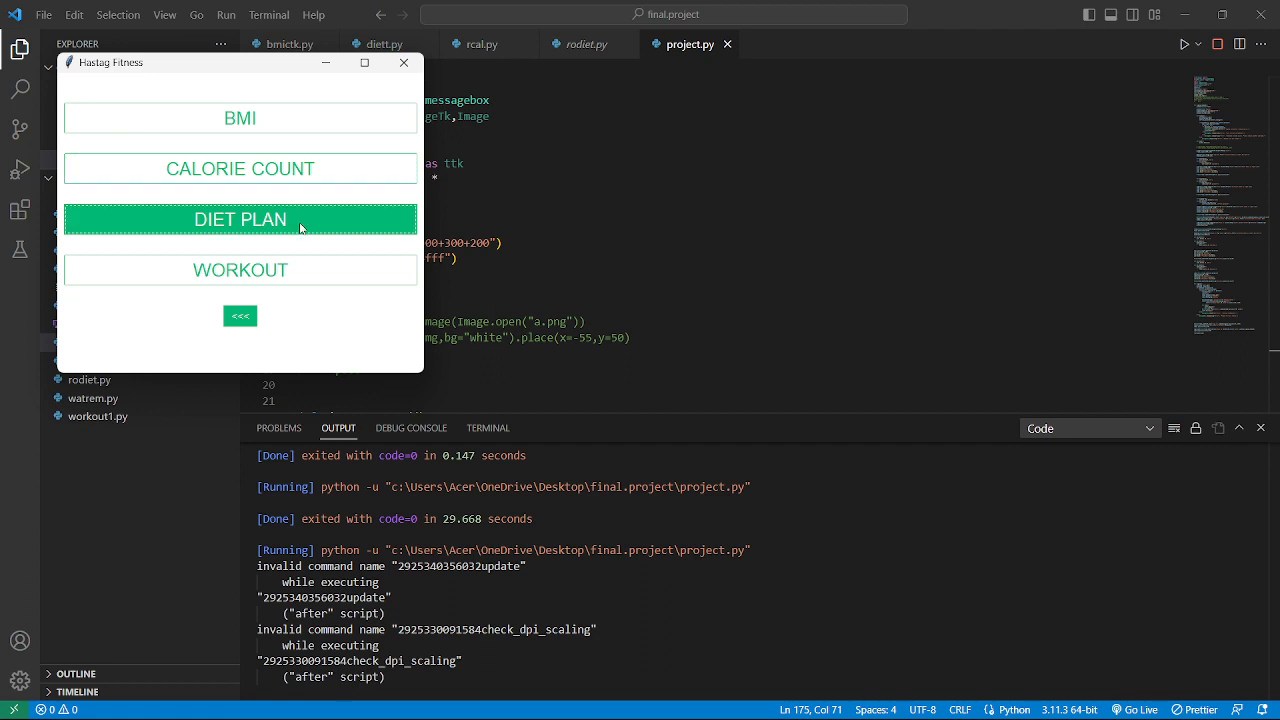
Step: Open the Diet Plan window offering Weight Gain and Weight Loss
{"action": "left_click", "coordinate": [240, 218]}
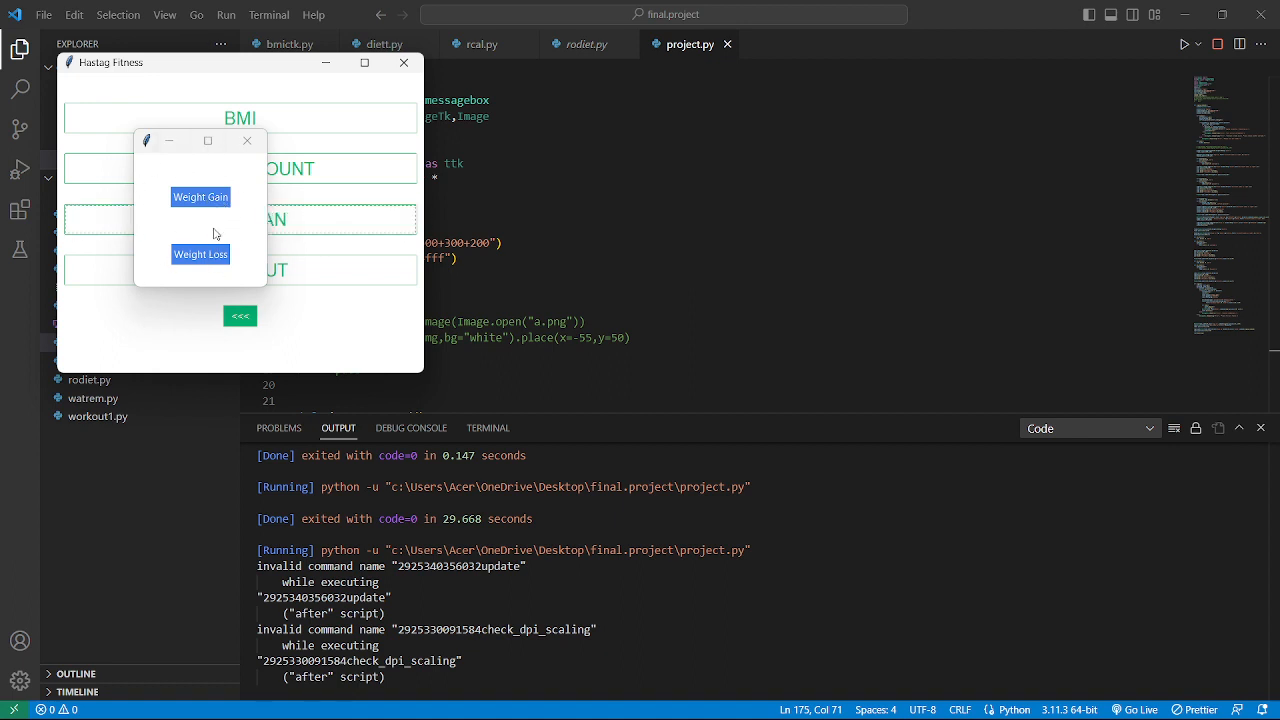
Step: Choose the Weight Gain plan, step through its foods from avocado to whole milk, then close the list
{"action": "left_click", "coordinate": [200, 198]}
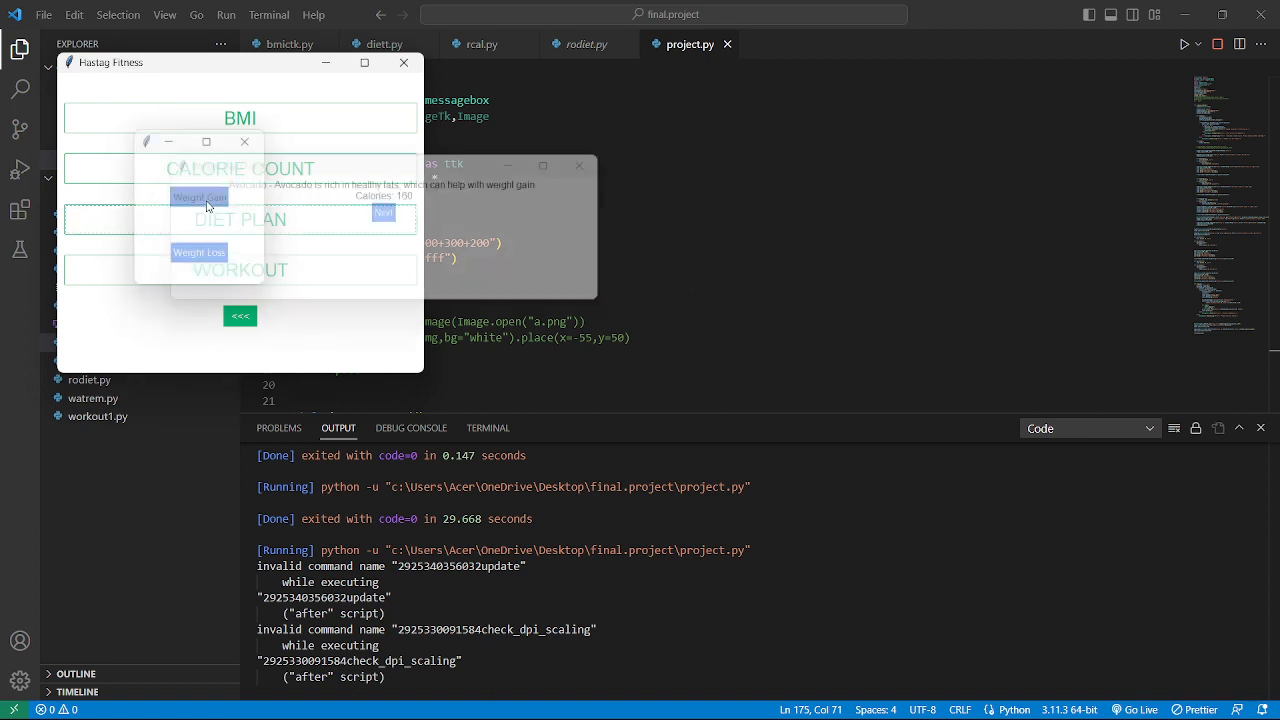
{"action": "left_click", "coordinate": [200, 198]}
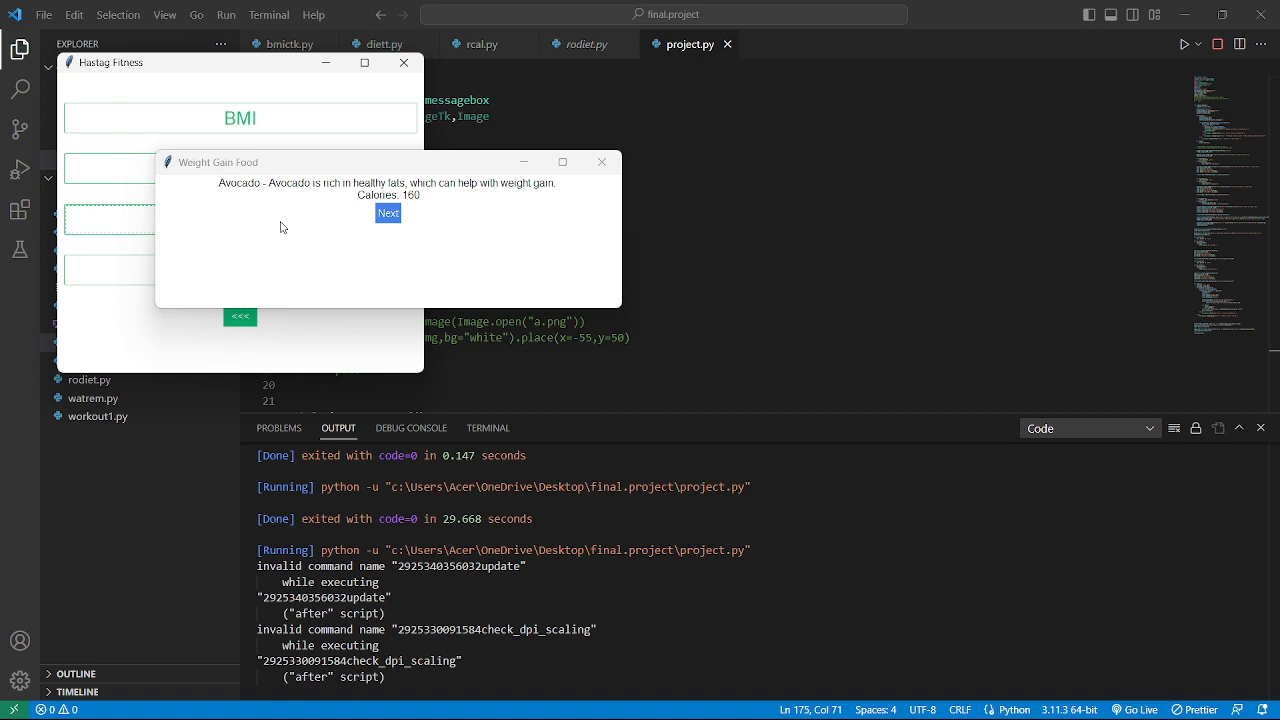
{"action": "mouse_move", "coordinate": [408, 218]}
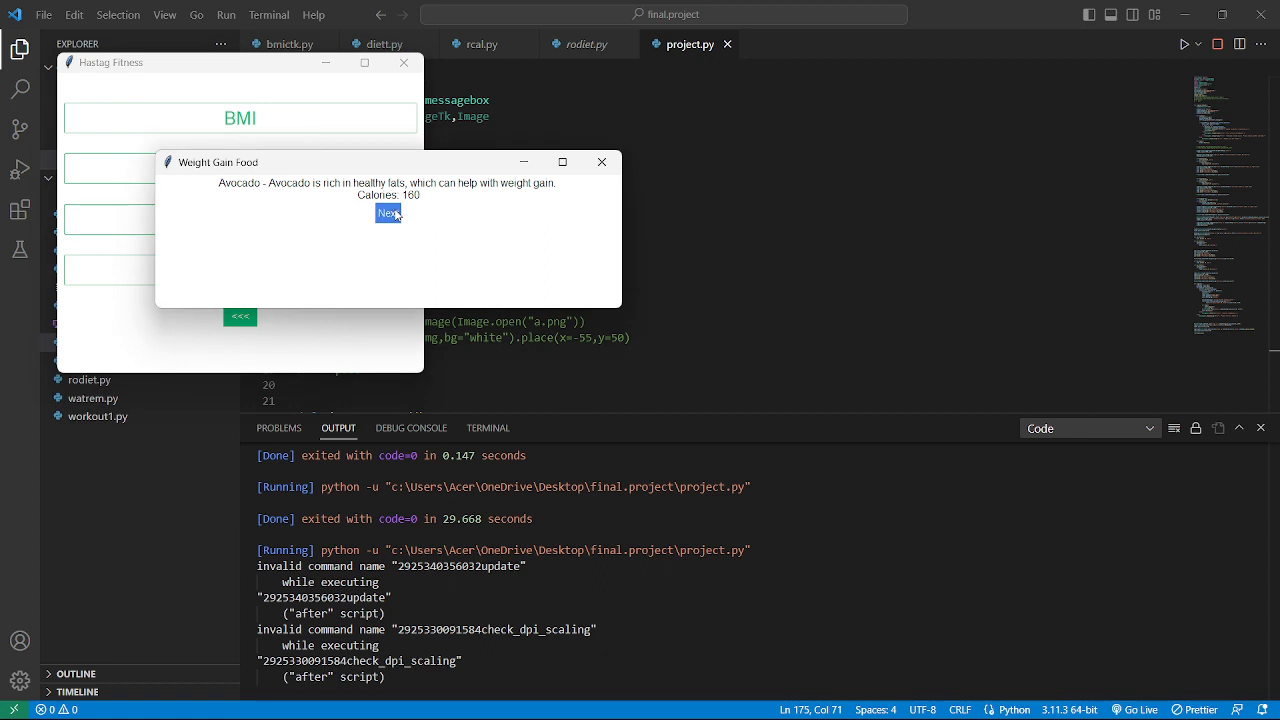
{"action": "left_click", "coordinate": [388, 212]}
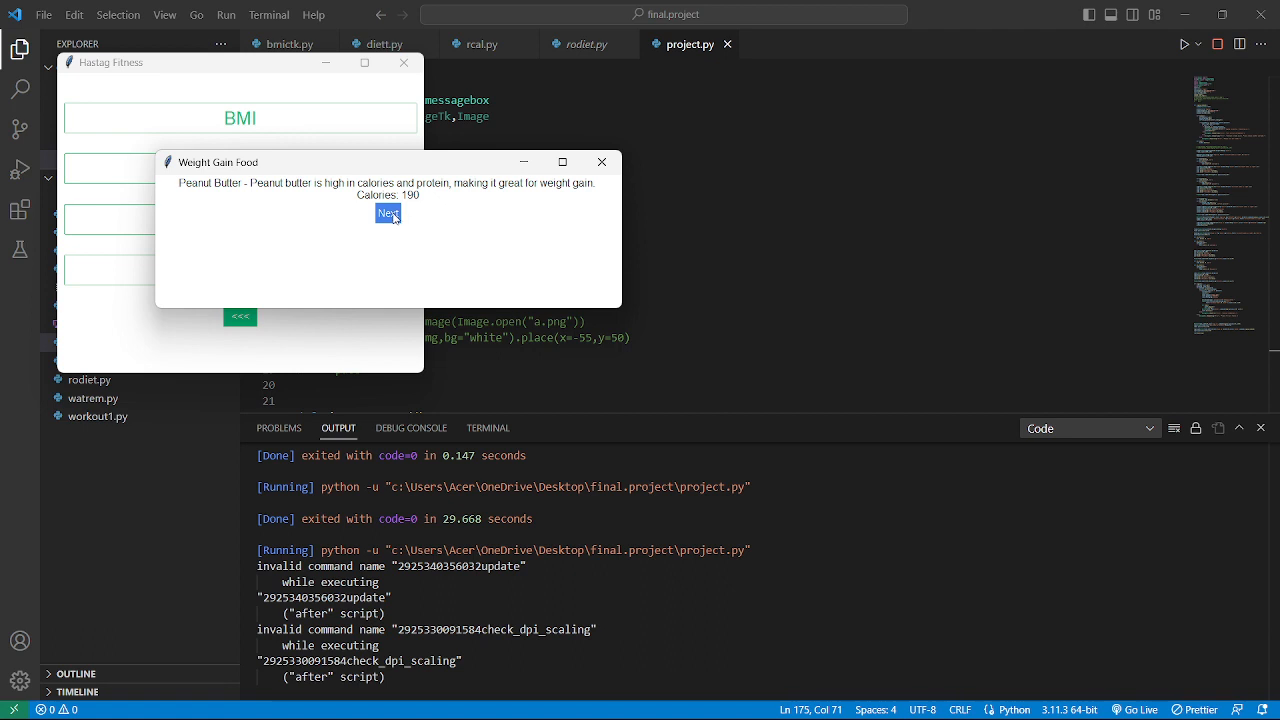
{"action": "left_click", "coordinate": [388, 212]}
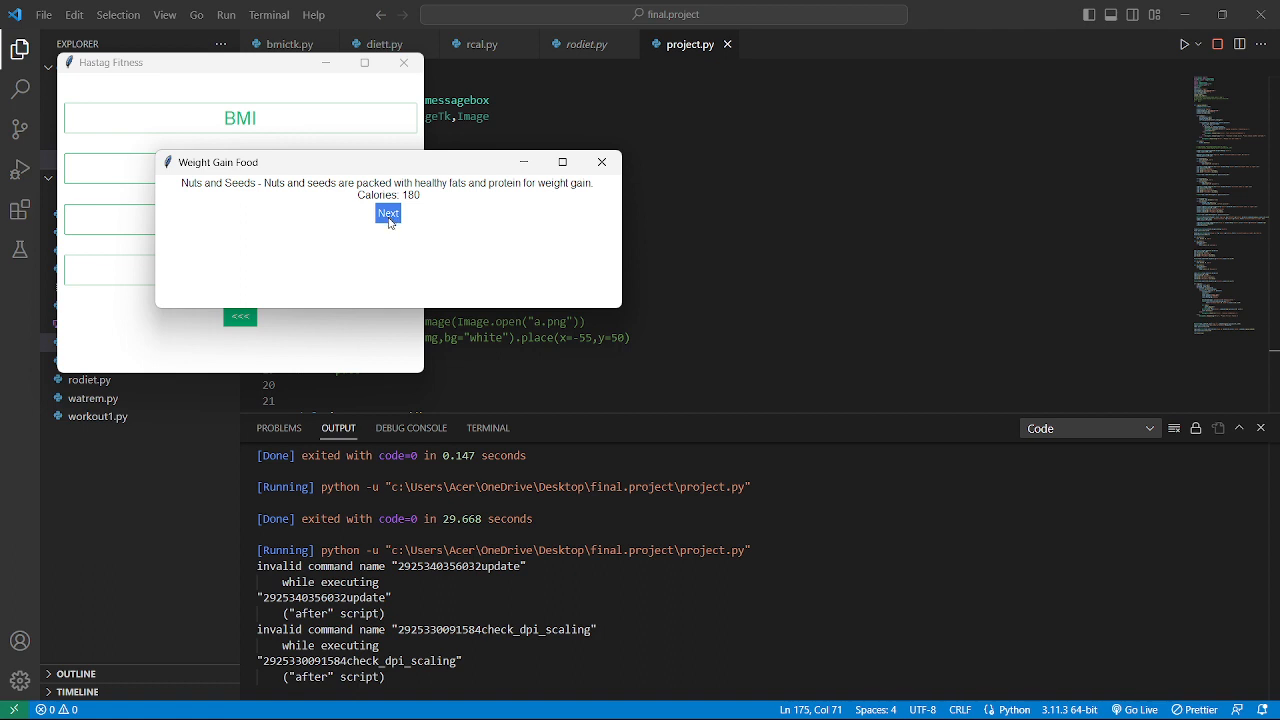
{"action": "left_click", "coordinate": [388, 212]}
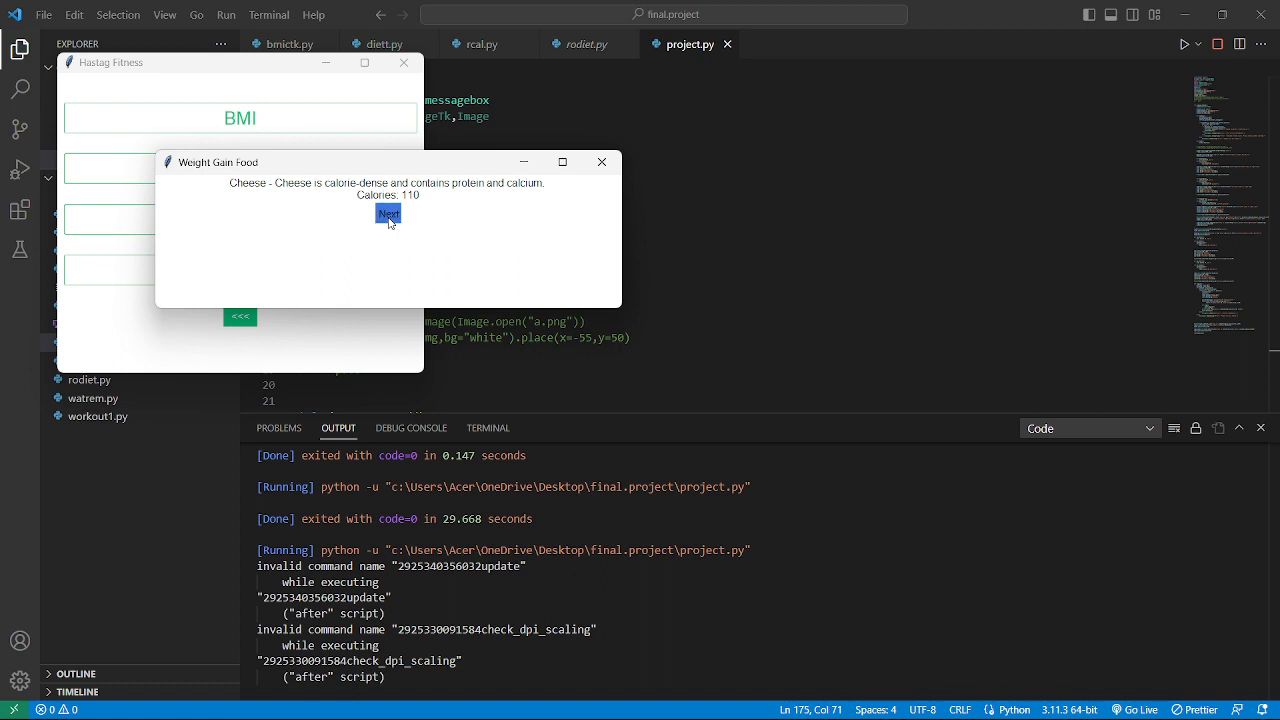
{"action": "left_click", "coordinate": [388, 212]}
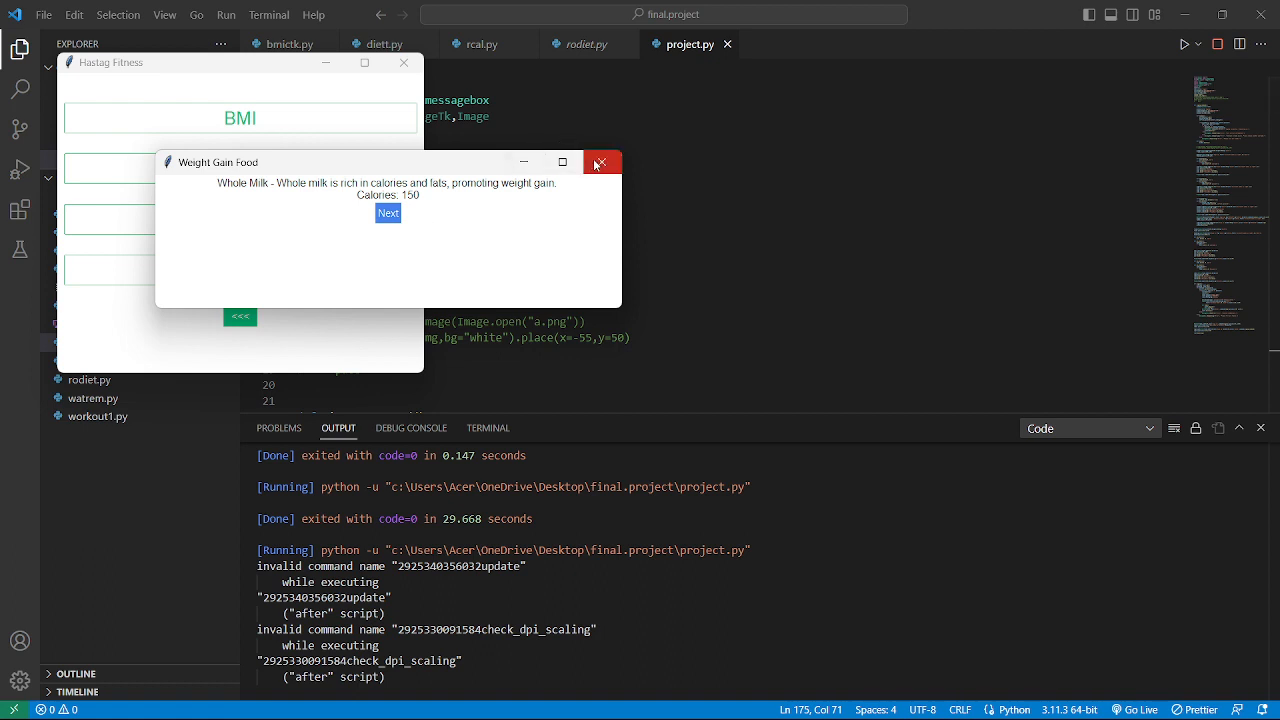
{"action": "left_click", "coordinate": [600, 162]}
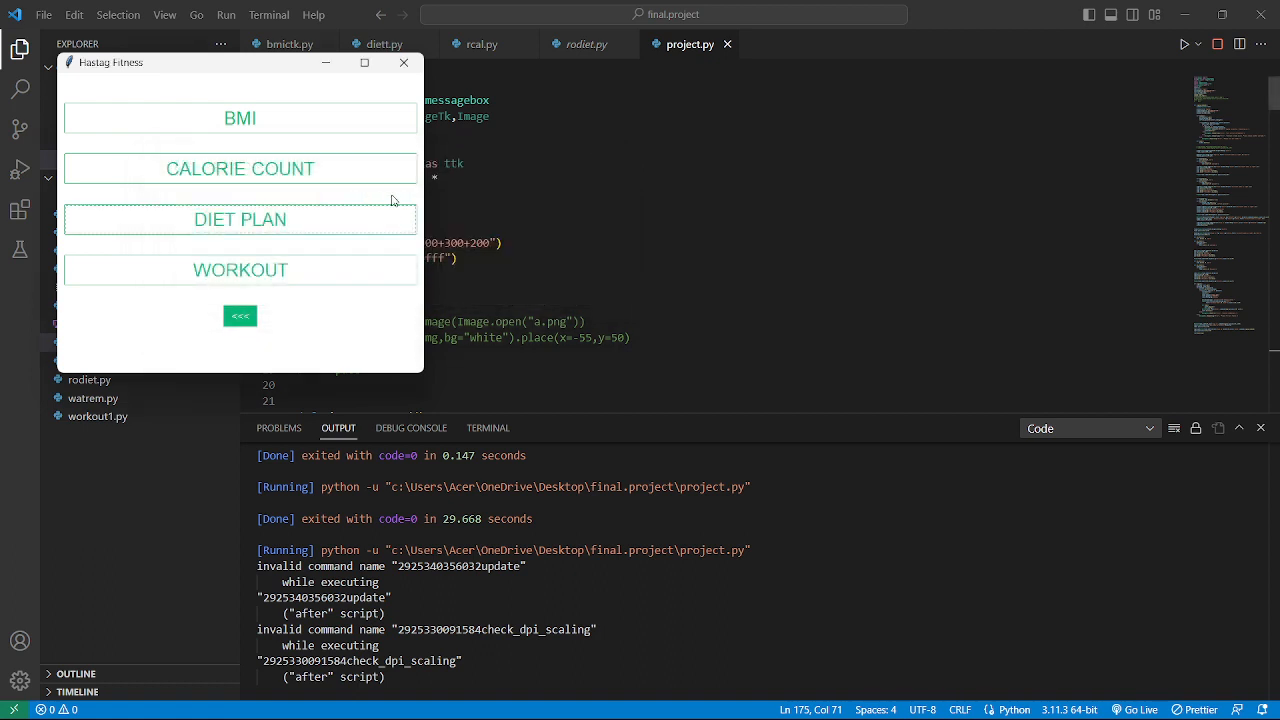
Step: Choose the Weight Loss plan and step through its foods from leafy vegetables to whole grains
{"action": "left_click", "coordinate": [240, 218]}
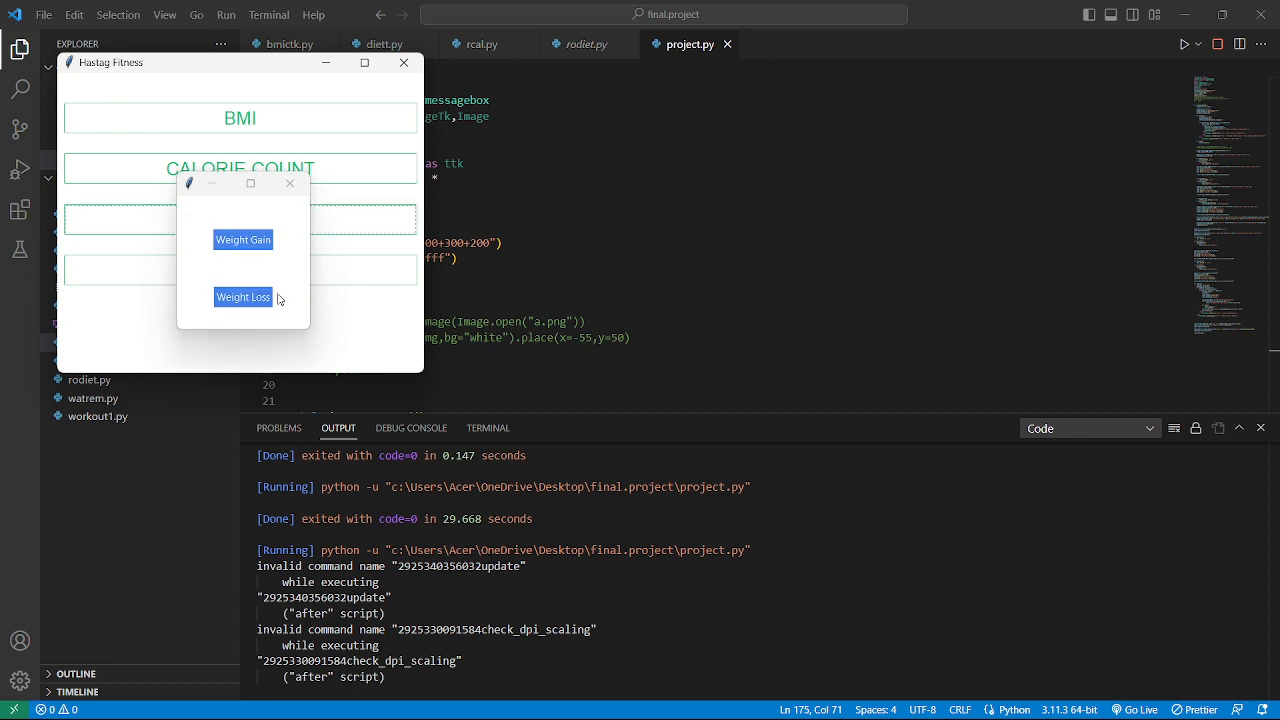
{"action": "left_click", "coordinate": [244, 296]}
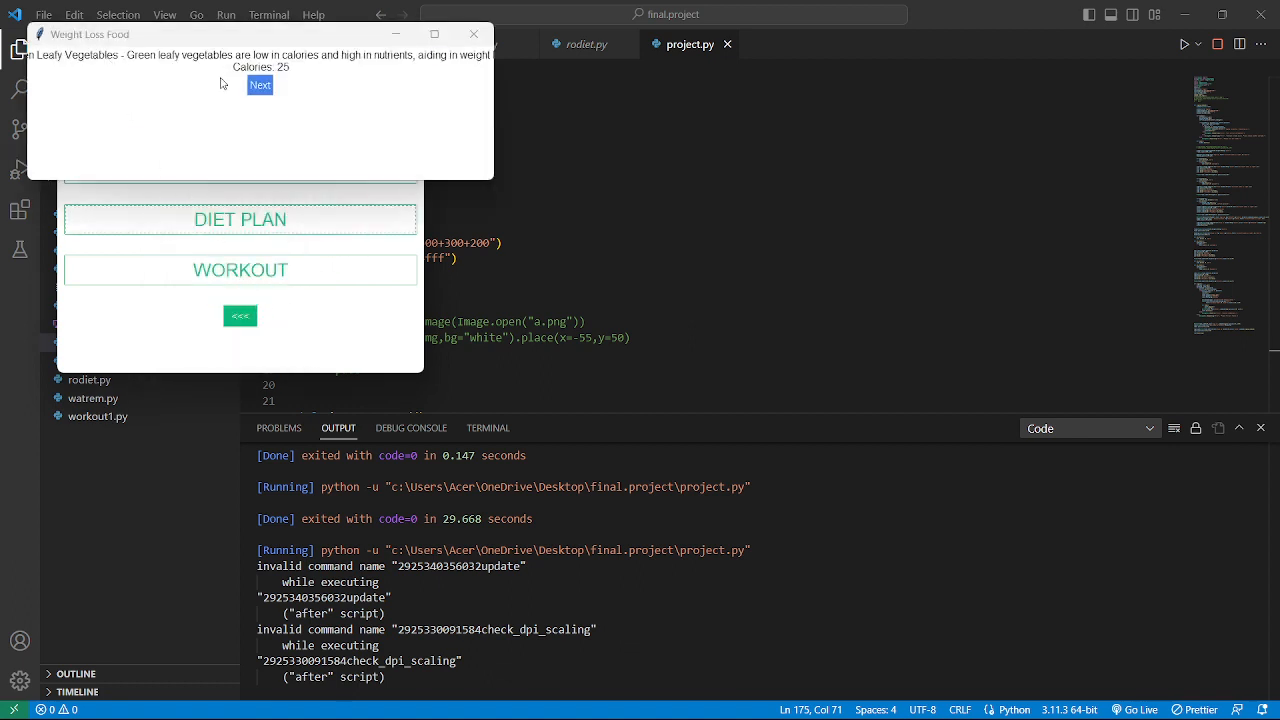
{"action": "mouse_move", "coordinate": [250, 166]}
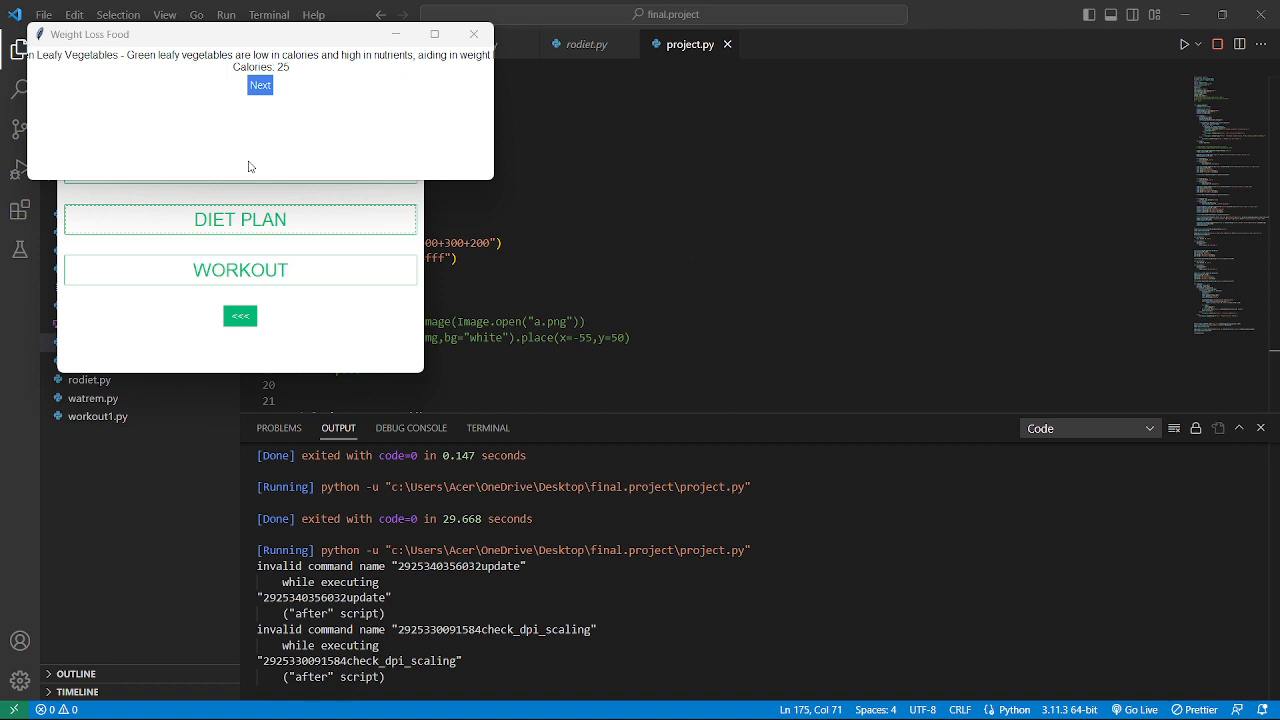
{"action": "mouse_move", "coordinate": [252, 124]}
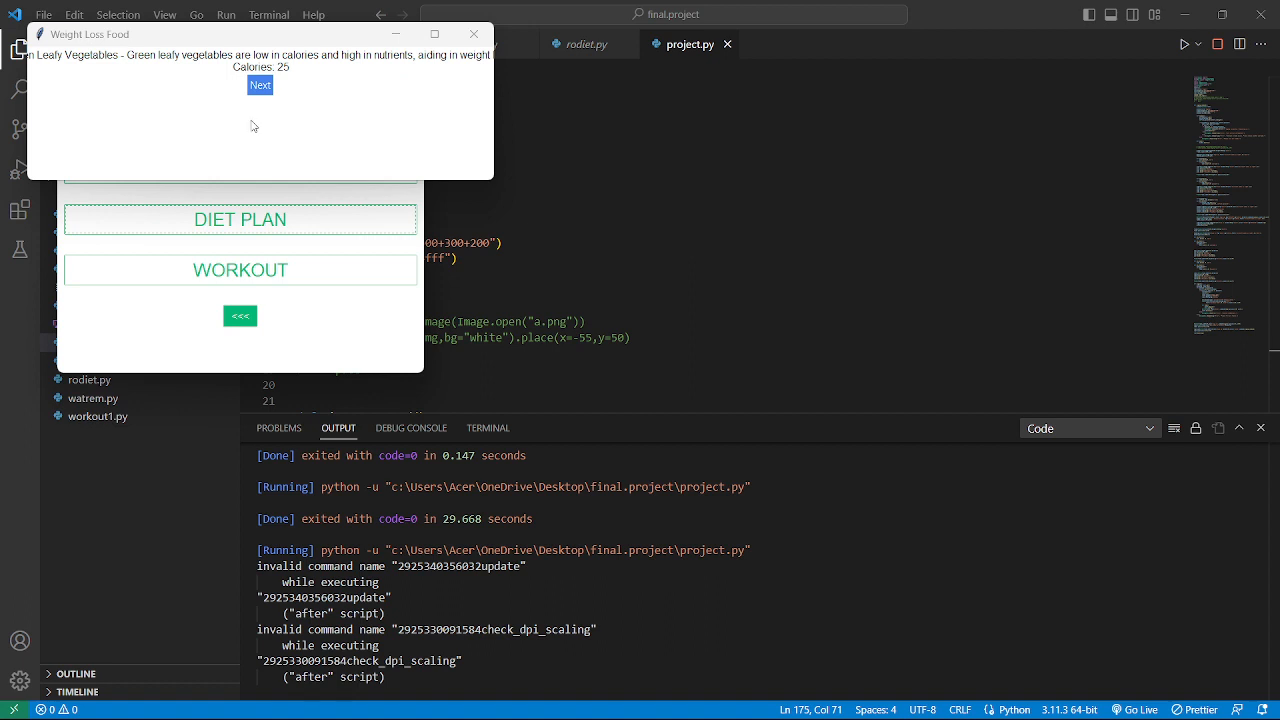
{"action": "left_click", "coordinate": [260, 84]}
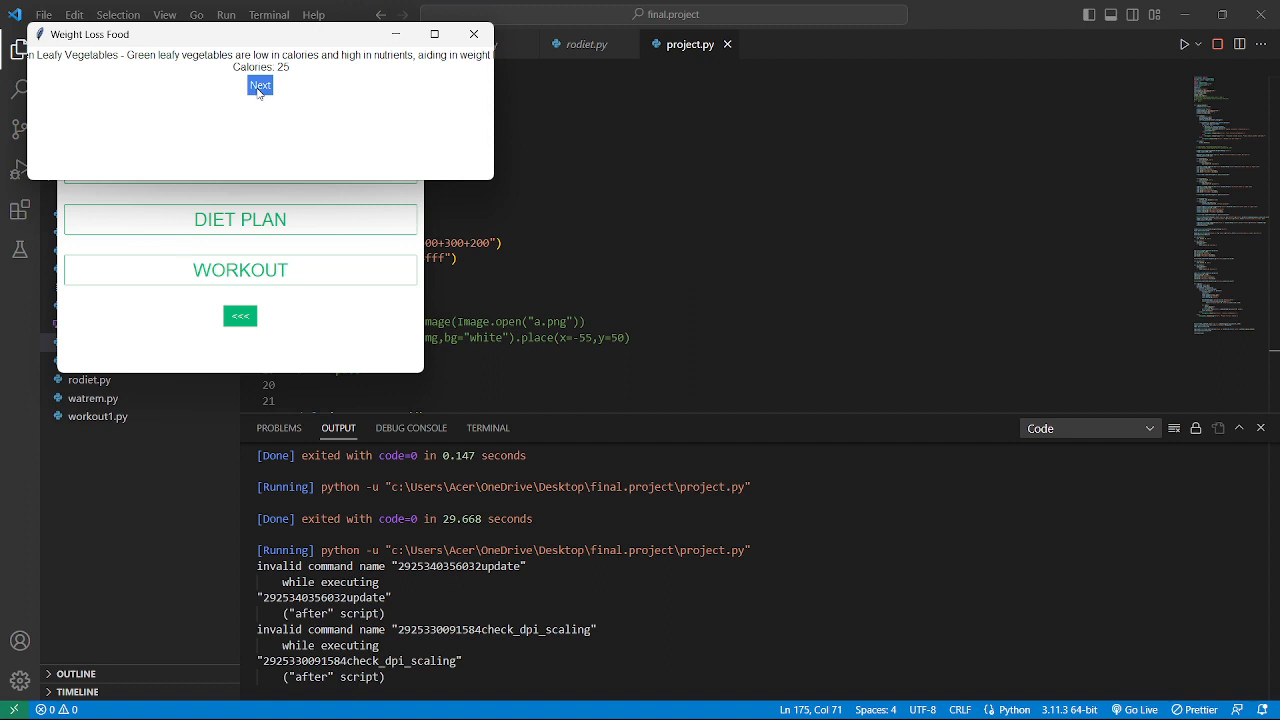
{"action": "left_click", "coordinate": [260, 84]}
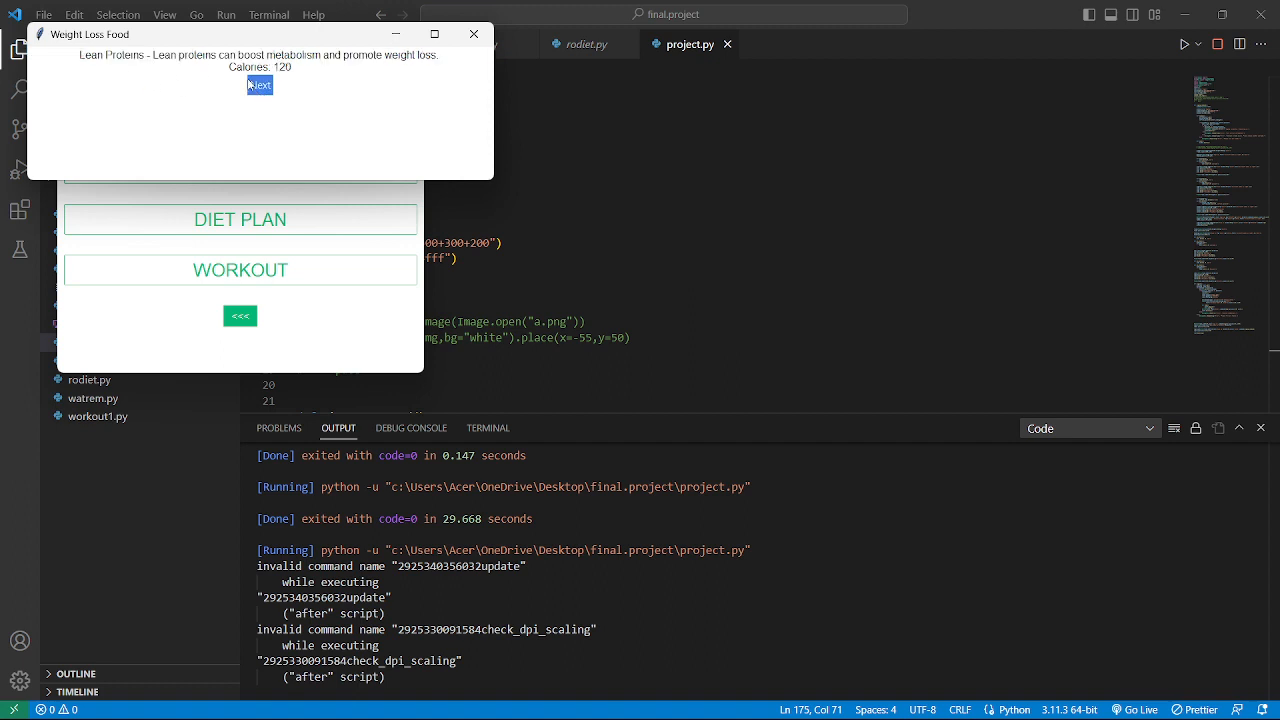
{"action": "left_click", "coordinate": [260, 84]}
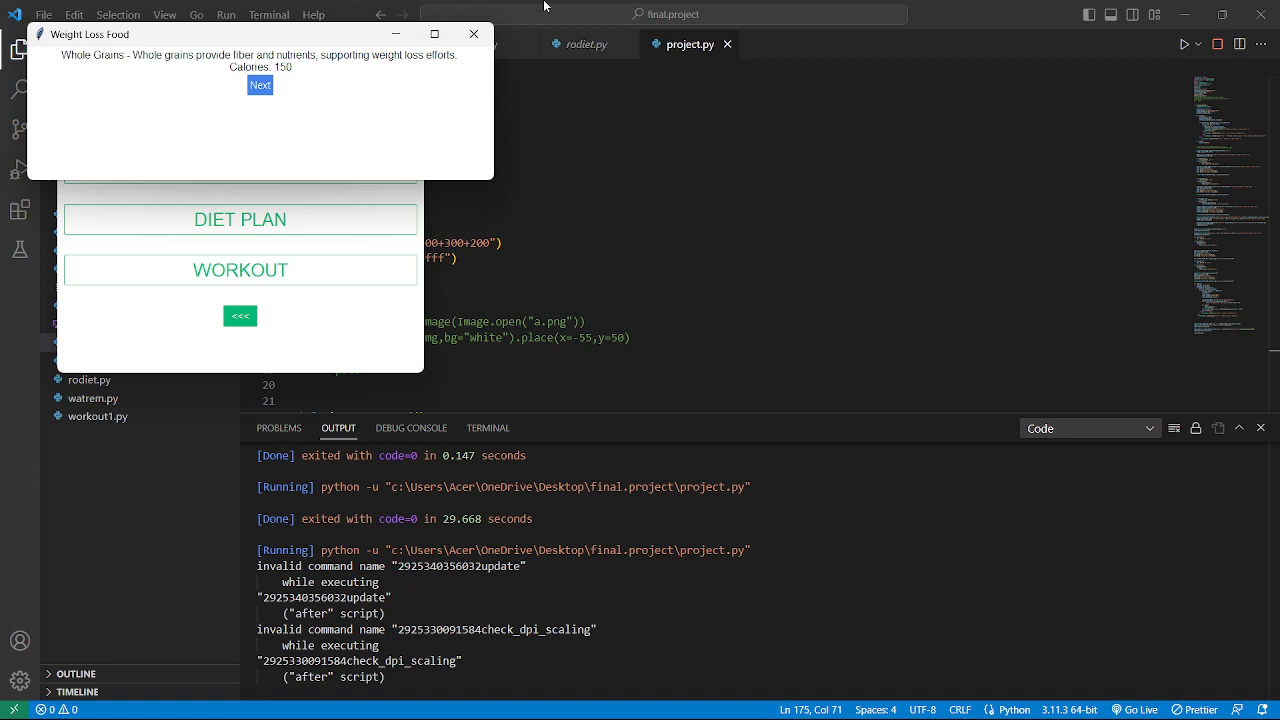
{"action": "mouse_move", "coordinate": [476, 32]}
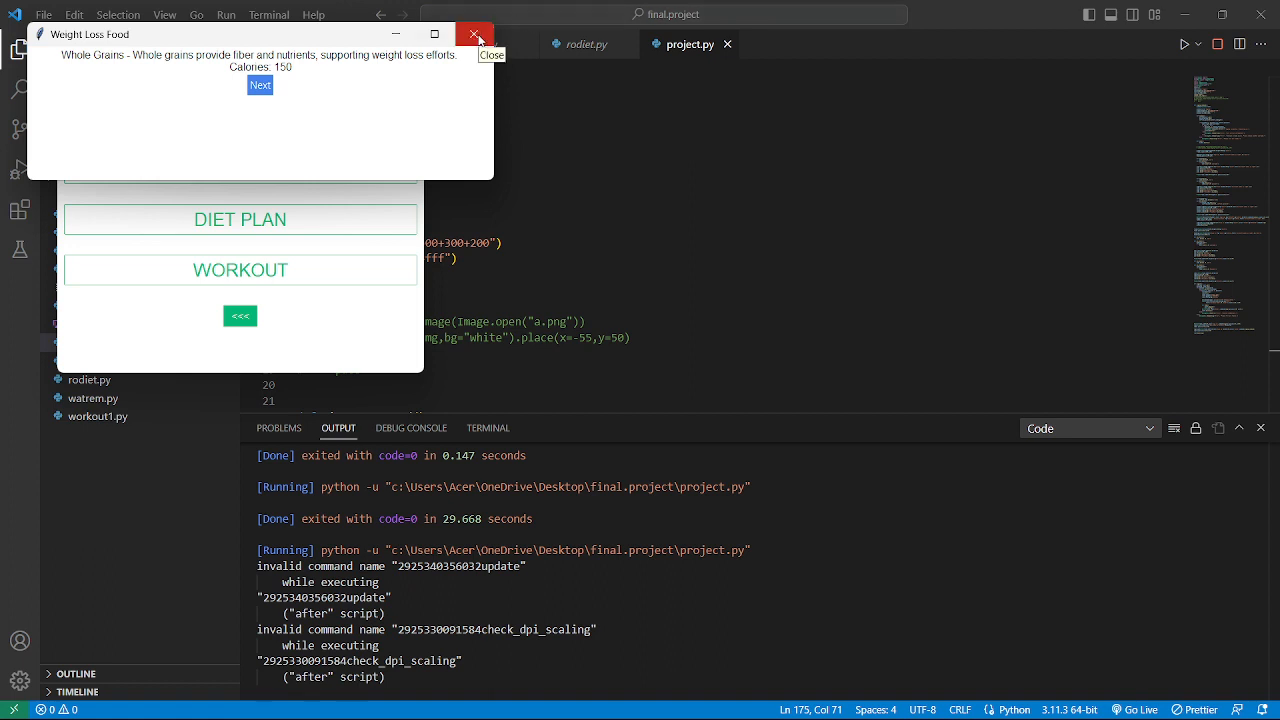
Step: Close the weight-loss food list and bring up the Workouts window with Upper and Lower choices
{"action": "left_click", "coordinate": [476, 32]}
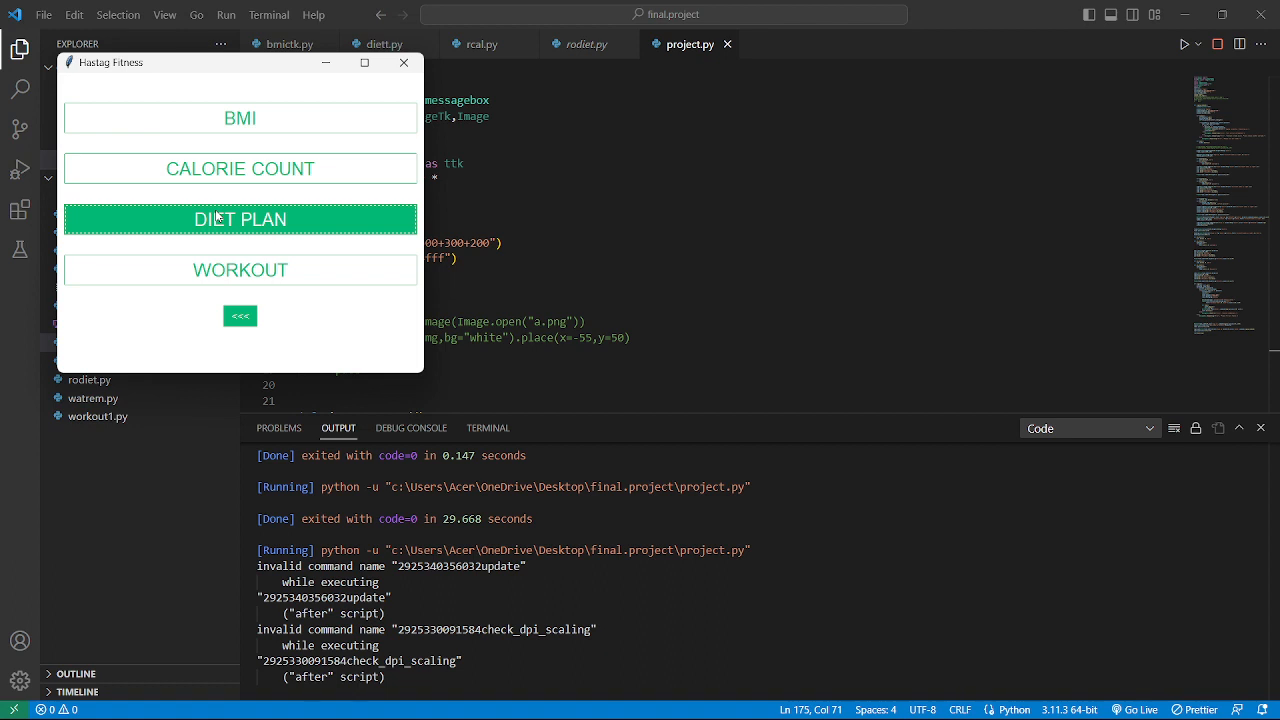
{"action": "mouse_move", "coordinate": [240, 270]}
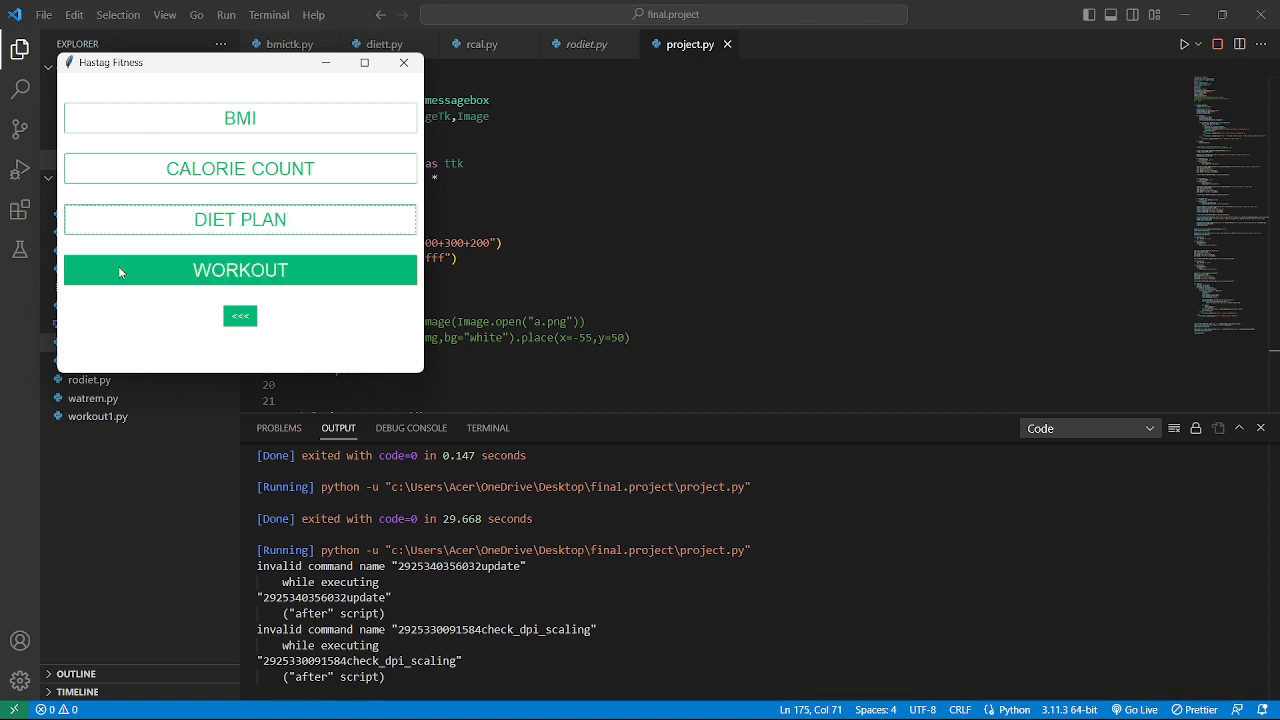
{"action": "mouse_move", "coordinate": [114, 268]}
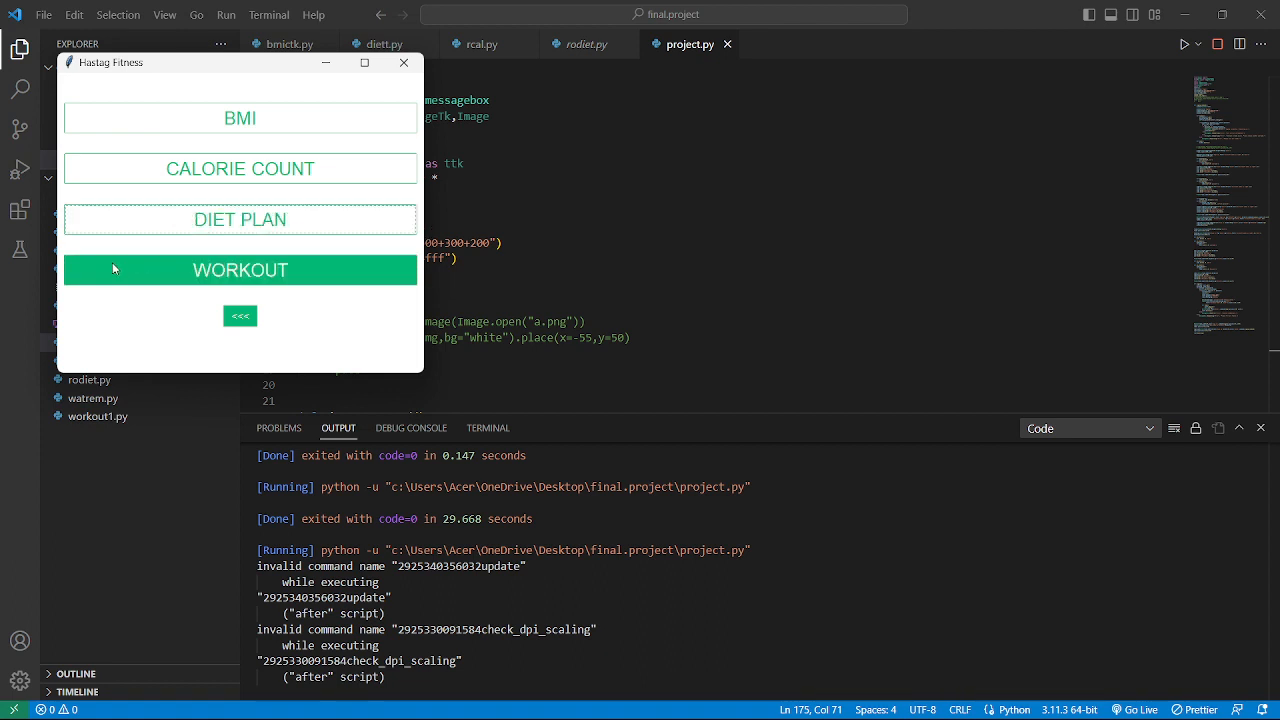
{"action": "left_click", "coordinate": [240, 268]}
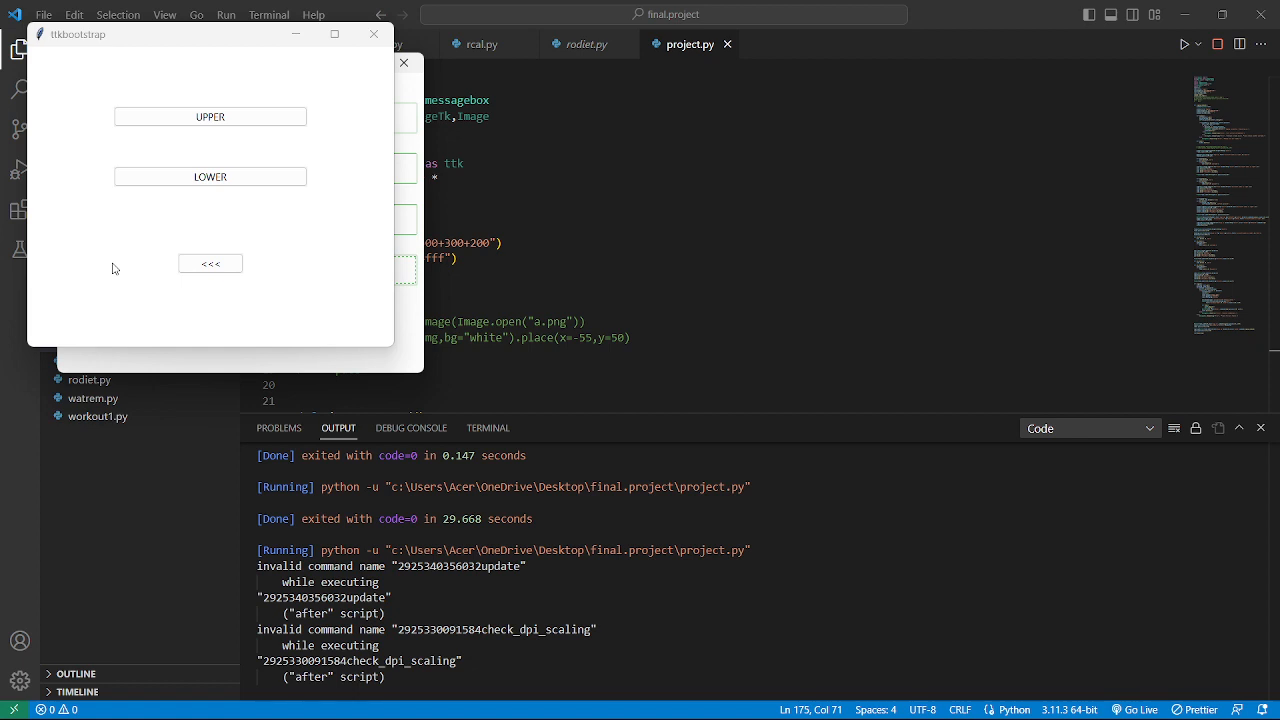
{"action": "mouse_move", "coordinate": [106, 224]}
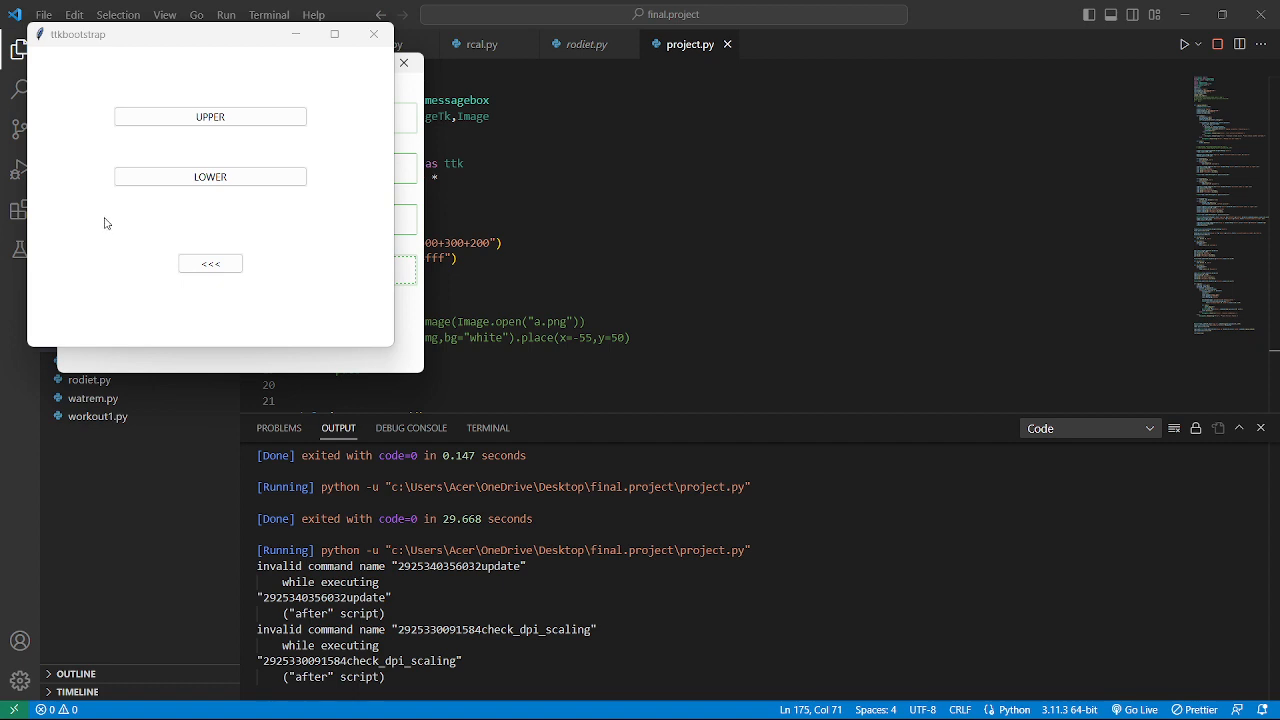
Step: Show the random upper body workouts, five exercises from chest dips to overhead press
{"action": "left_click", "coordinate": [210, 116]}
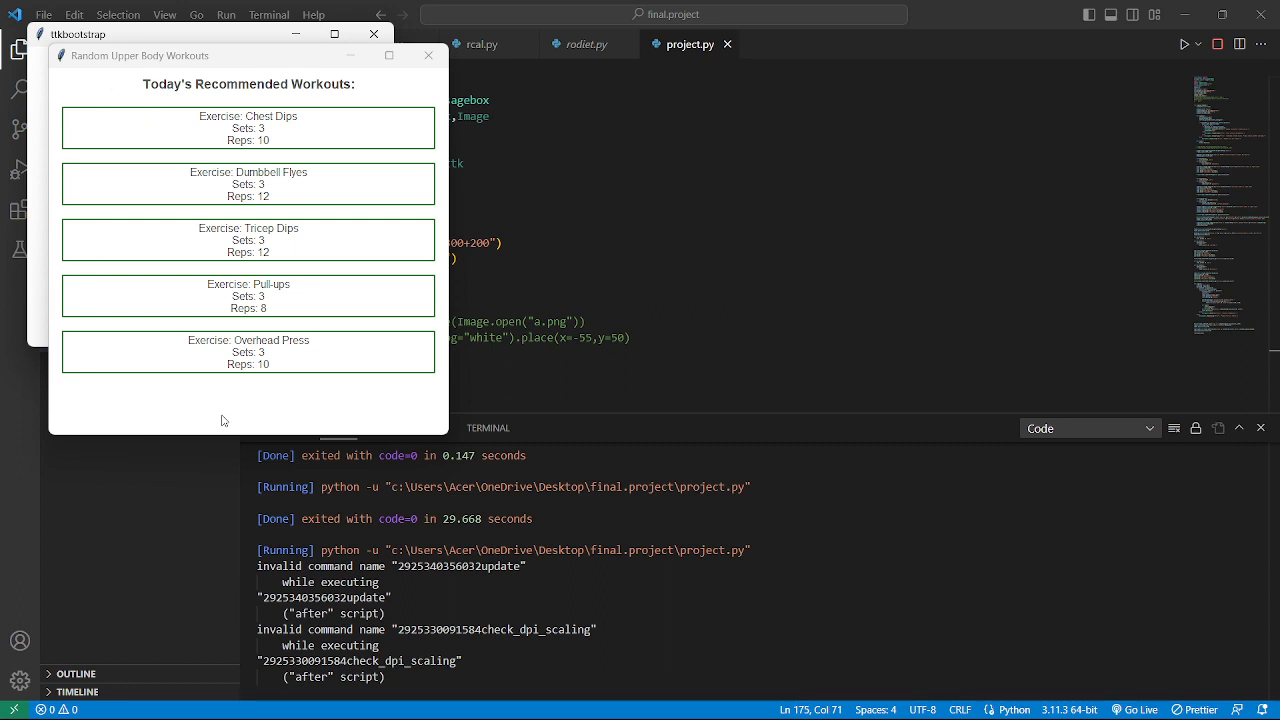
{"action": "mouse_move", "coordinate": [208, 318]}
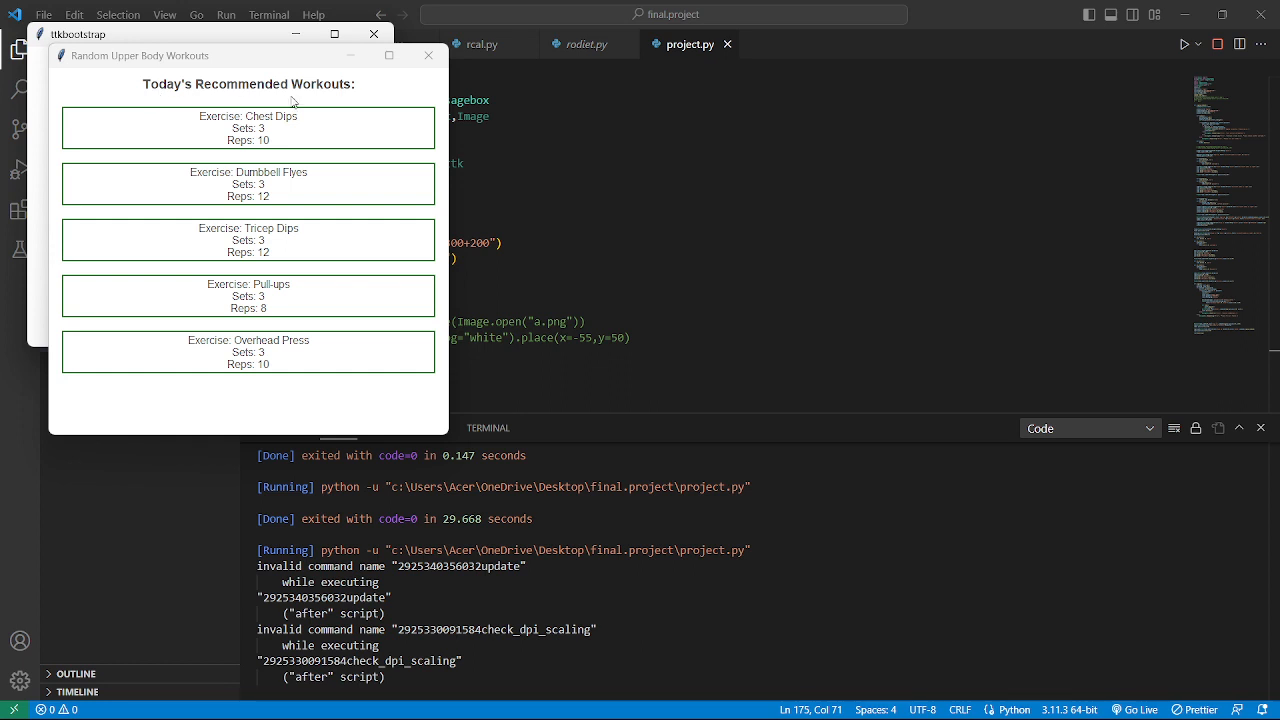
{"action": "mouse_move", "coordinate": [360, 100]}
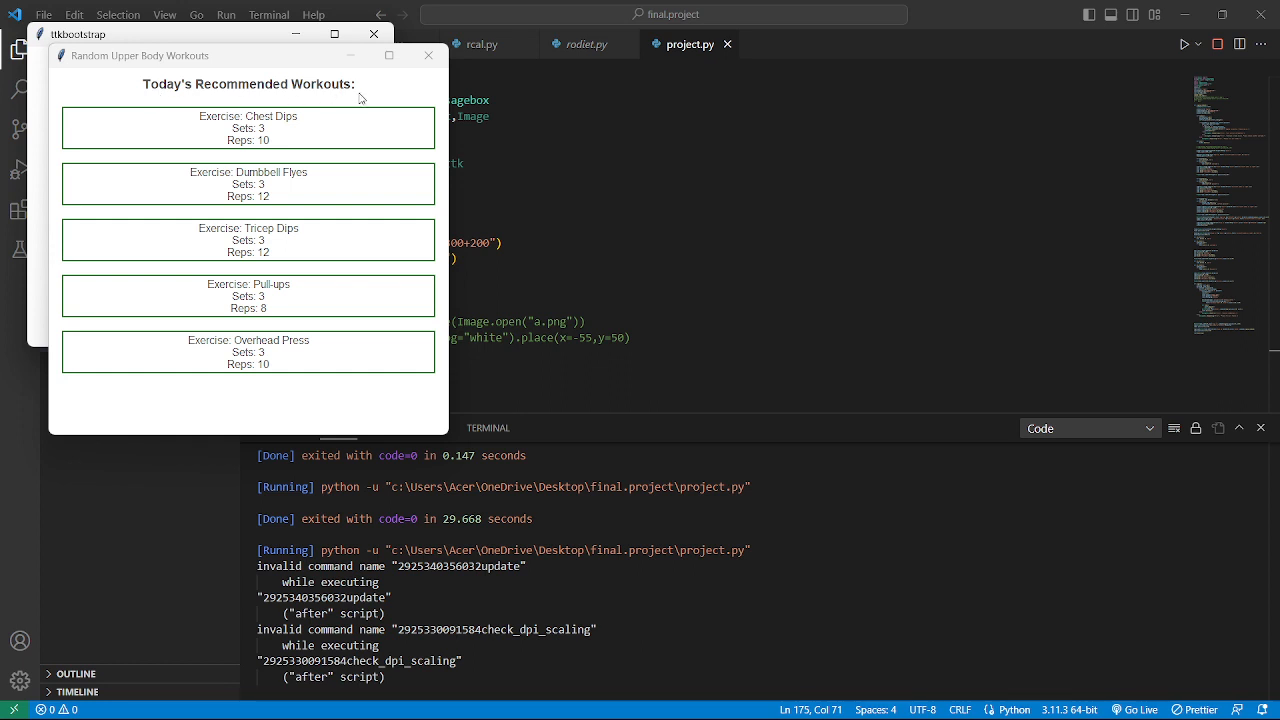
{"action": "mouse_move", "coordinate": [268, 138]}
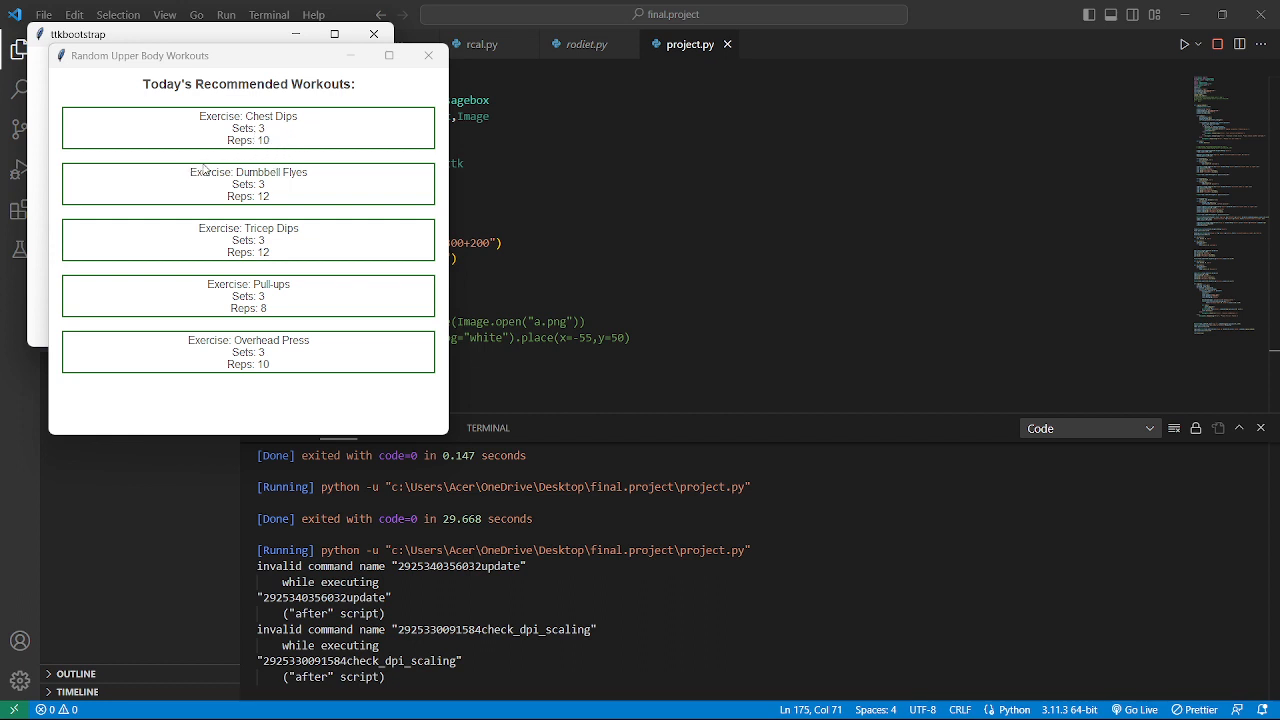
{"action": "mouse_move", "coordinate": [284, 196]}
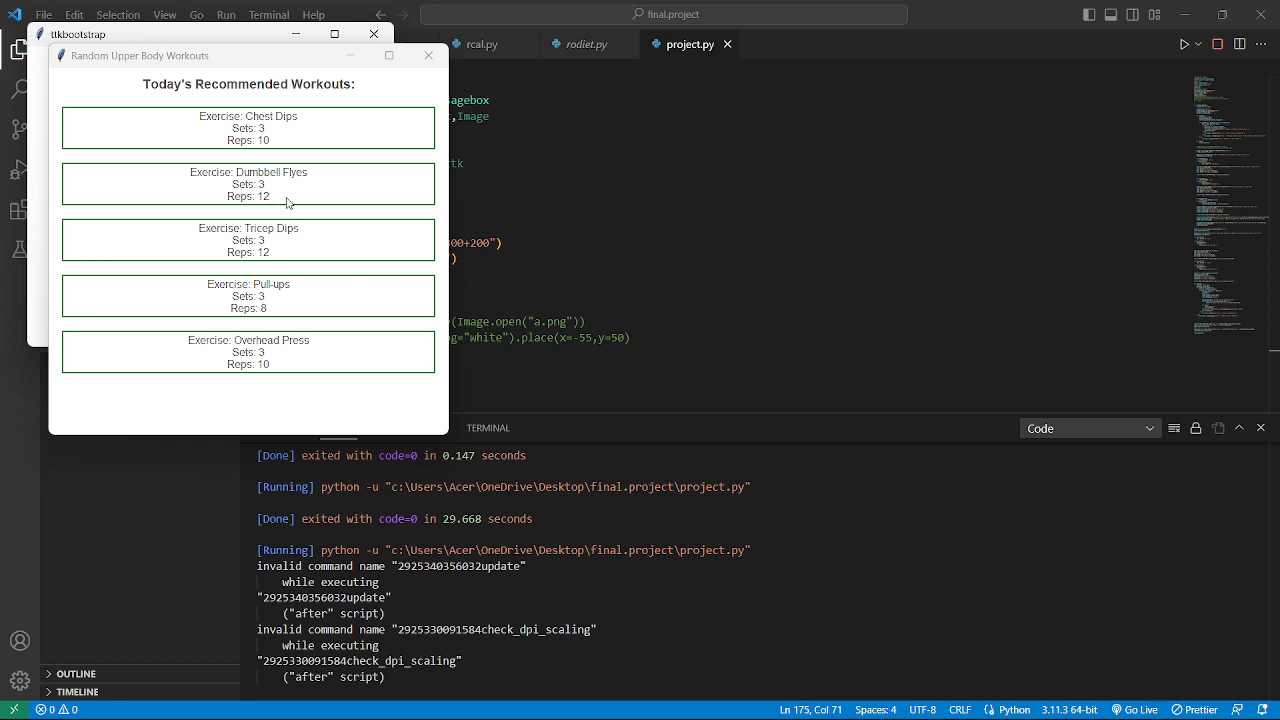
{"action": "mouse_move", "coordinate": [226, 244]}
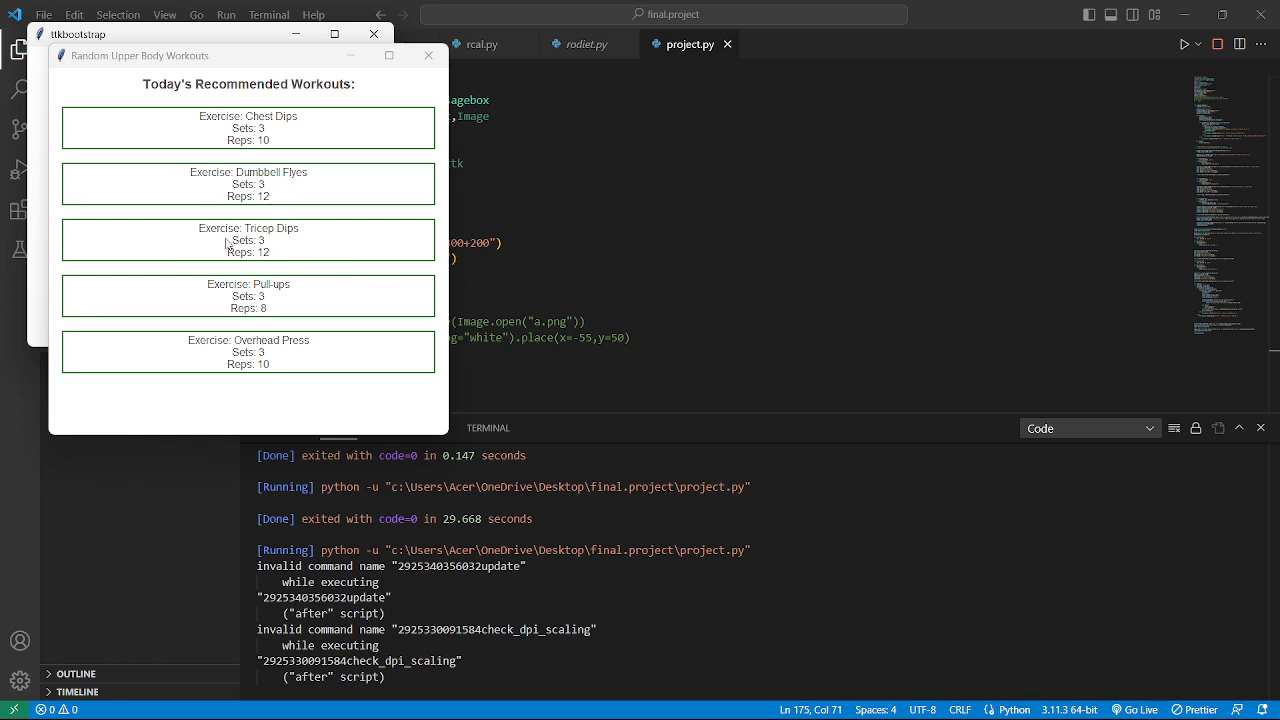
{"action": "mouse_move", "coordinate": [280, 260]}
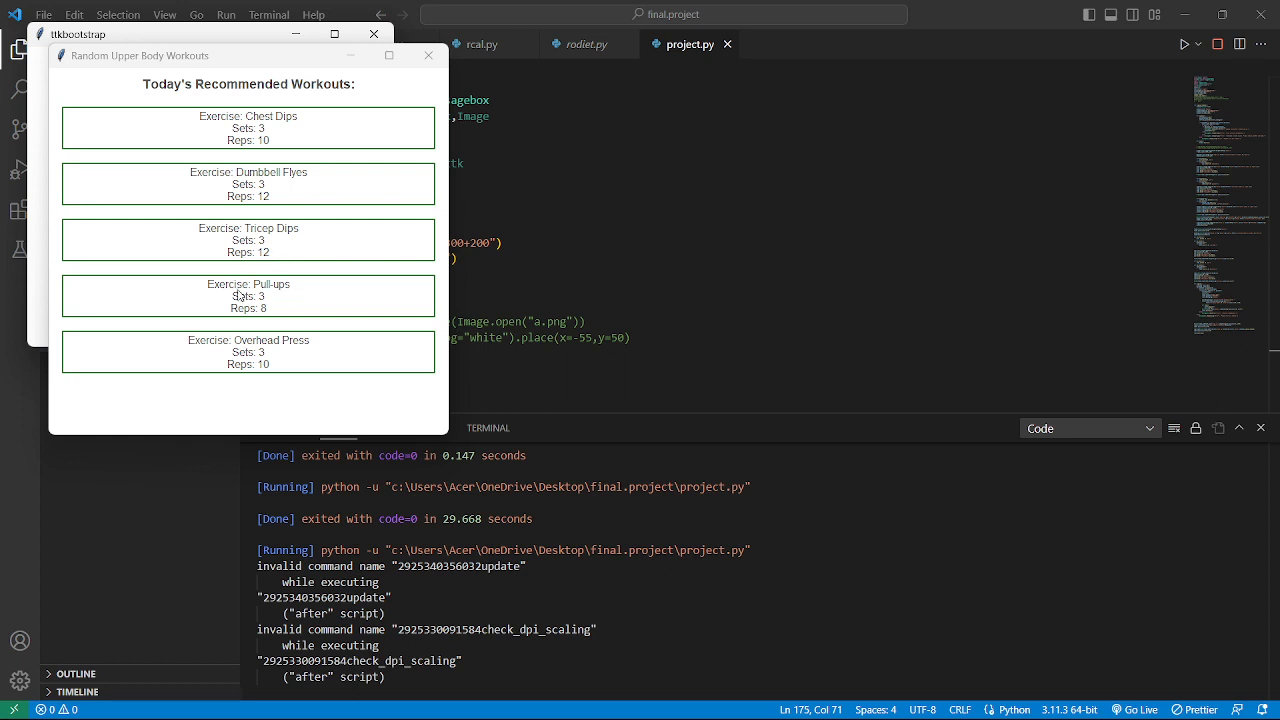
{"action": "mouse_move", "coordinate": [280, 316]}
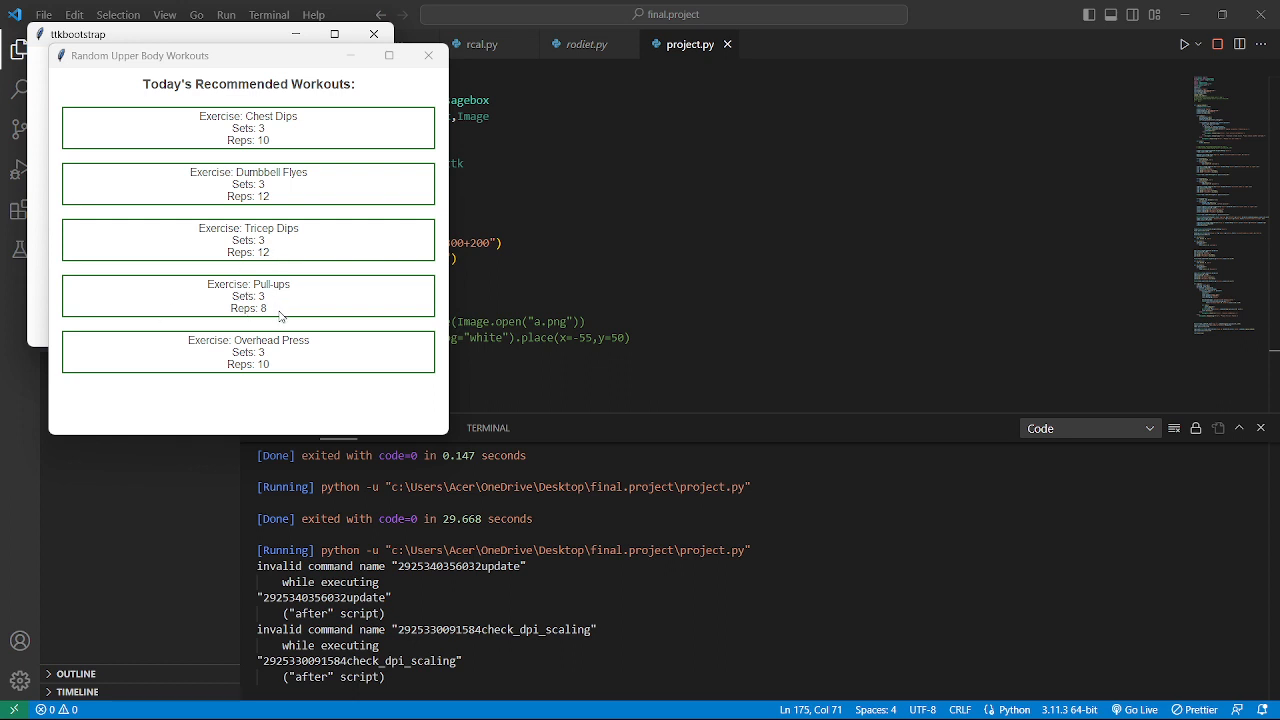
{"action": "mouse_move", "coordinate": [332, 360]}
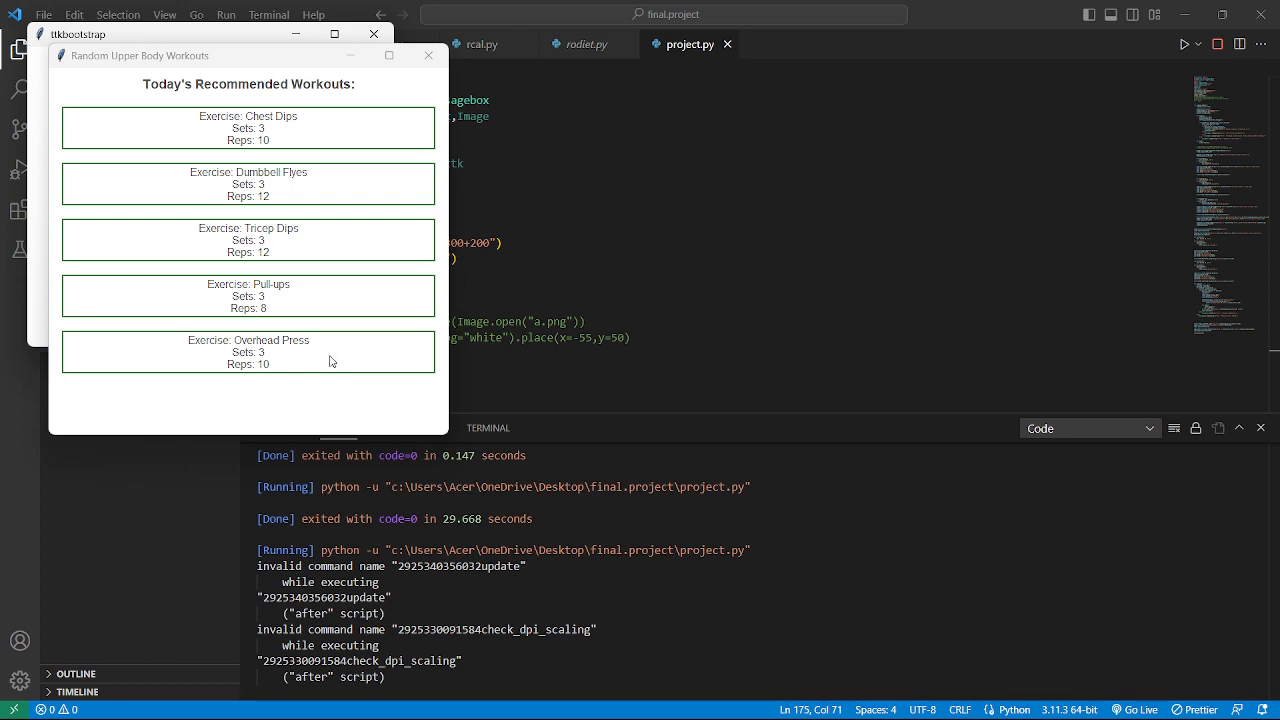
{"action": "mouse_move", "coordinate": [296, 368]}
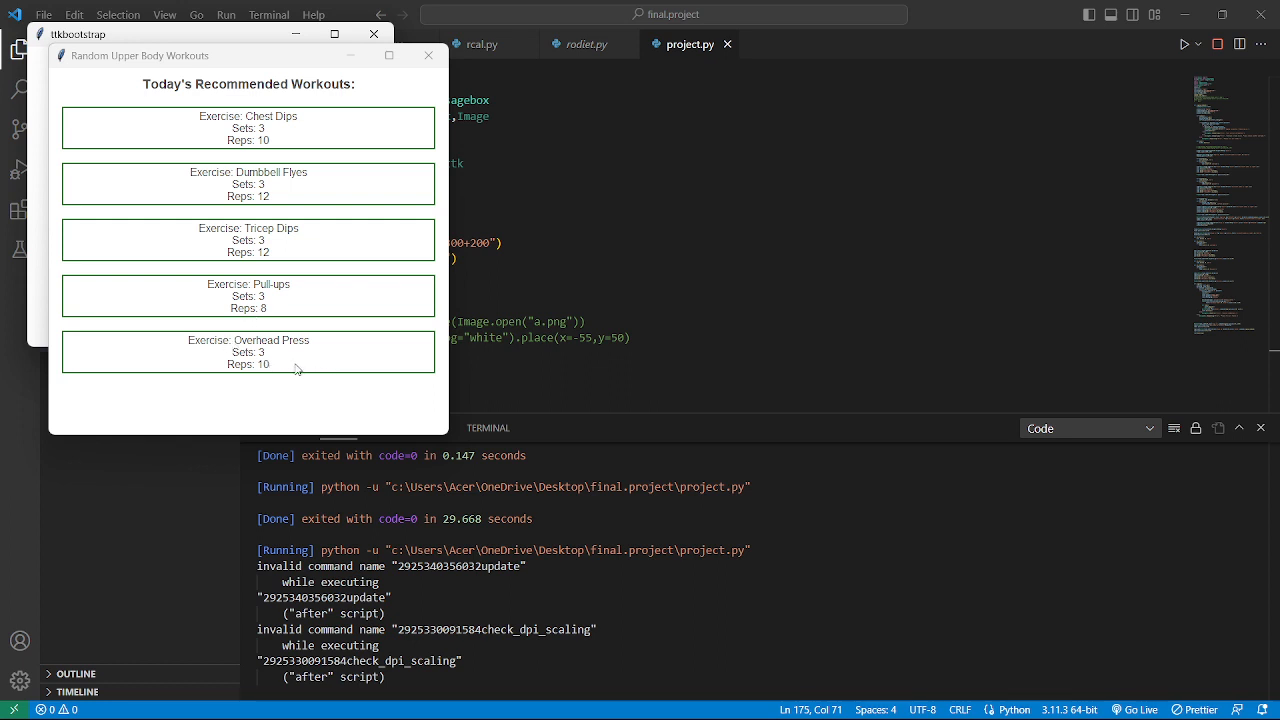
{"action": "mouse_move", "coordinate": [334, 204]}
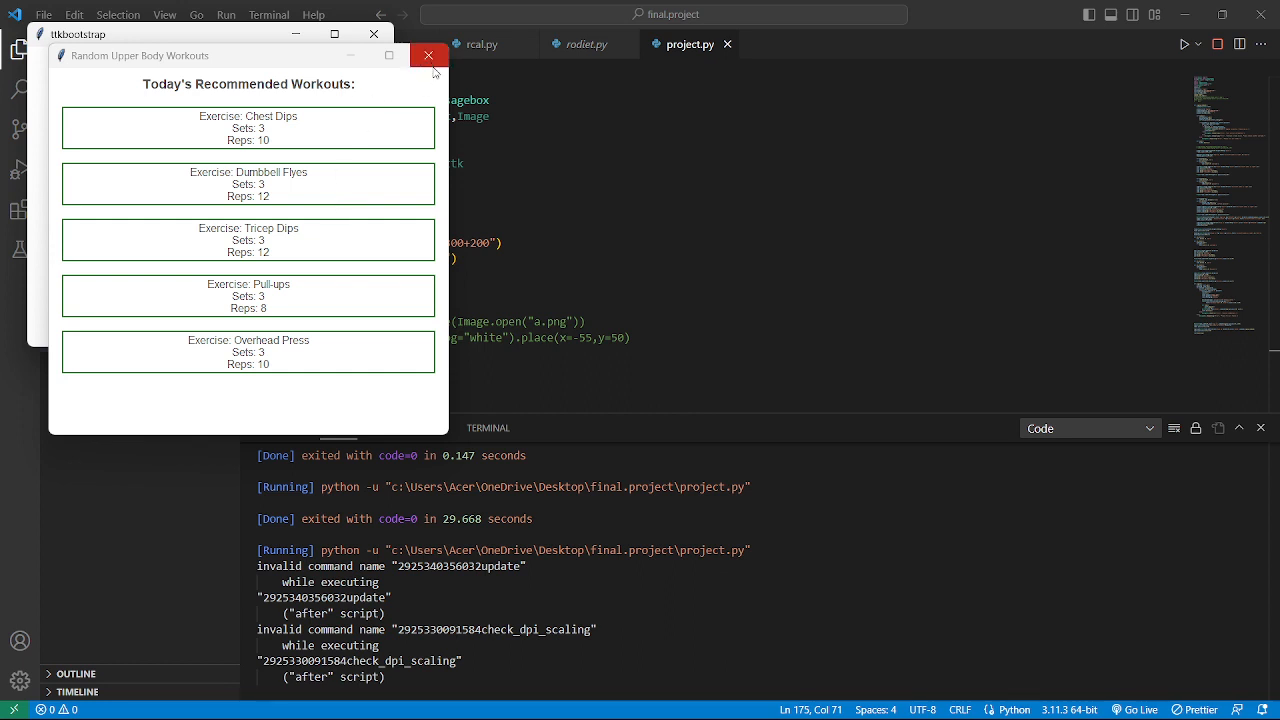
{"action": "mouse_move", "coordinate": [428, 56]}
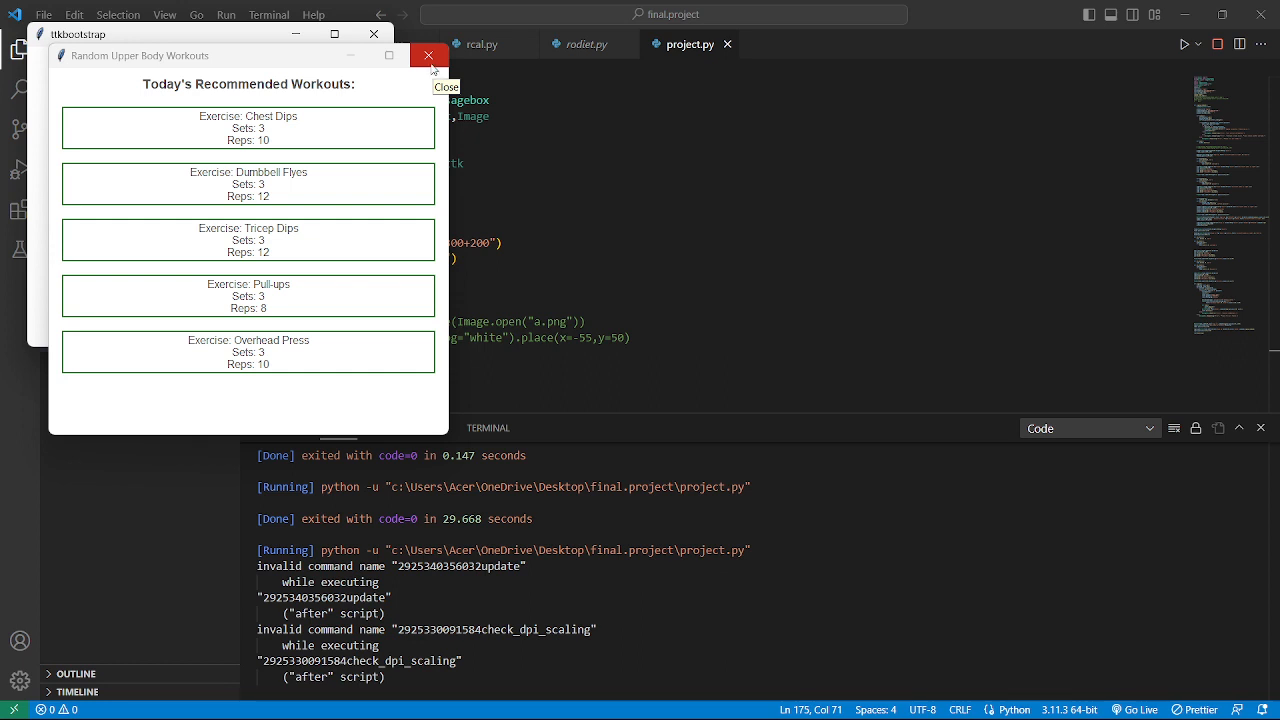
Step: Close the upper body list and show random lower body workouts, hamstring curls to leg press
{"action": "left_click", "coordinate": [428, 56]}
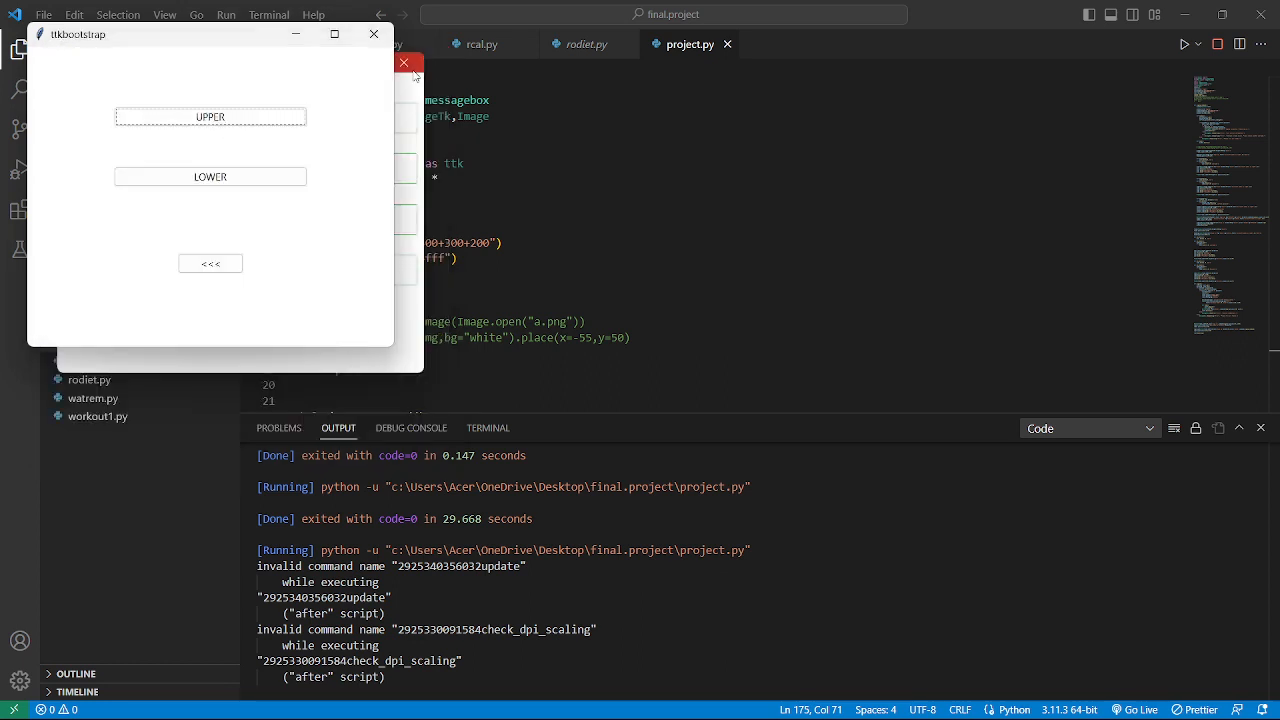
{"action": "left_click", "coordinate": [210, 176]}
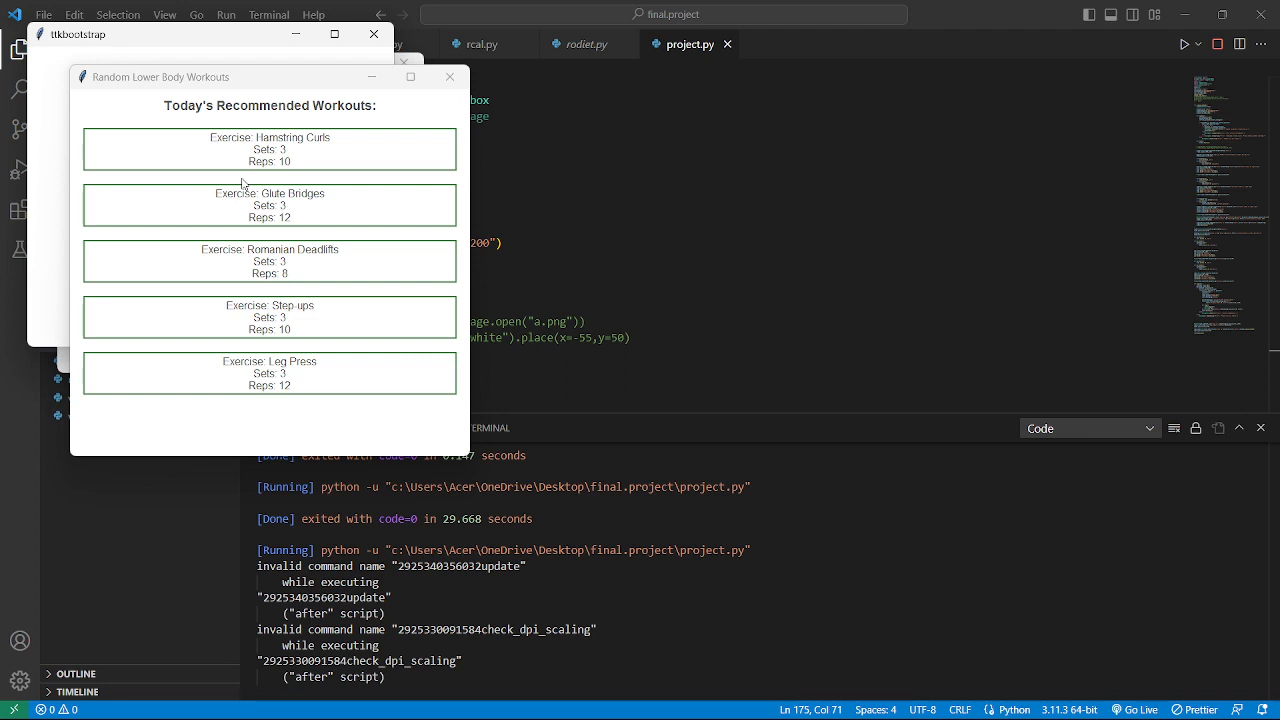
{"action": "mouse_move", "coordinate": [152, 96]}
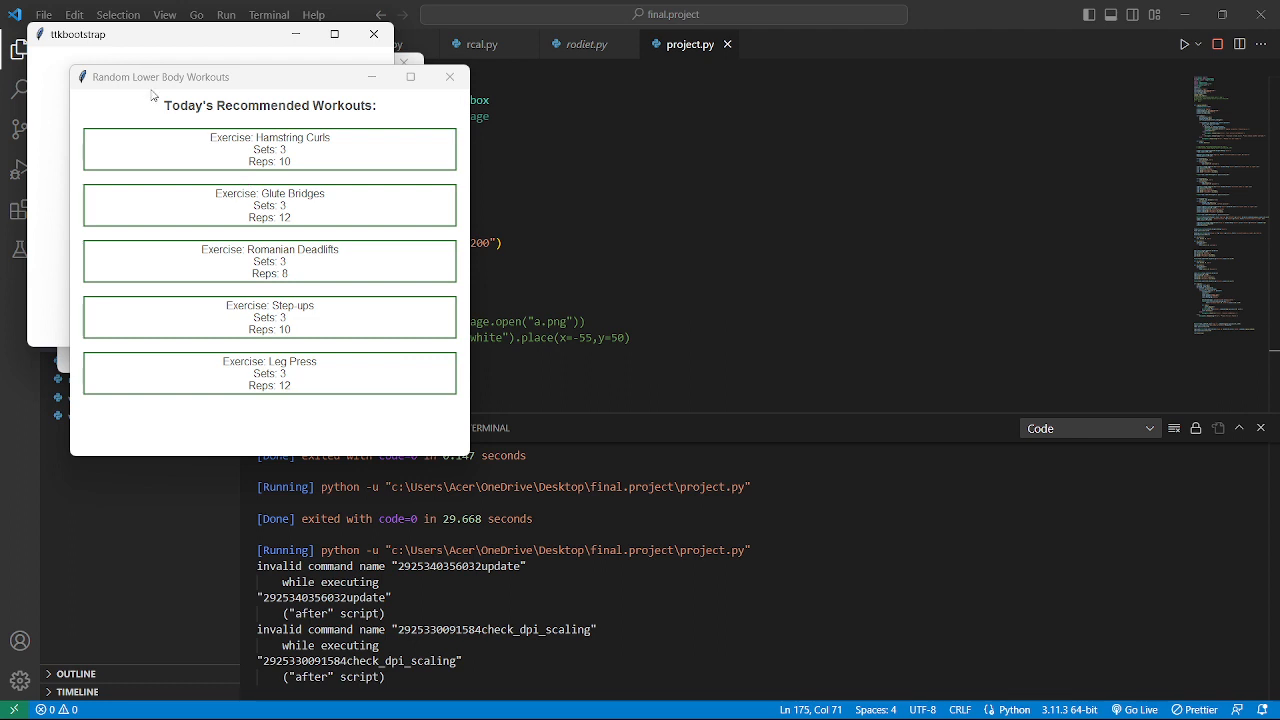
{"action": "mouse_move", "coordinate": [268, 152]}
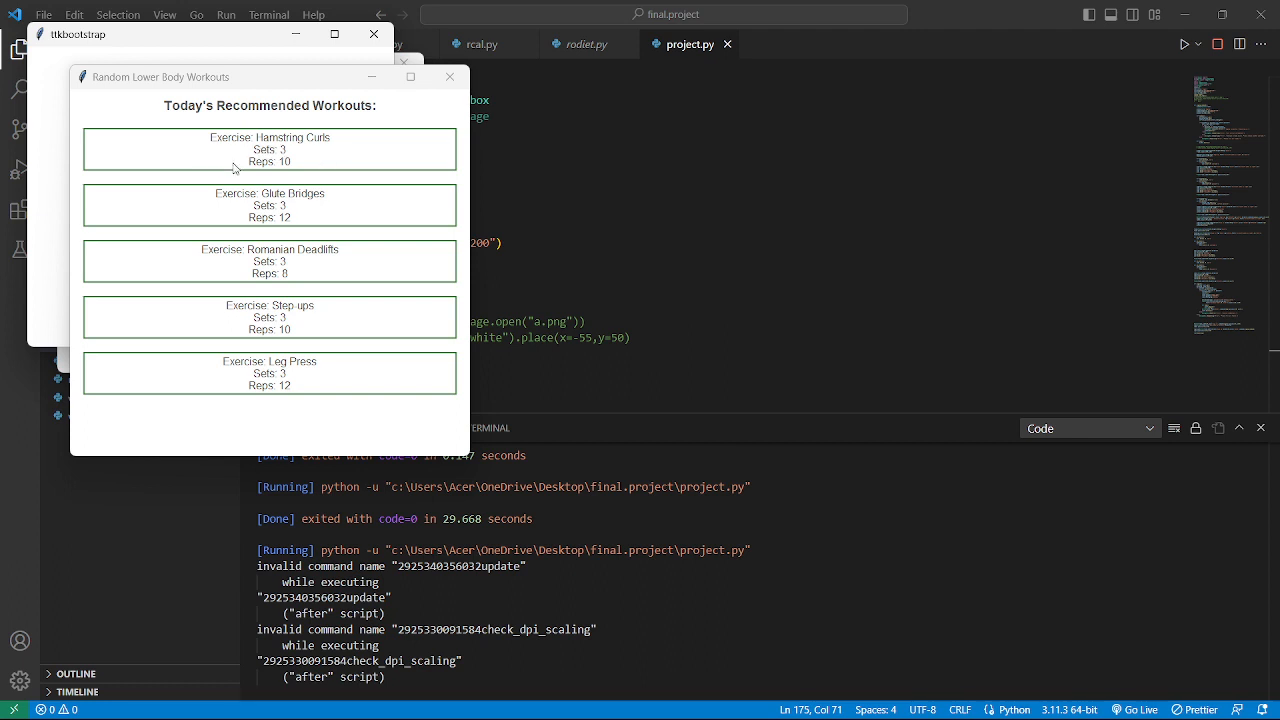
{"action": "mouse_move", "coordinate": [256, 232]}
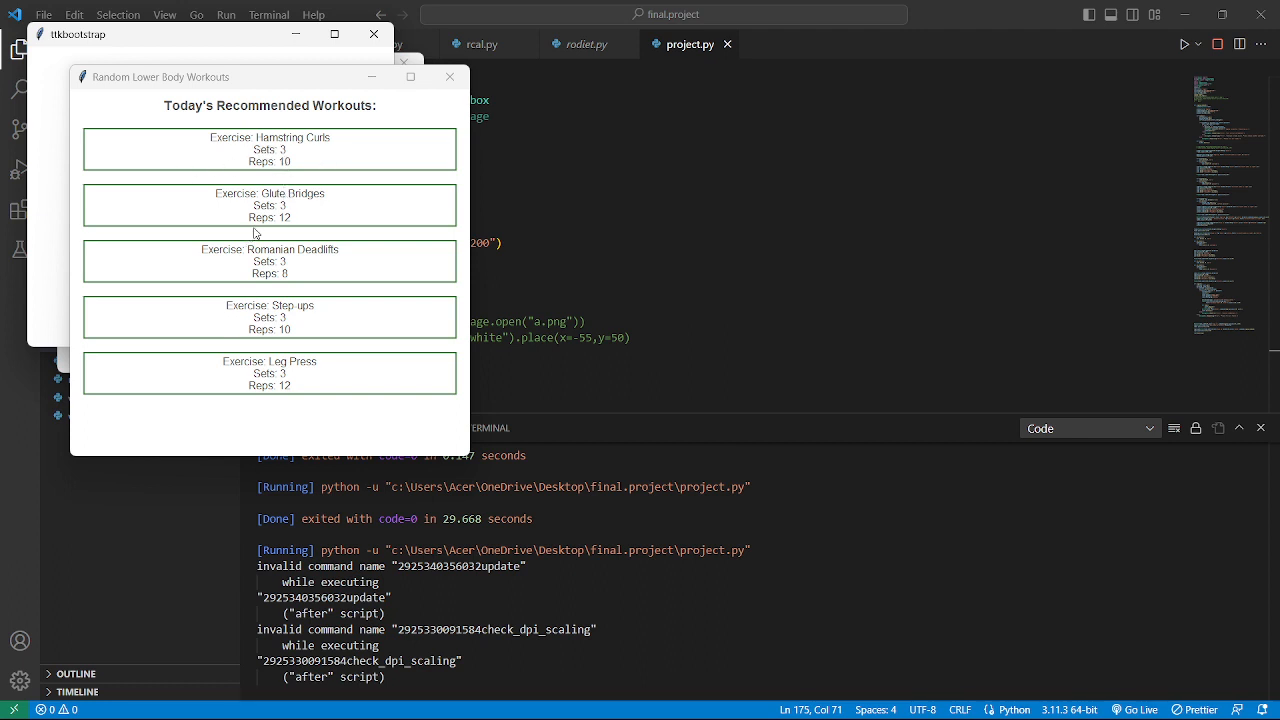
{"action": "mouse_move", "coordinate": [350, 216]}
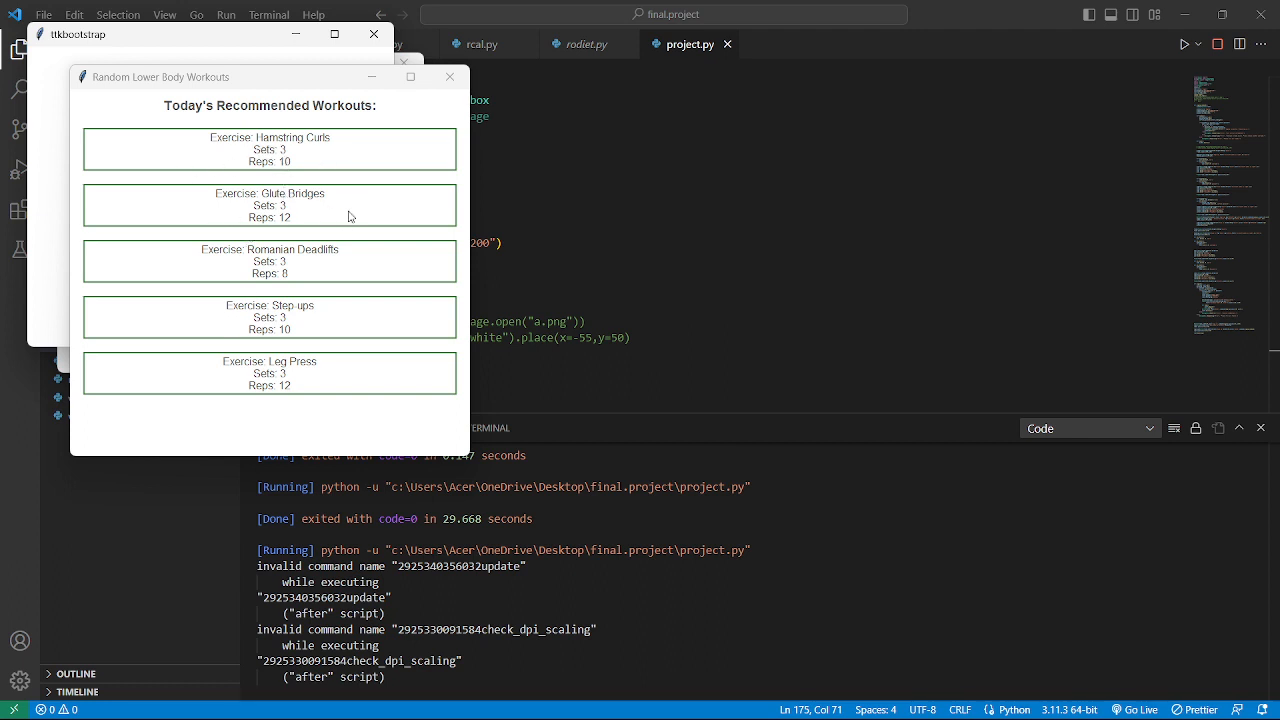
{"action": "mouse_move", "coordinate": [388, 242]}
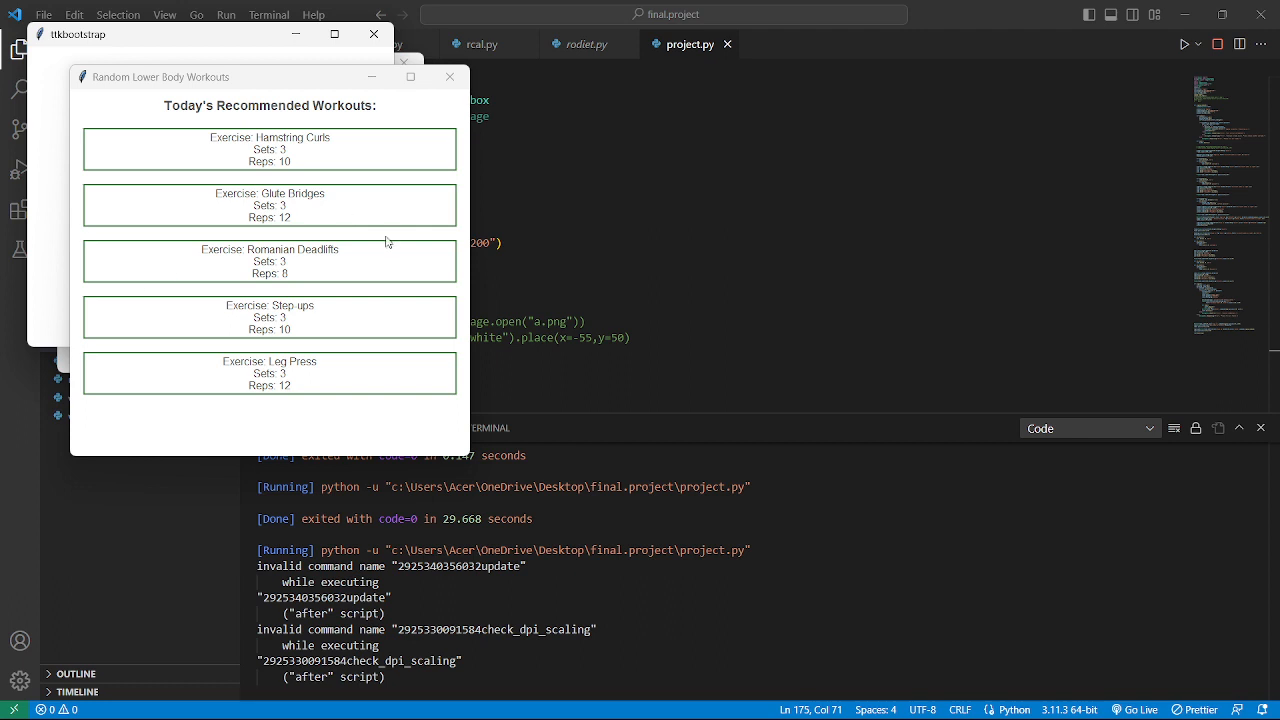
{"action": "mouse_move", "coordinate": [296, 292]}
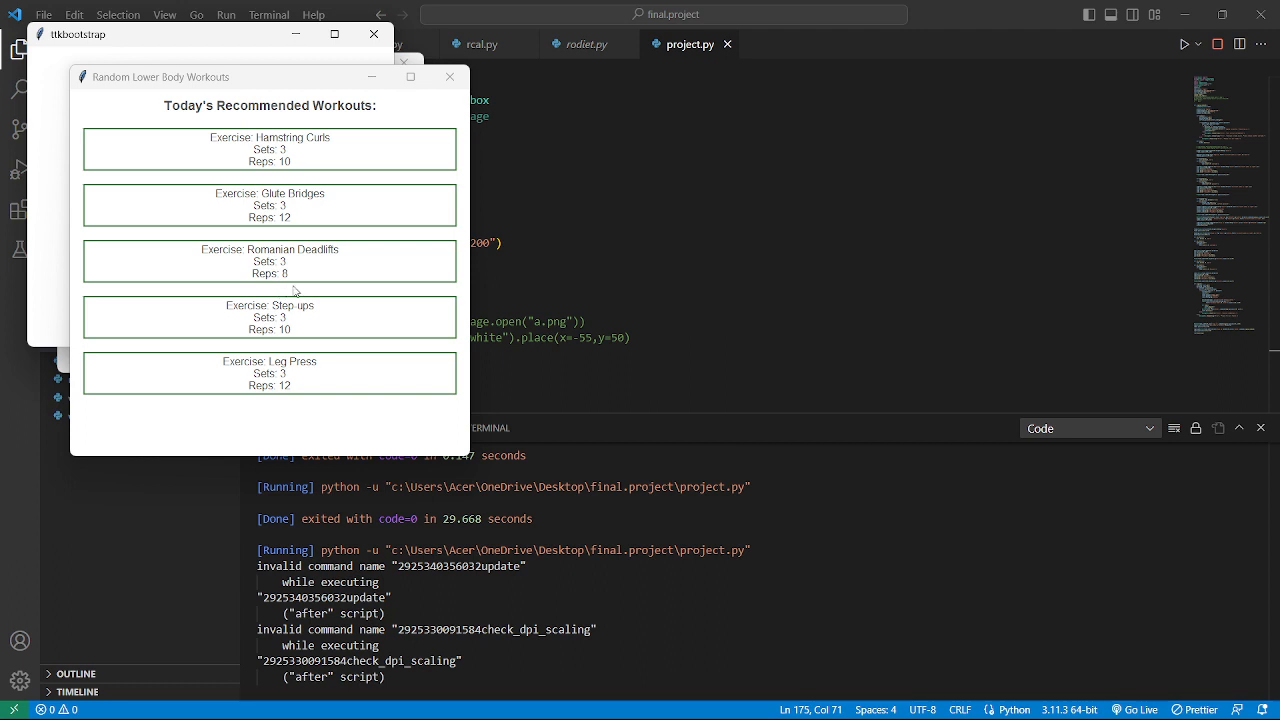
{"action": "mouse_move", "coordinate": [278, 320]}
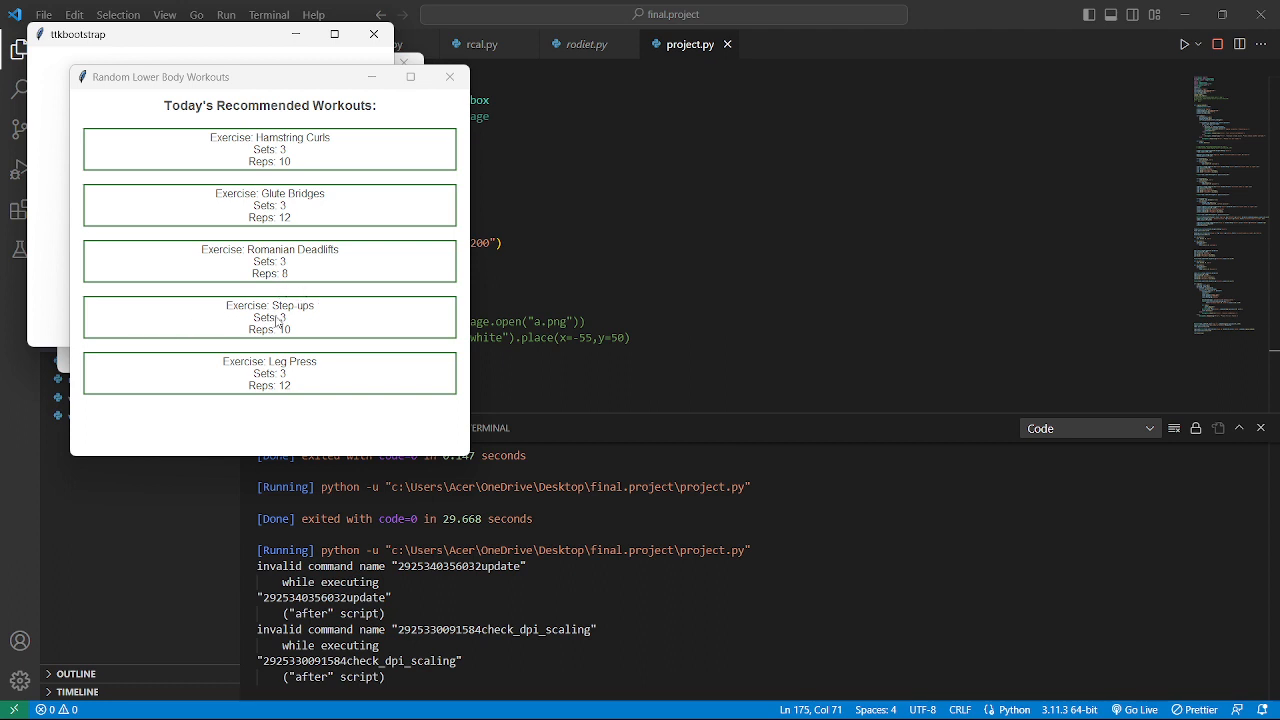
{"action": "mouse_move", "coordinate": [344, 384]}
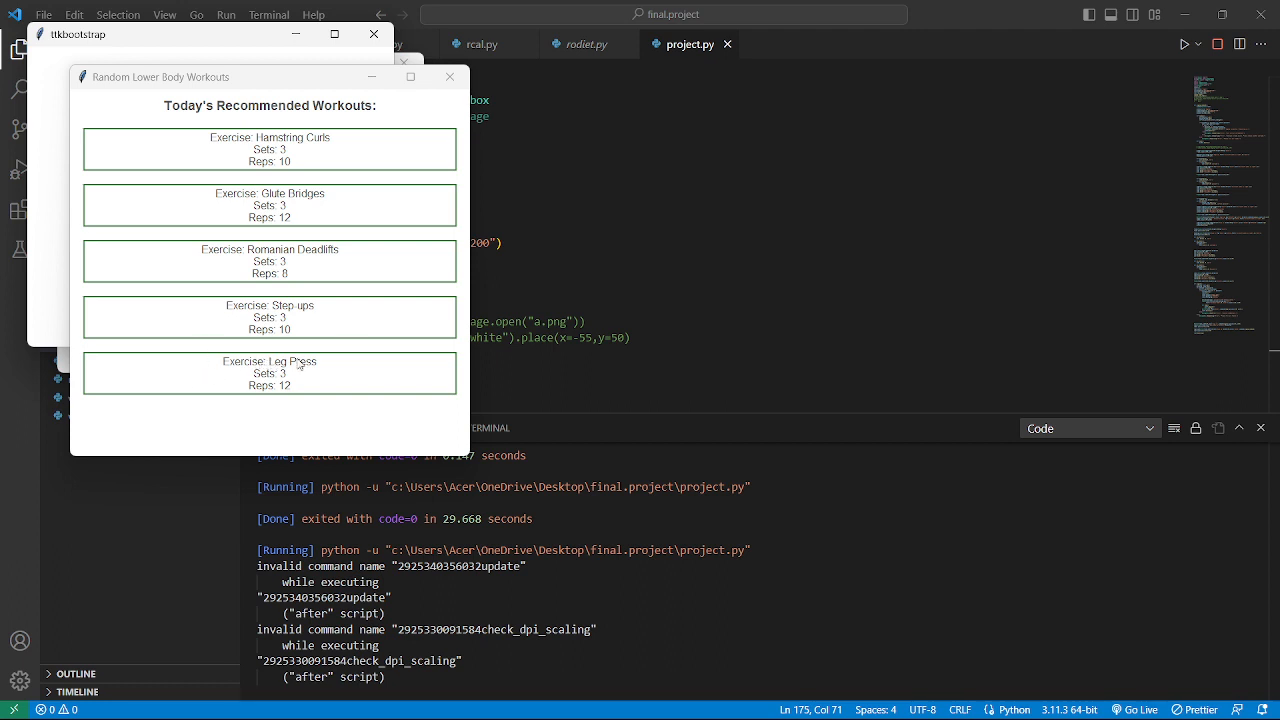
{"action": "mouse_move", "coordinate": [314, 384]}
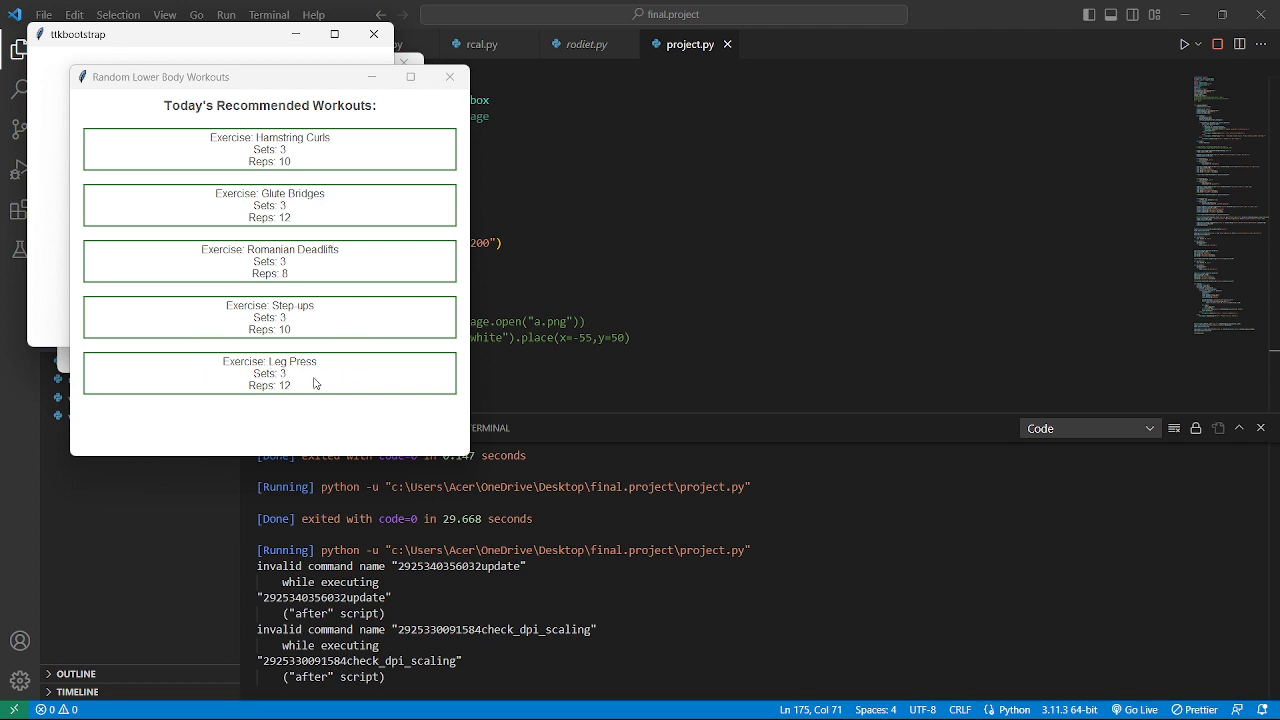